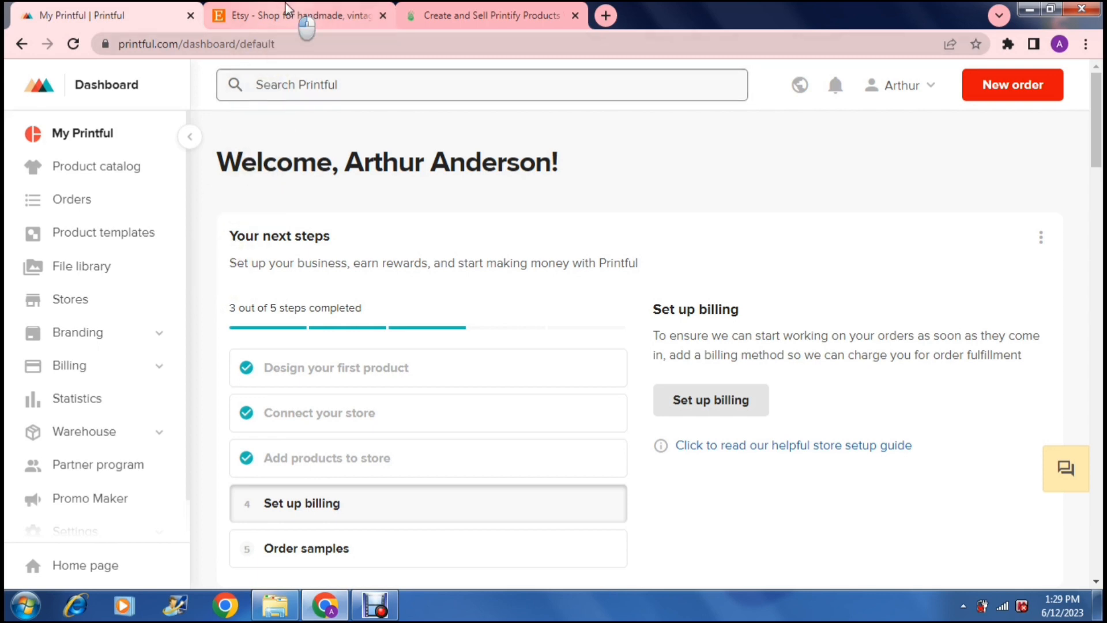
Flip between the Etsy site and the Printful dashboard, ending on Printful
left_click(296, 15)
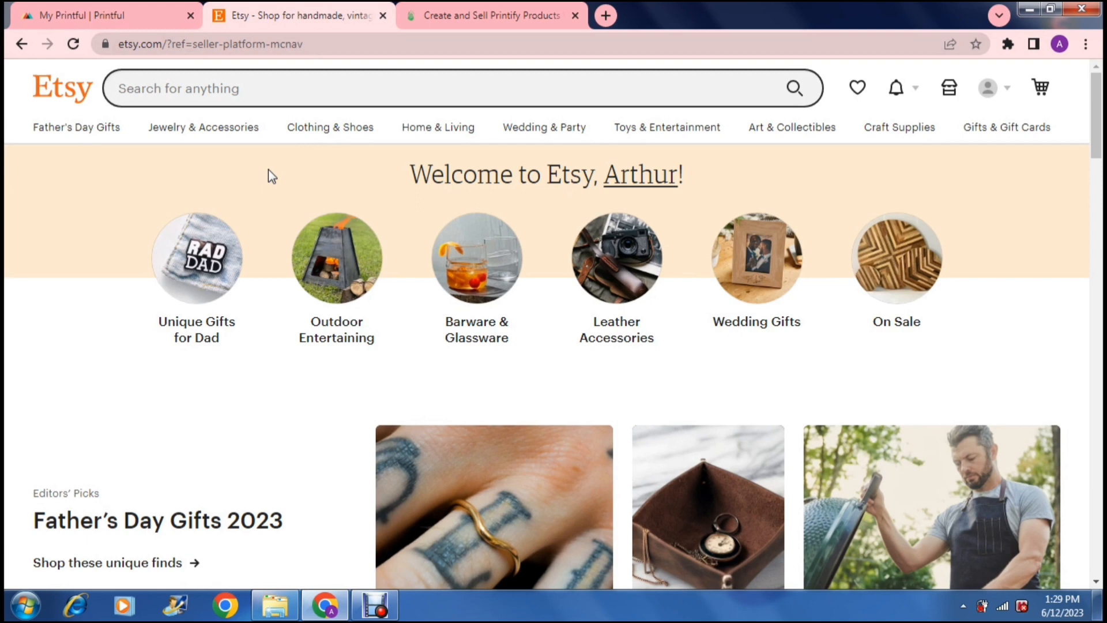
left_click(107, 15)
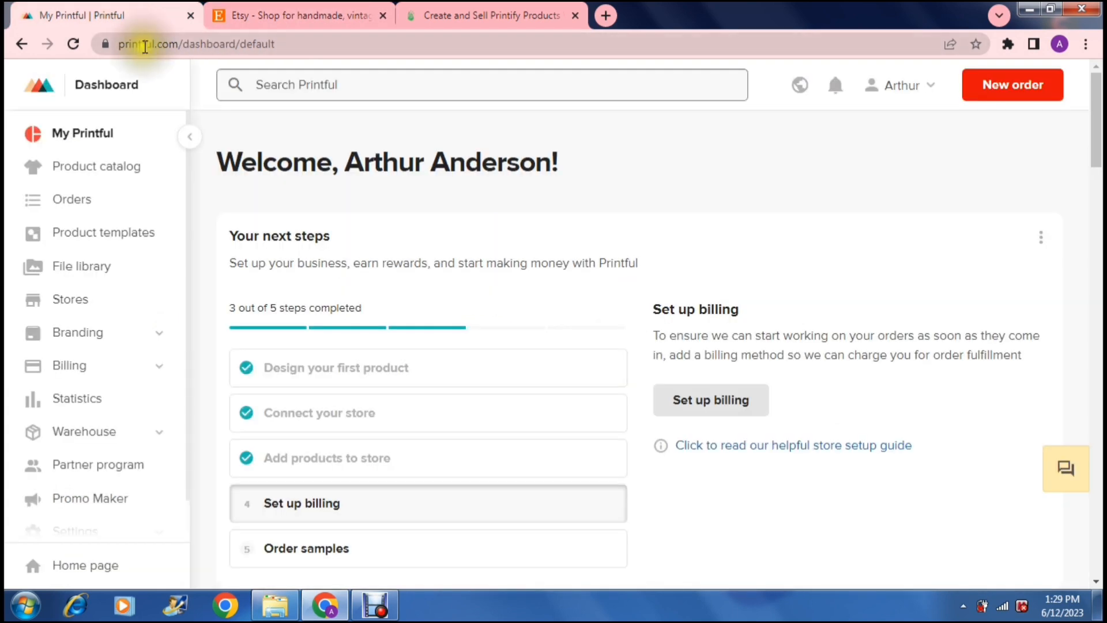
mouse_move(200, 81)
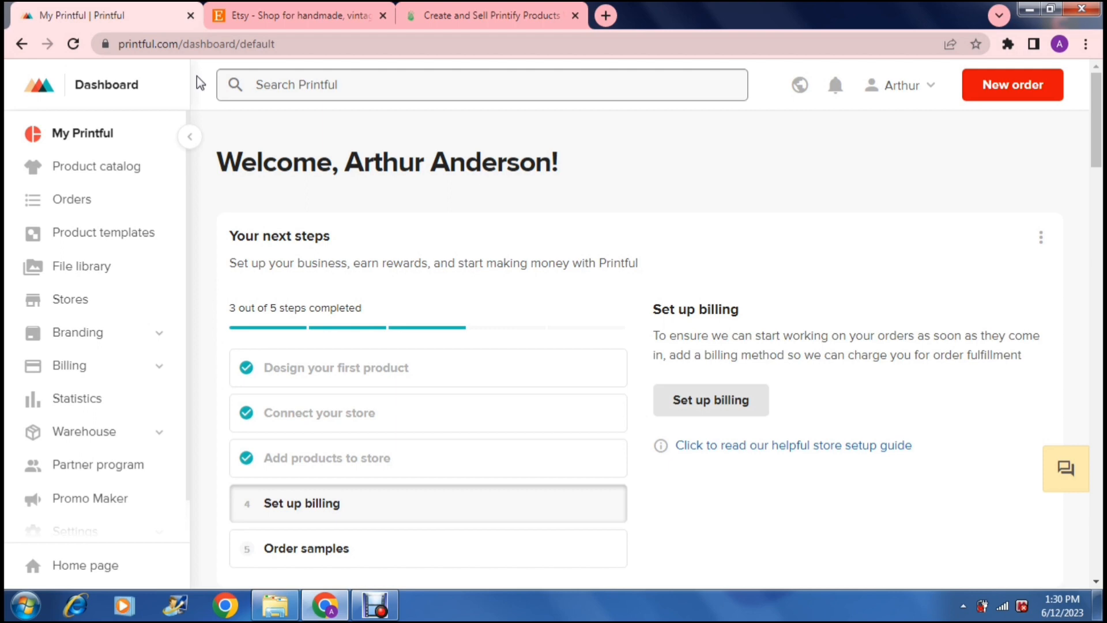
left_click(296, 15)
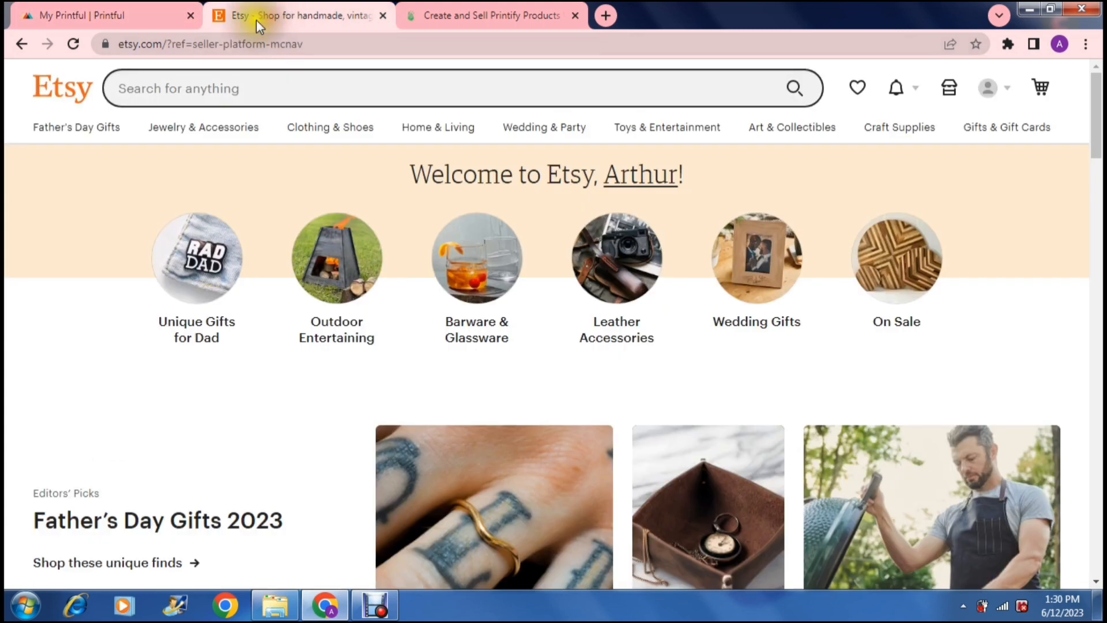
left_click(106, 15)
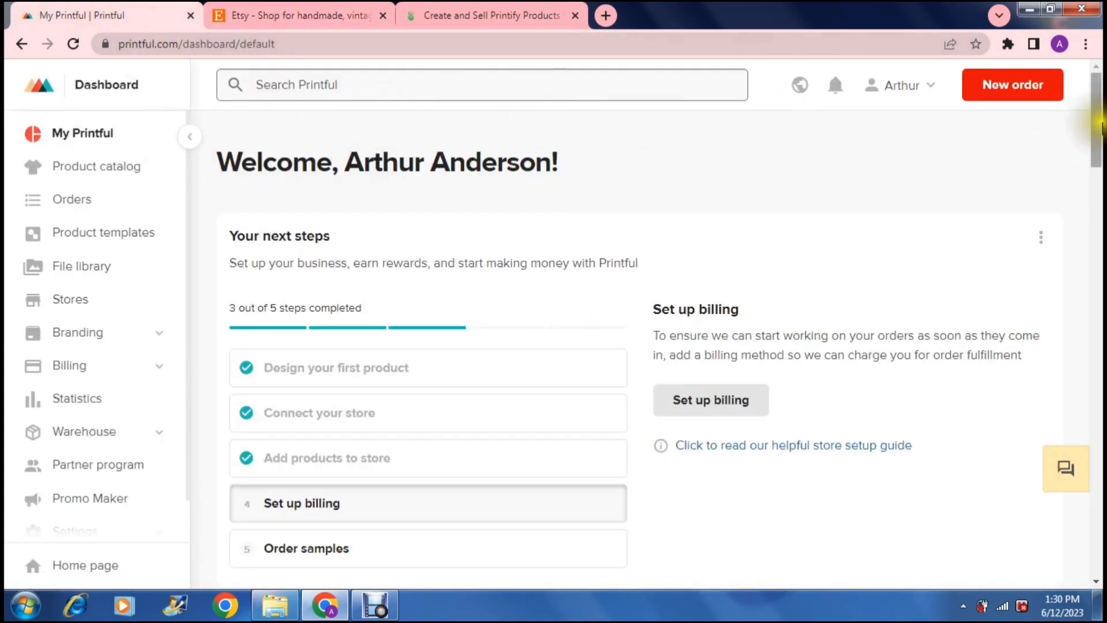
Reach Printful's Shipping page from the footer and jump to the shipping rates table
scroll("down", 3)
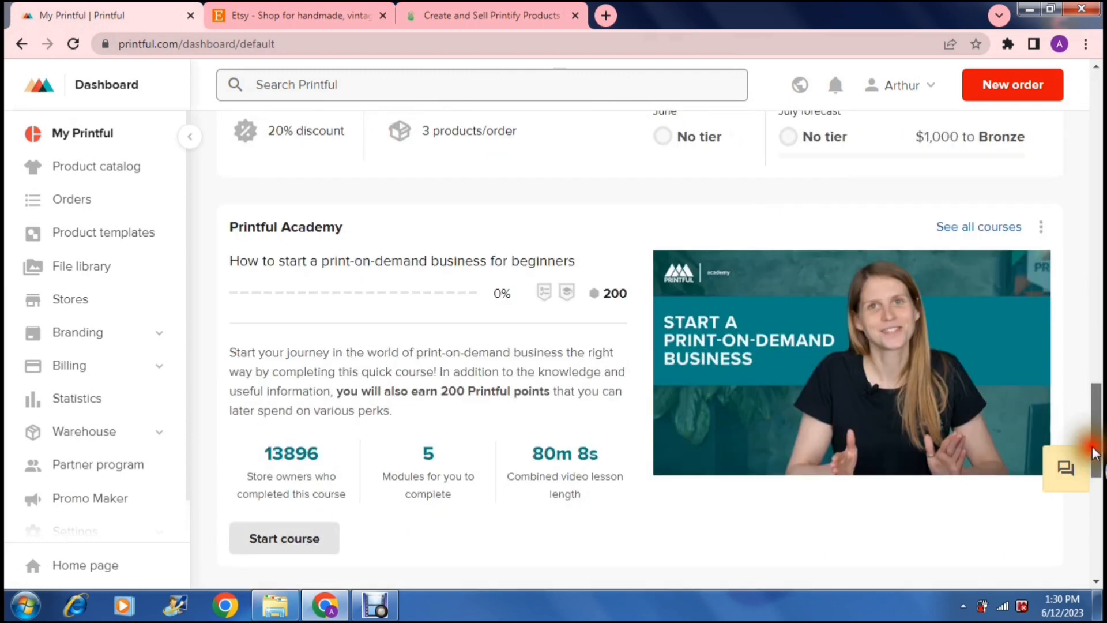
scroll("down", 3)
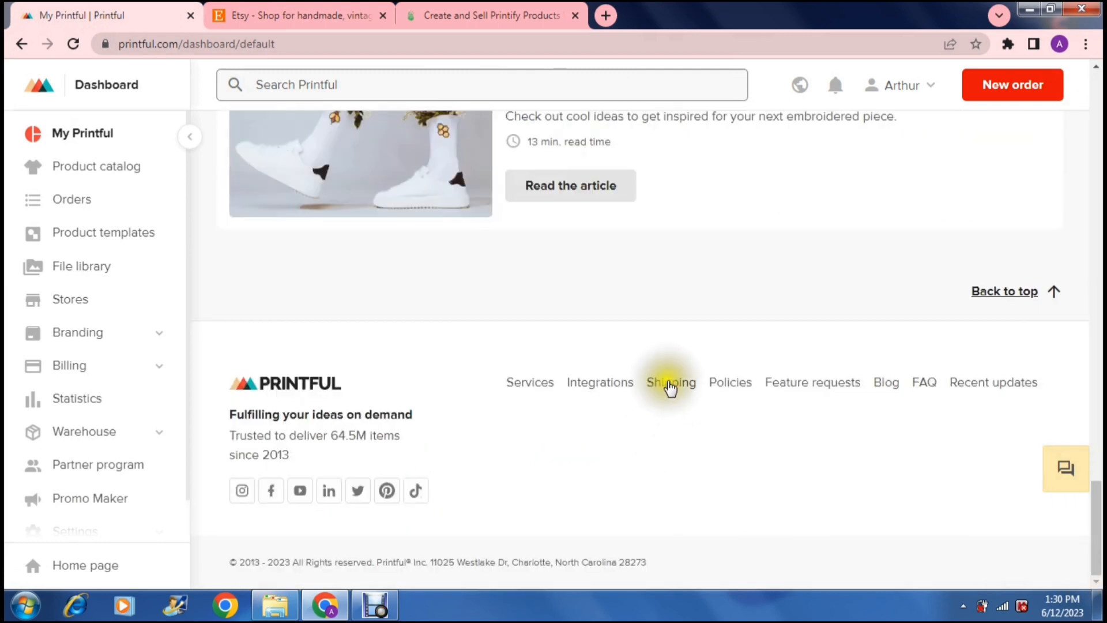
left_click(670, 381)
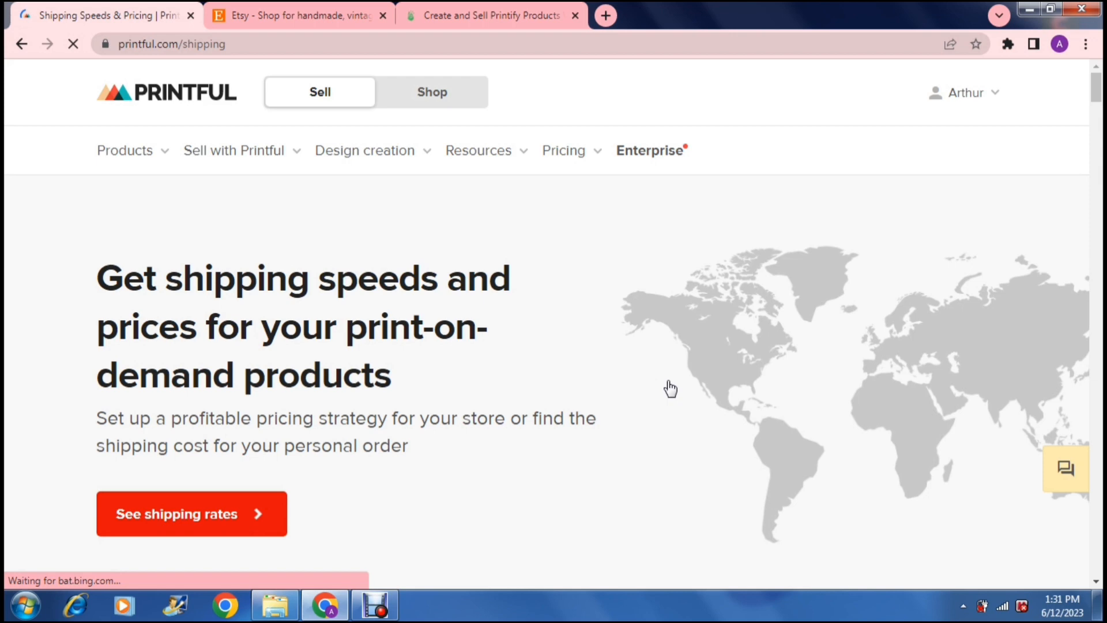
mouse_move(667, 219)
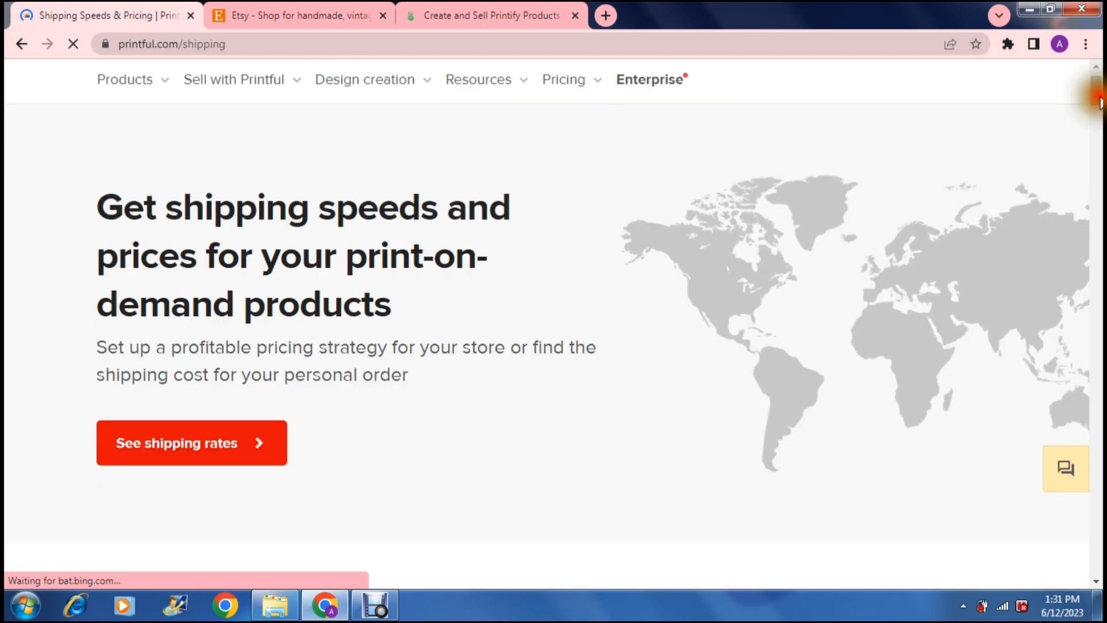
scroll("down", 3)
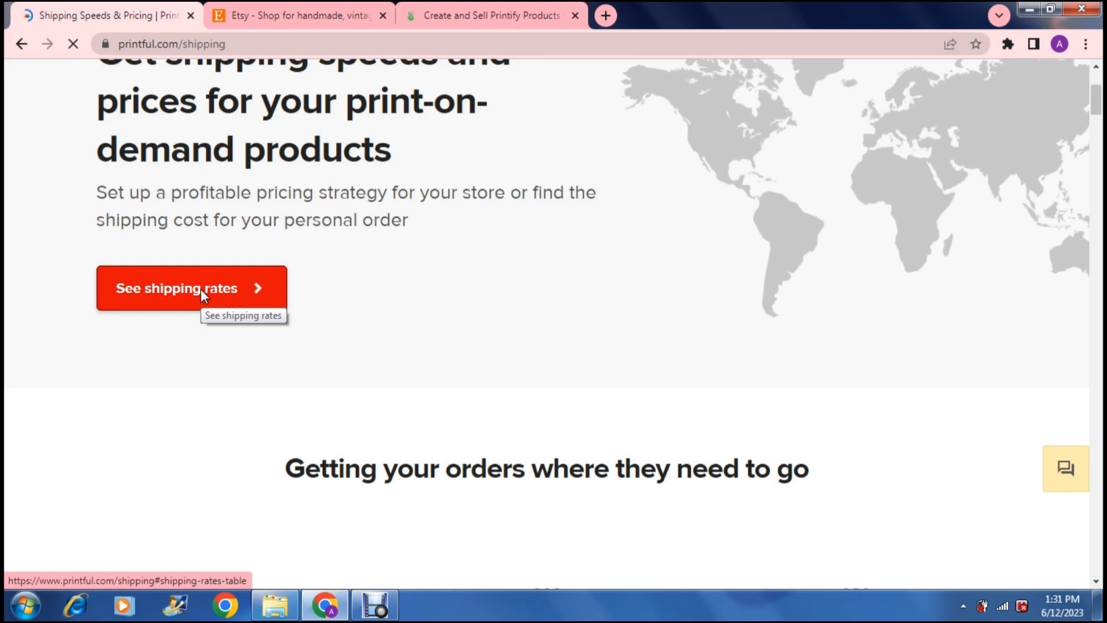
left_click(177, 288)
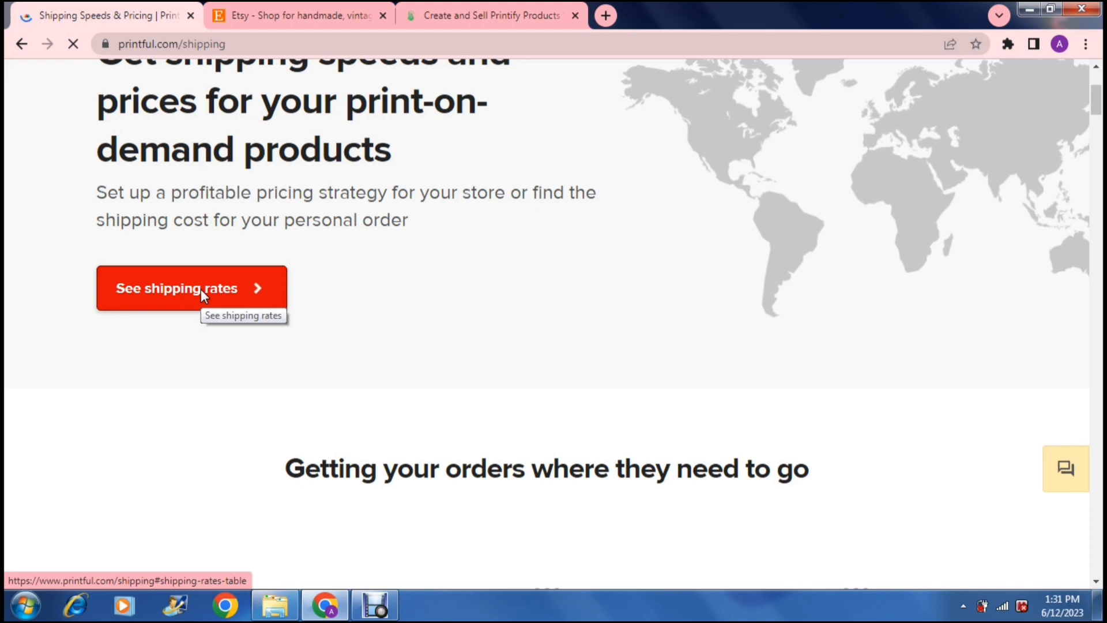
Set the rates table's destination country to United States by searching 'usa'
left_click(177, 288)
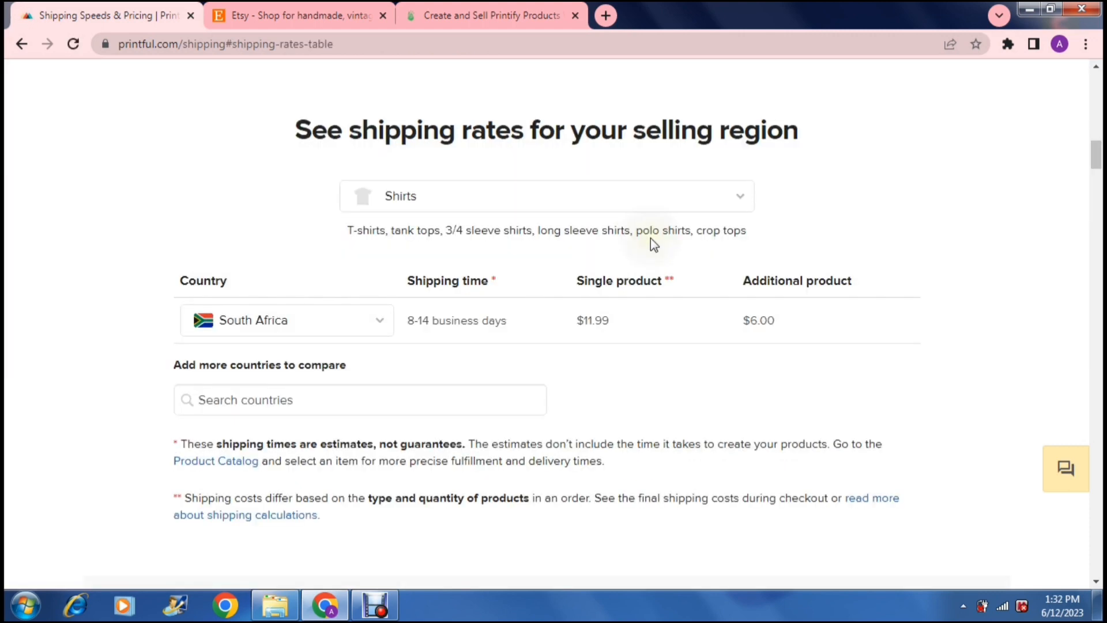
mouse_move(301, 252)
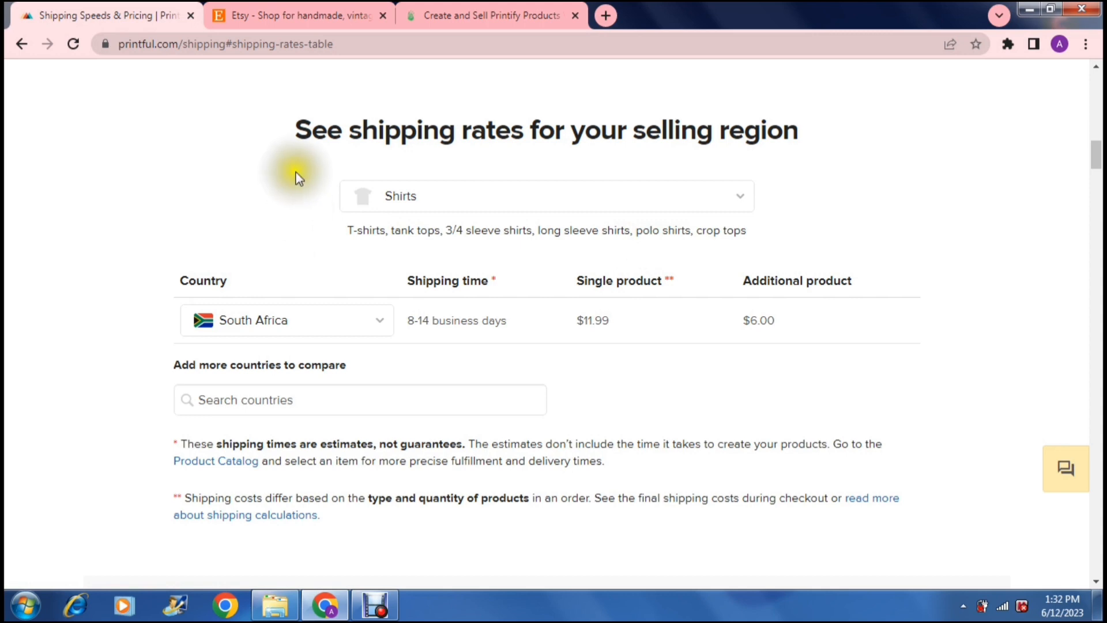
mouse_move(562, 154)
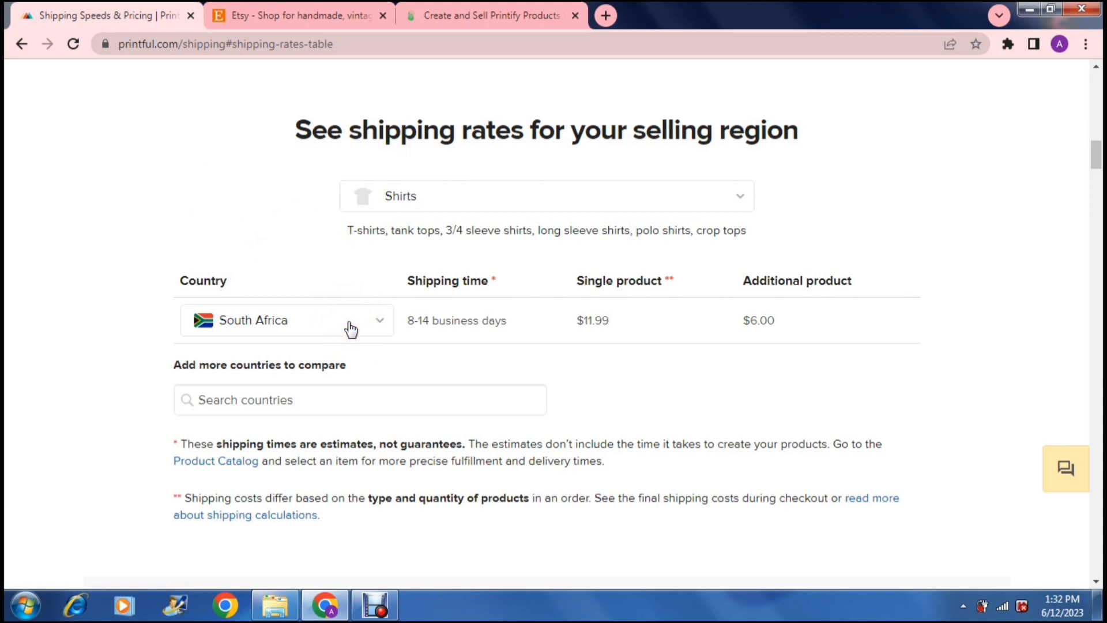
left_click(286, 320)
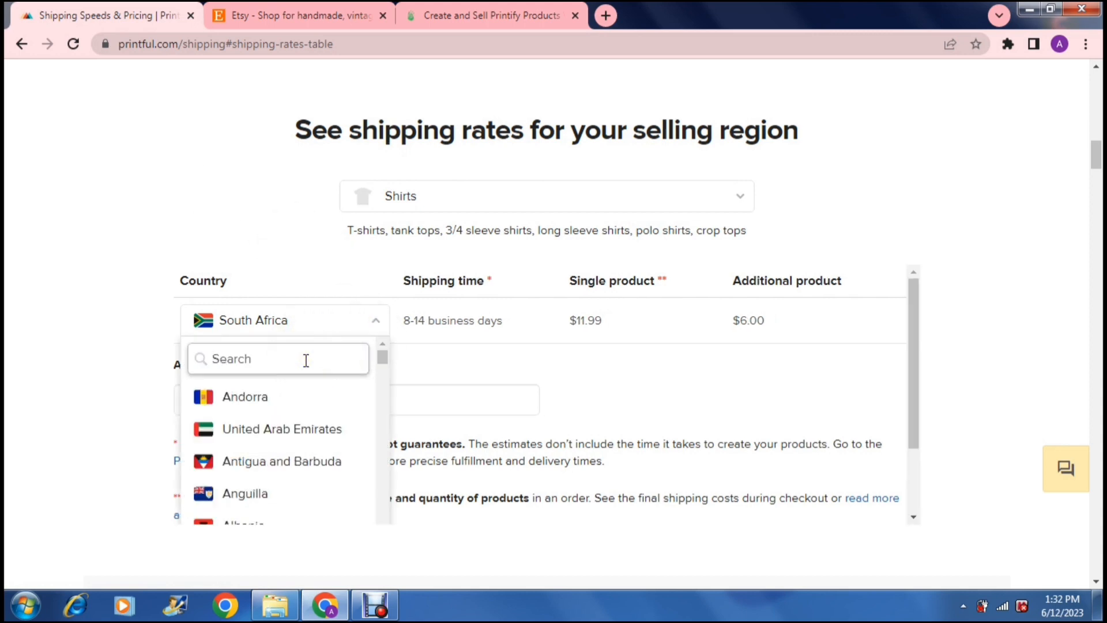
type("usa")
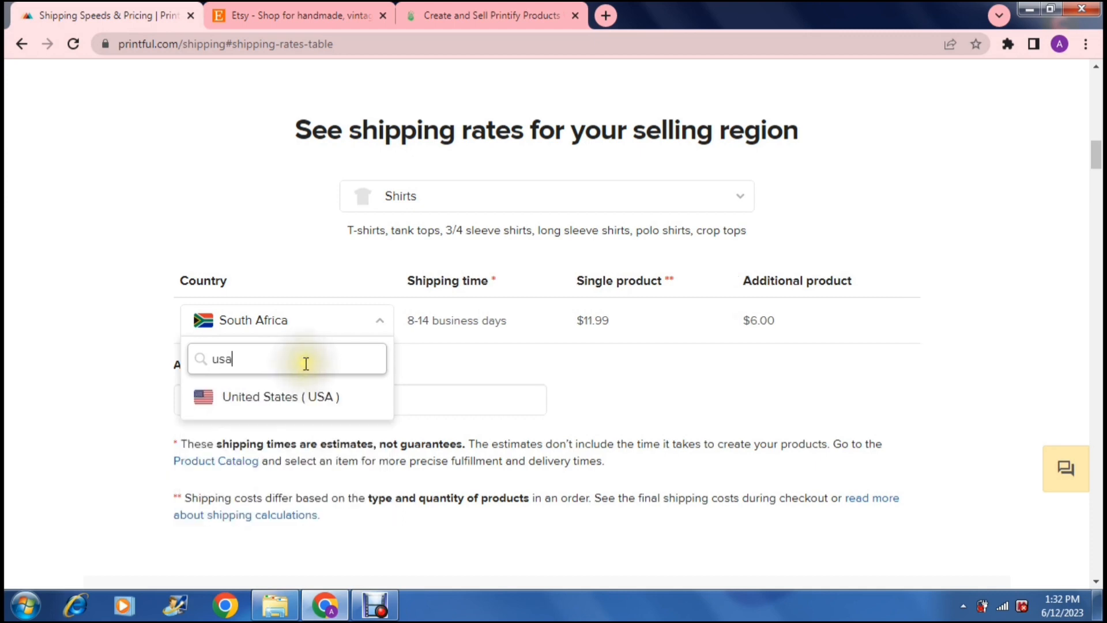
left_click(281, 396)
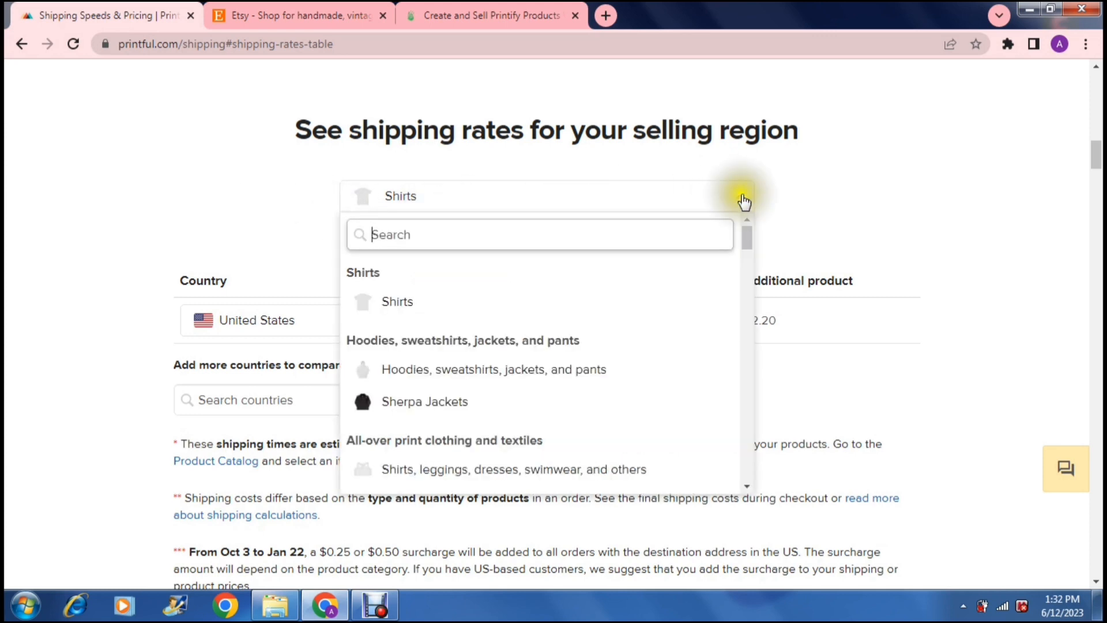
Show US towel rates (2-5 business days, $7.99 single, $2.50 additional) and highlight the delivery time
scroll("down", 3)
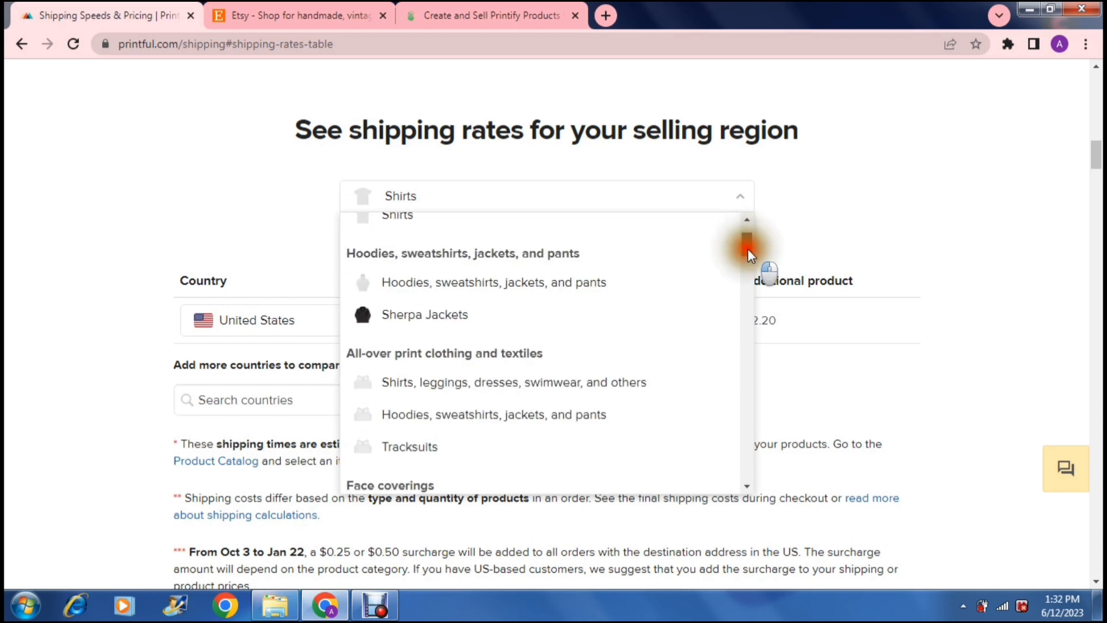
scroll("down", 3)
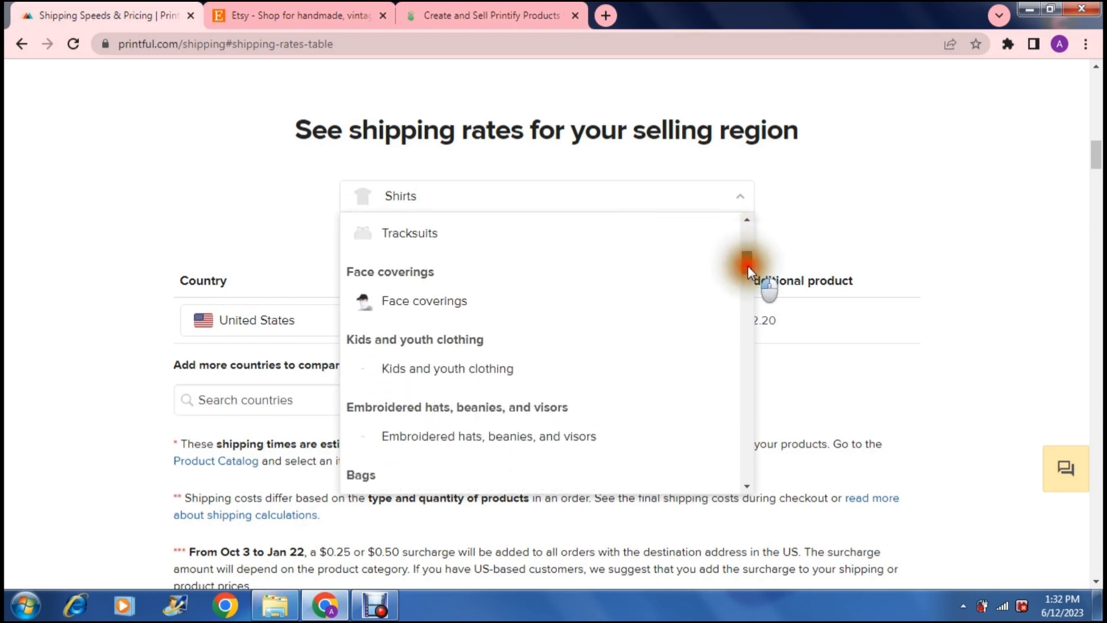
scroll("down", 3)
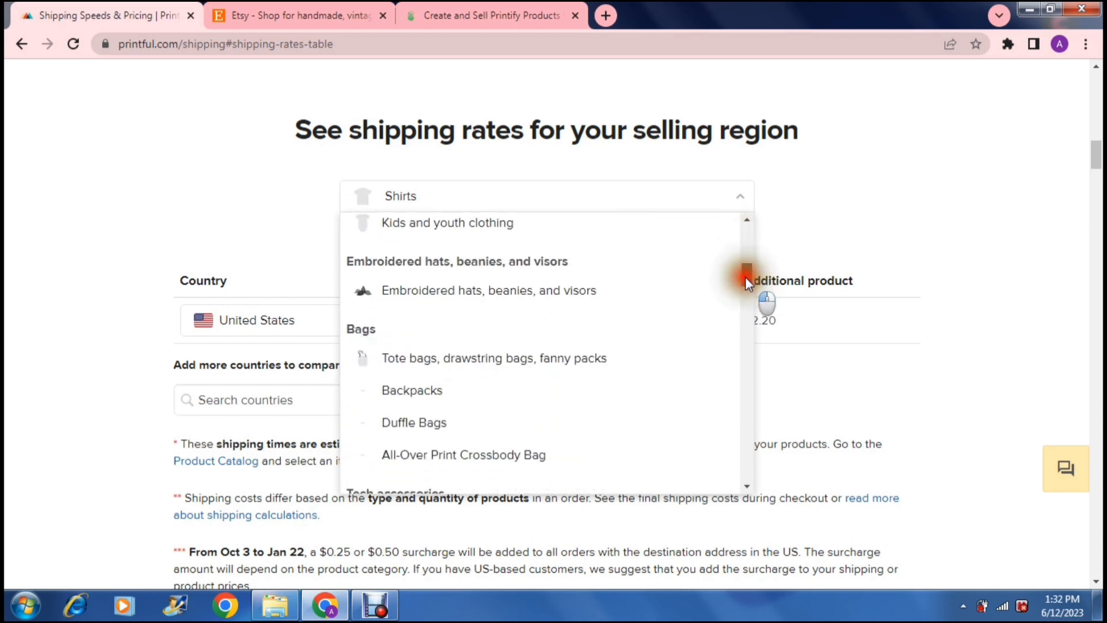
mouse_move(486, 429)
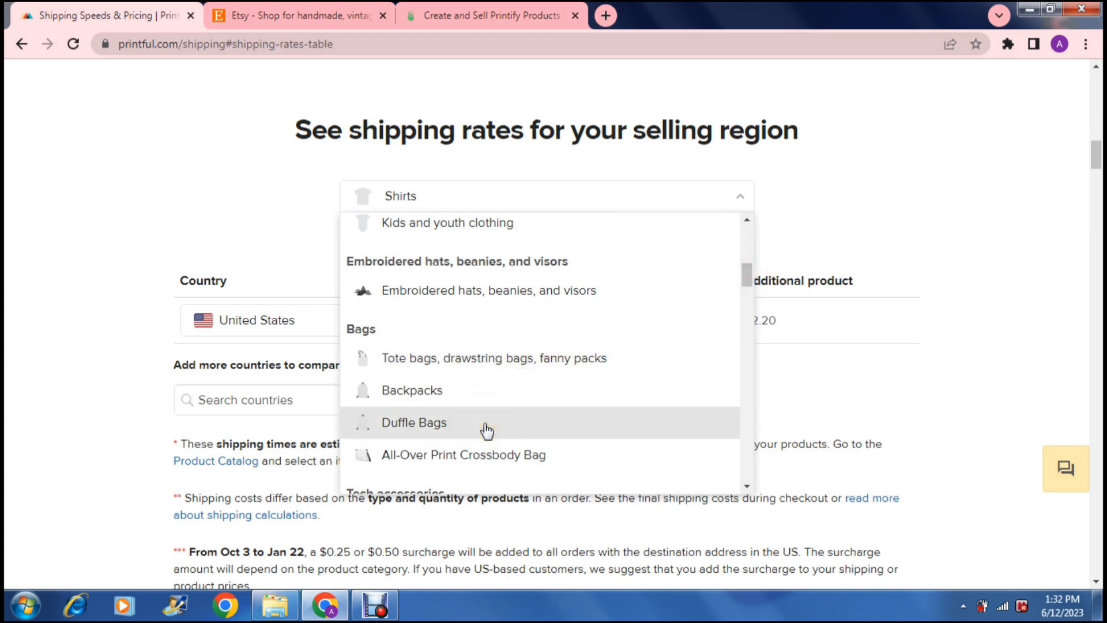
scroll("down", 3)
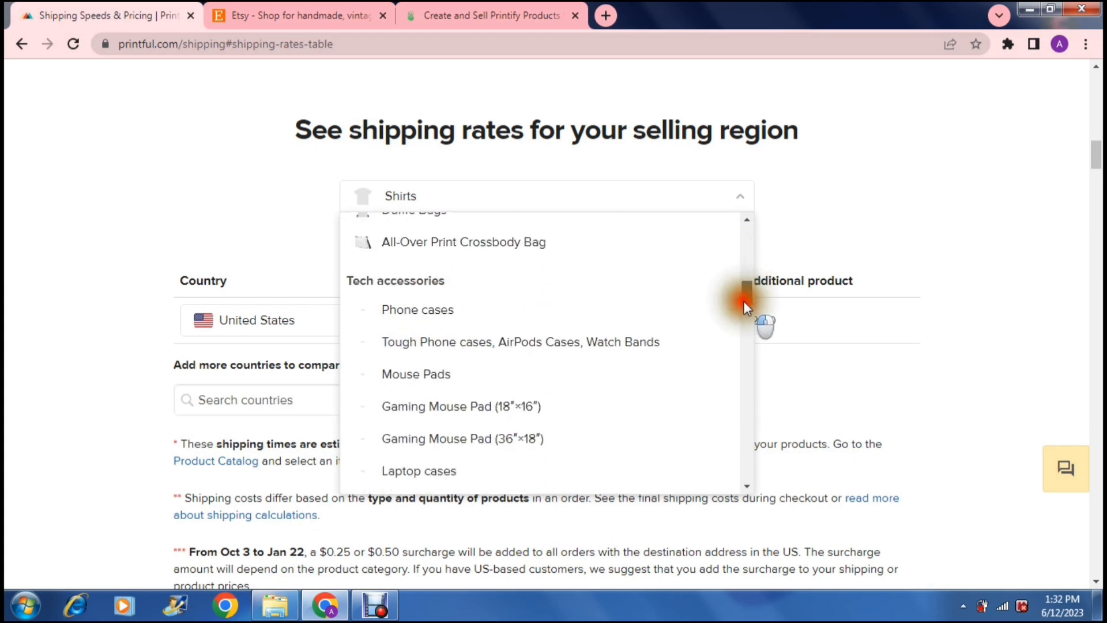
scroll("down", 3)
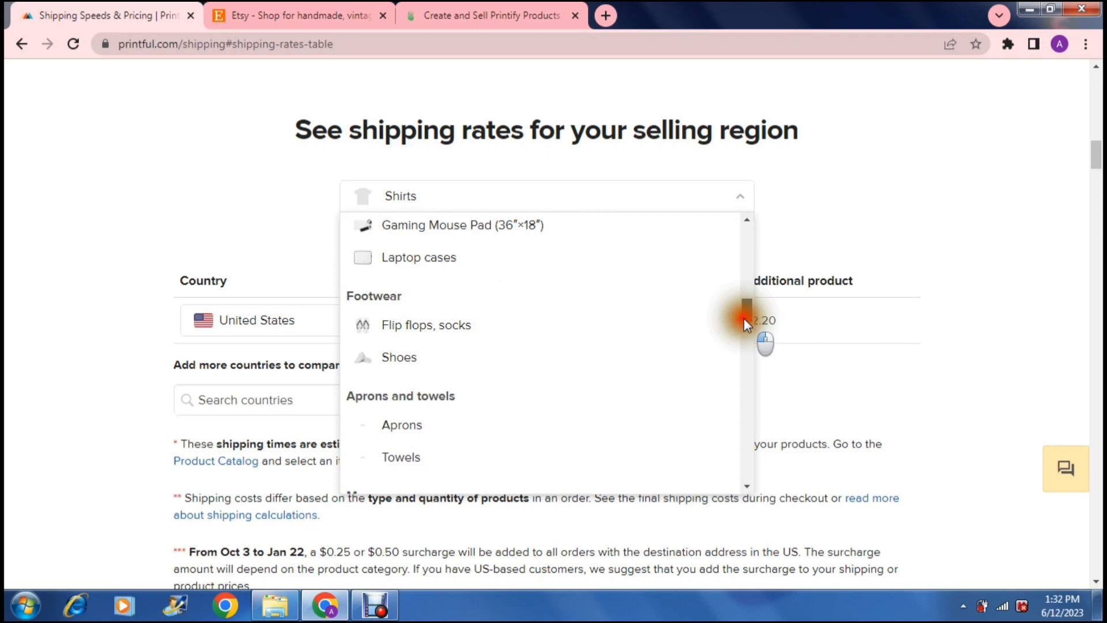
scroll("down", 3)
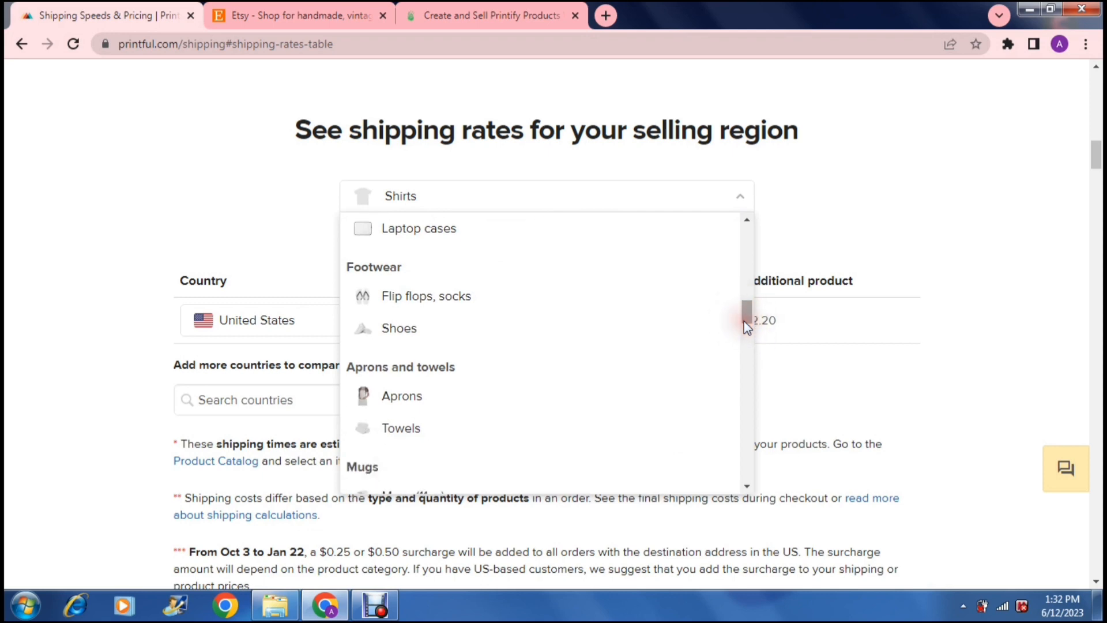
left_click(400, 427)
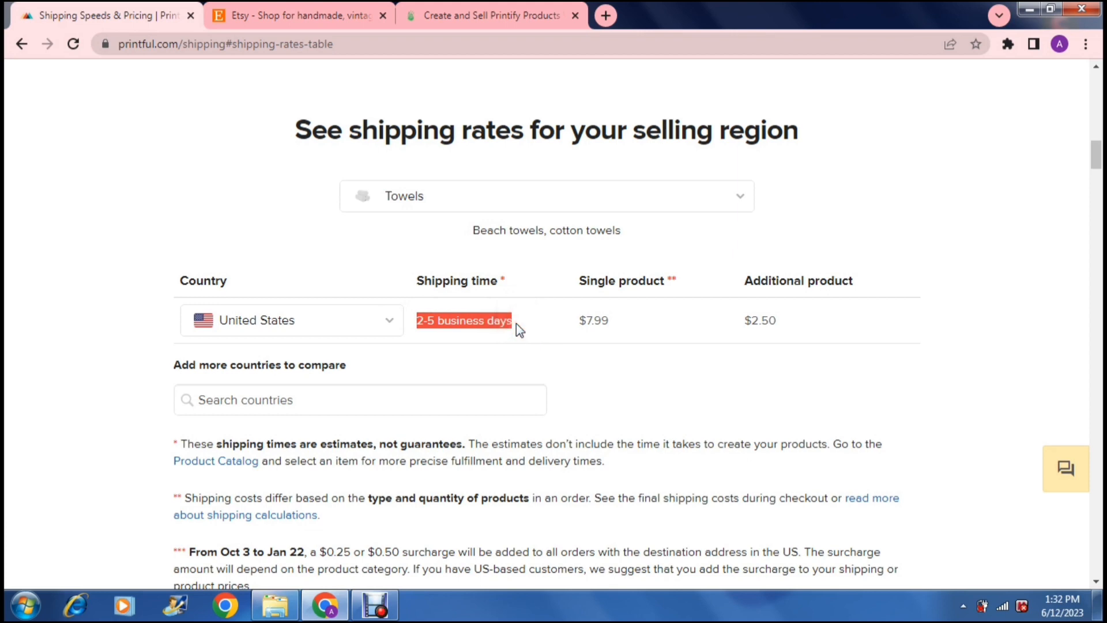
left_click(464, 319)
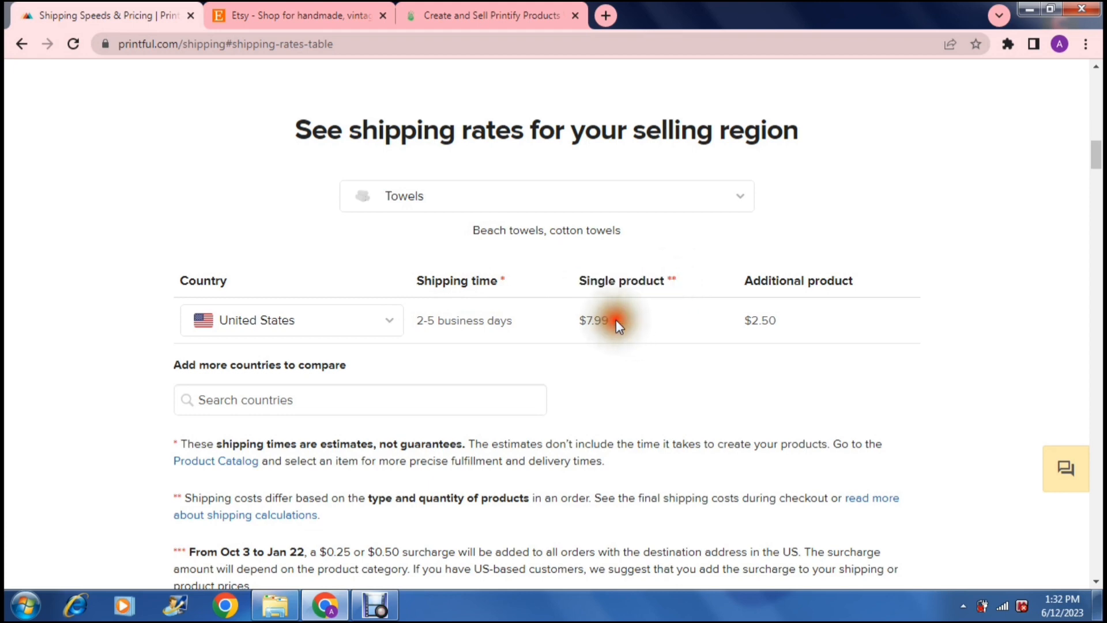
mouse_move(582, 353)
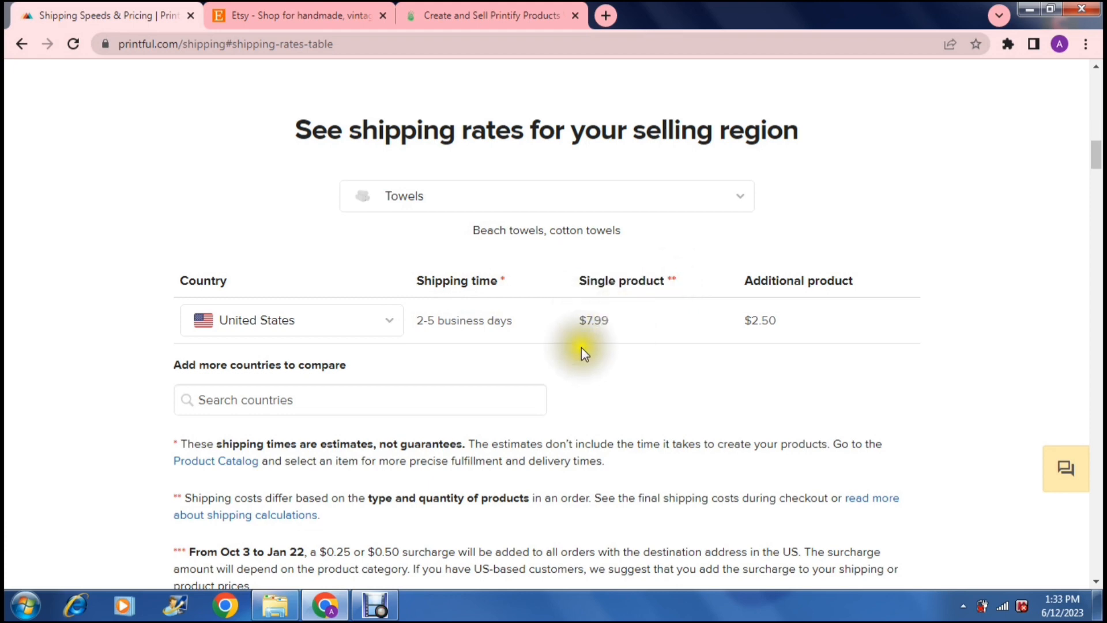
mouse_move(749, 318)
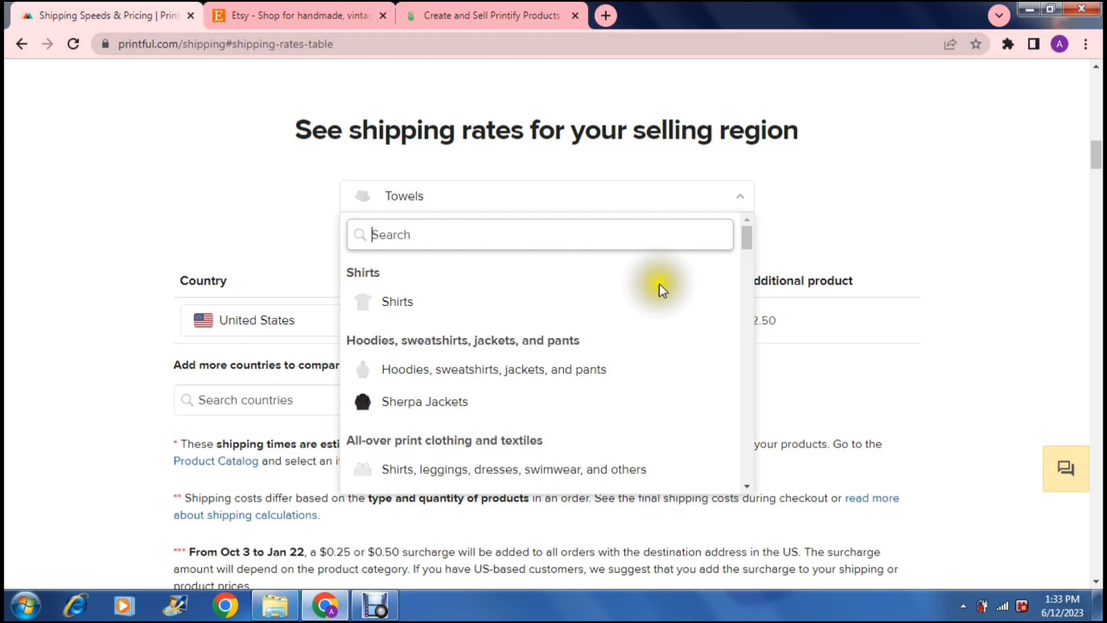
Switch to Shirts for Antigua and Barbuda and highlight the 8-11 business days estimate
left_click(397, 301)
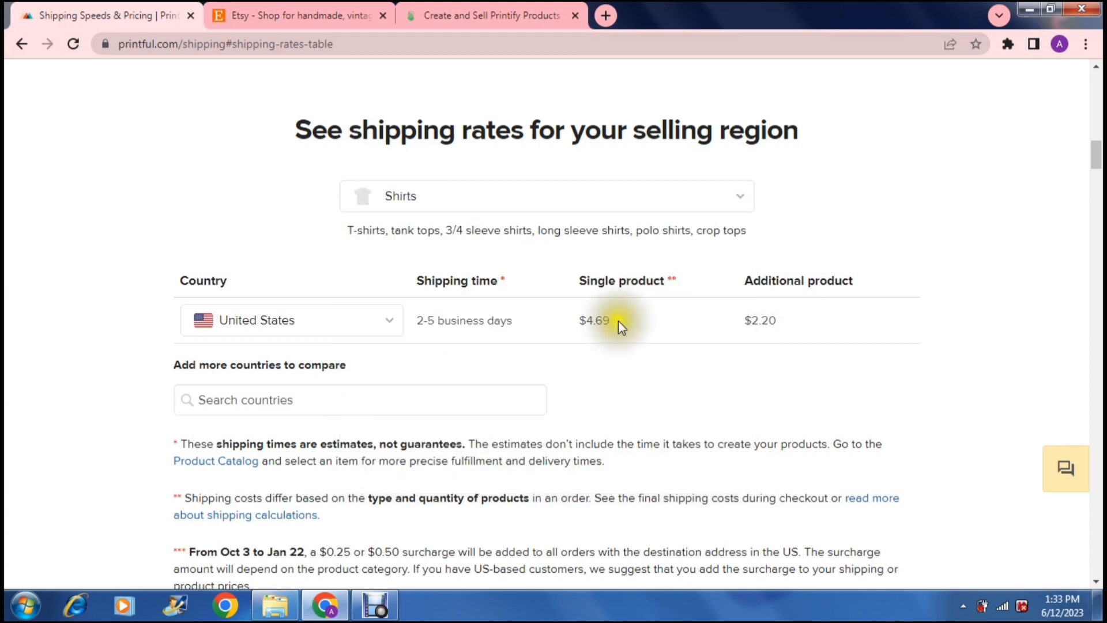
mouse_move(579, 196)
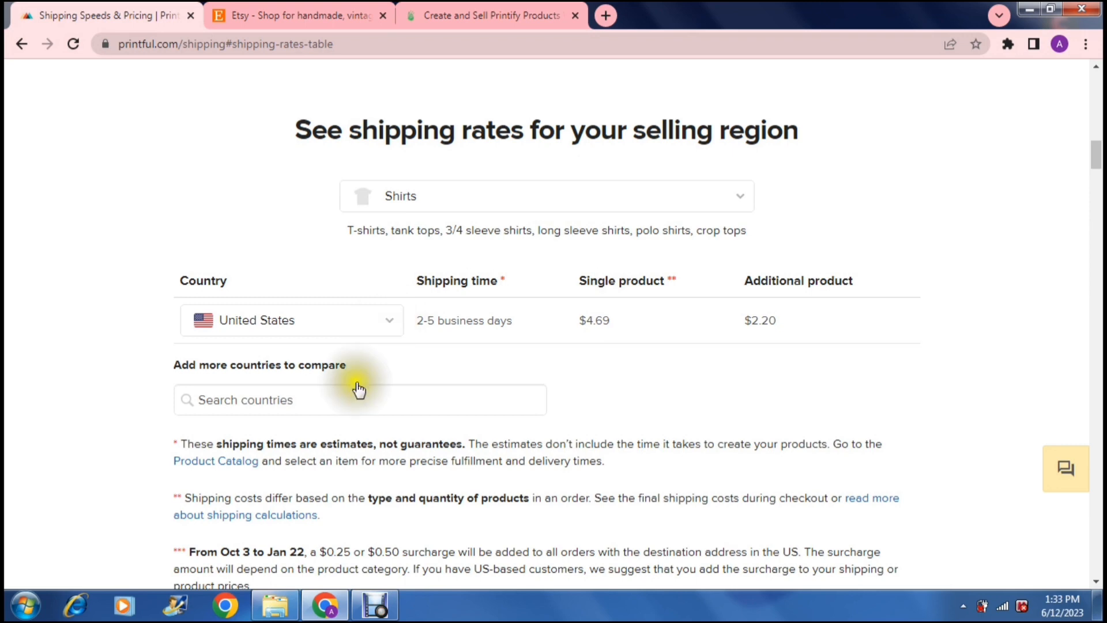
left_click(289, 319)
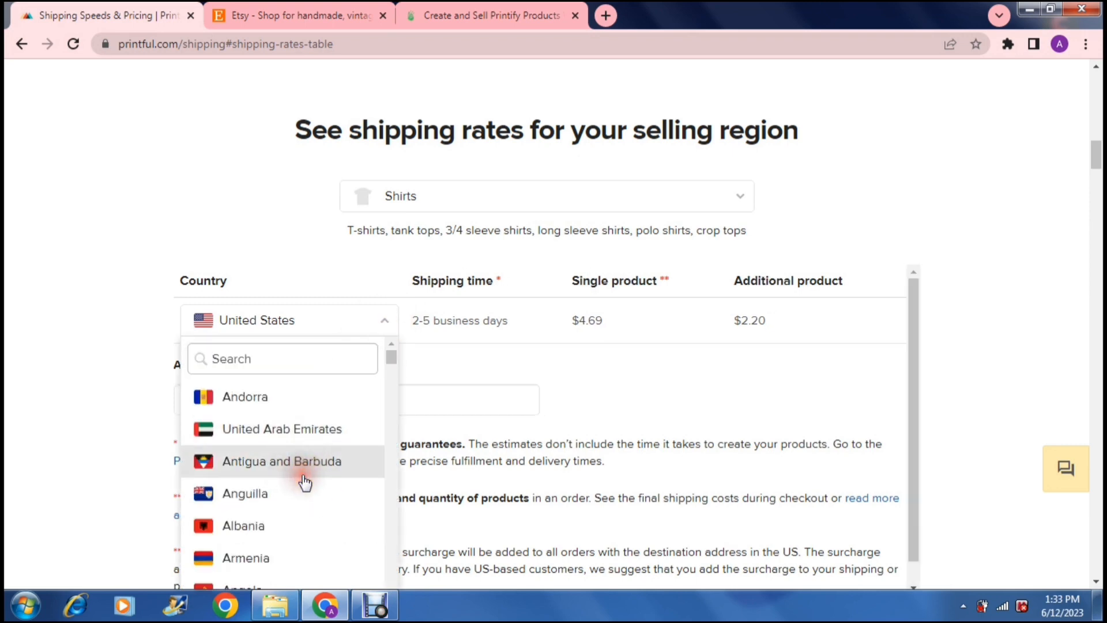
left_click(281, 460)
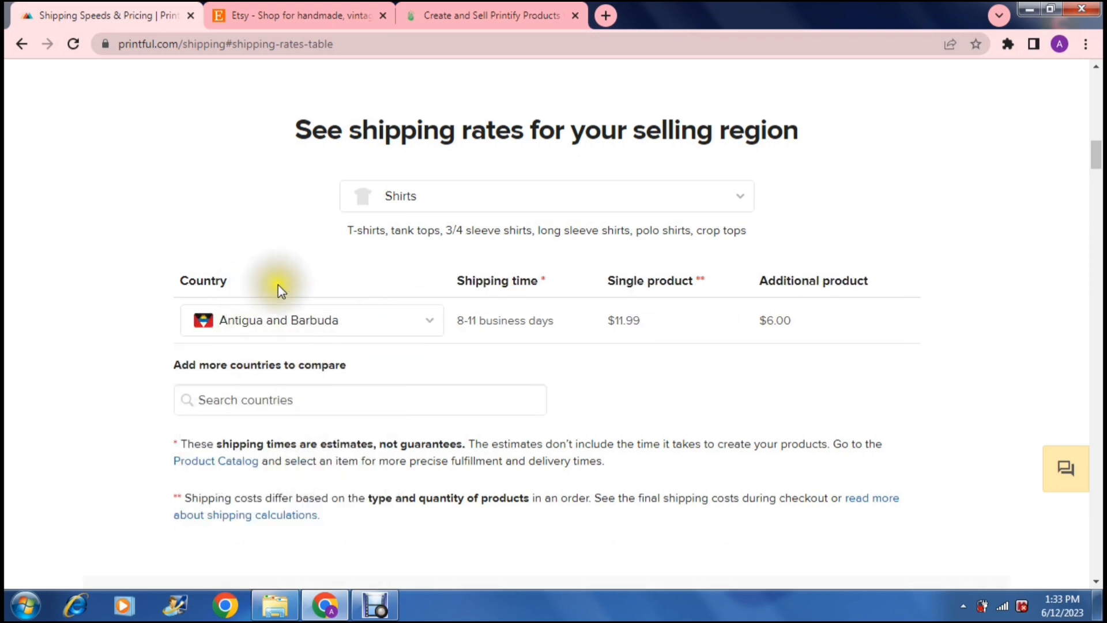
mouse_move(648, 319)
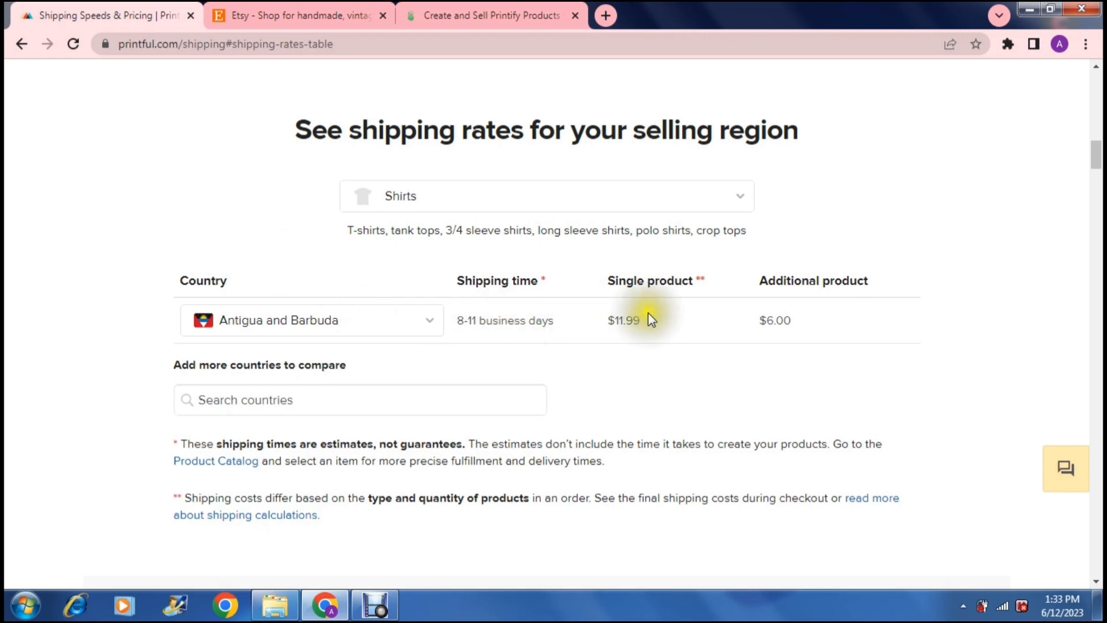
mouse_move(807, 342)
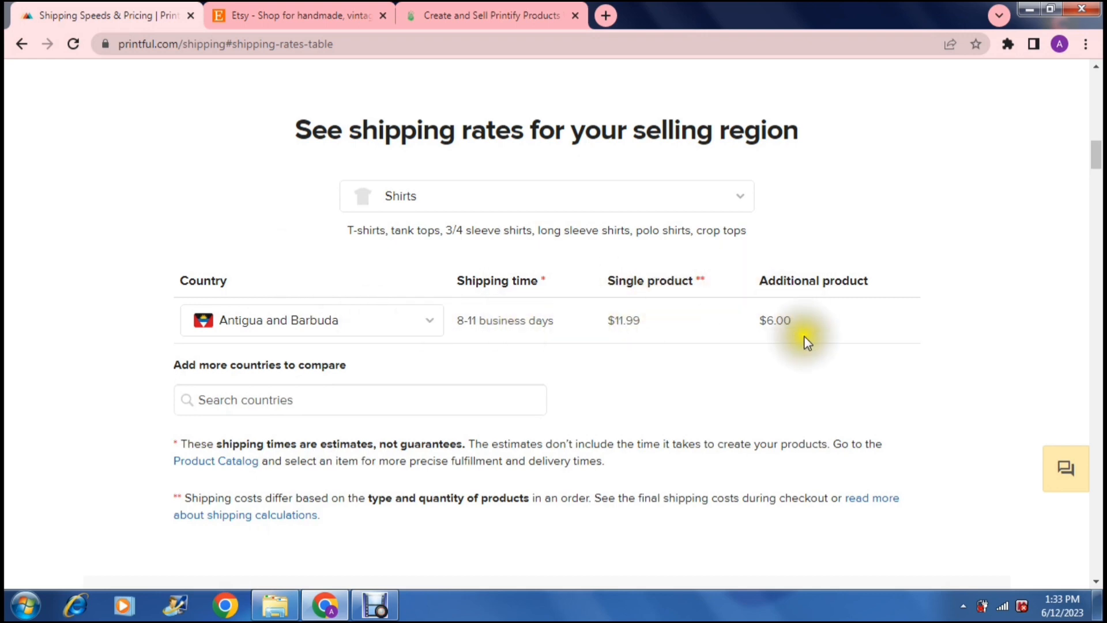
mouse_move(491, 365)
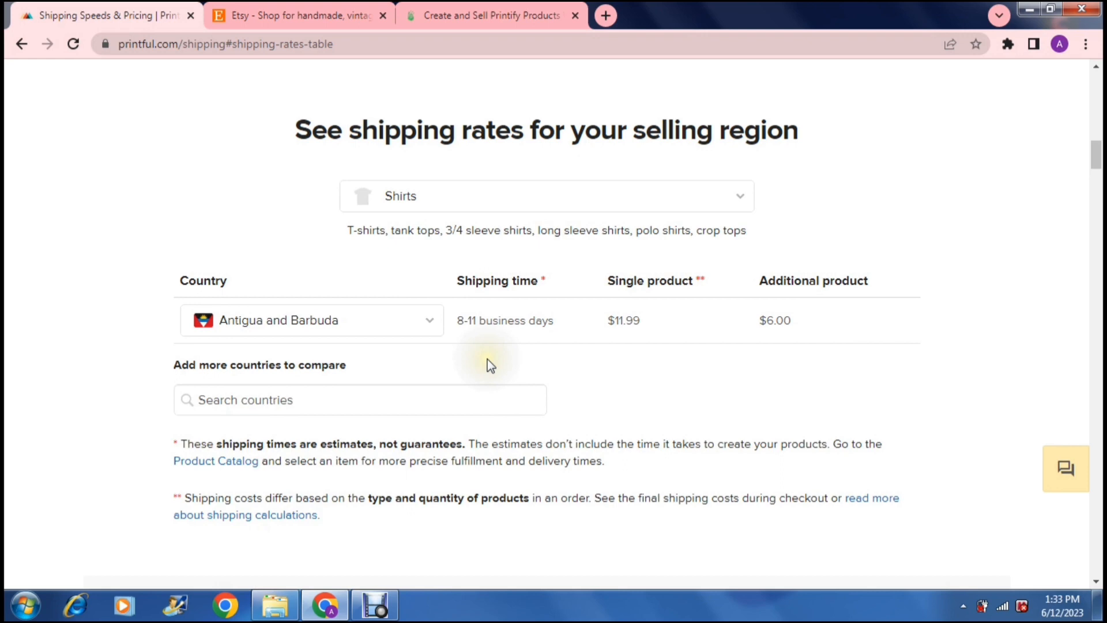
mouse_move(504, 364)
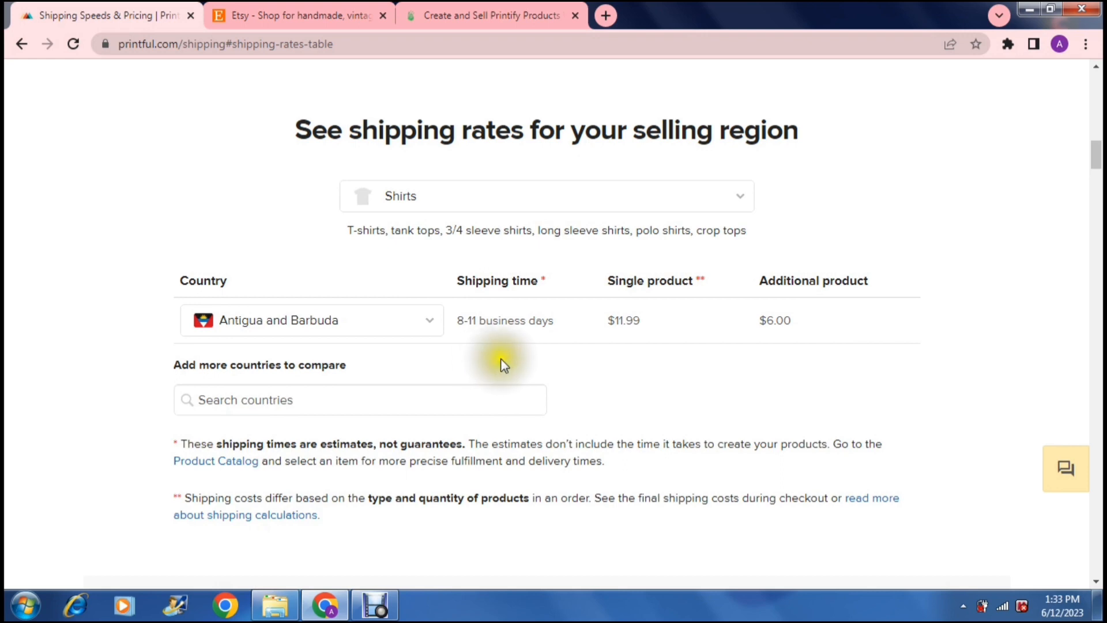
mouse_move(479, 323)
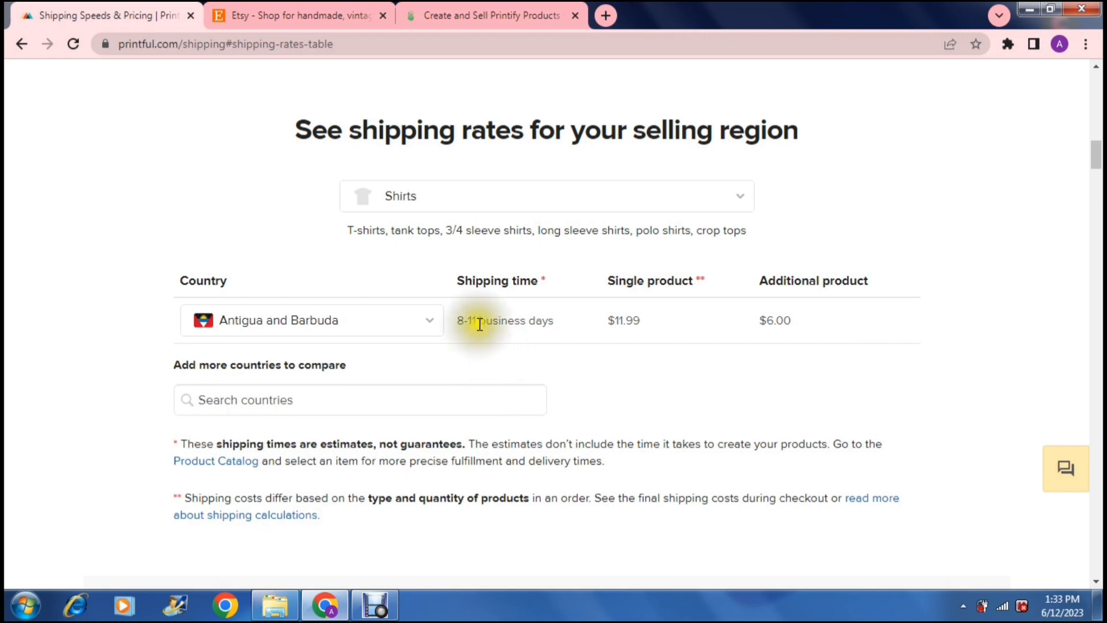
double_click(467, 319)
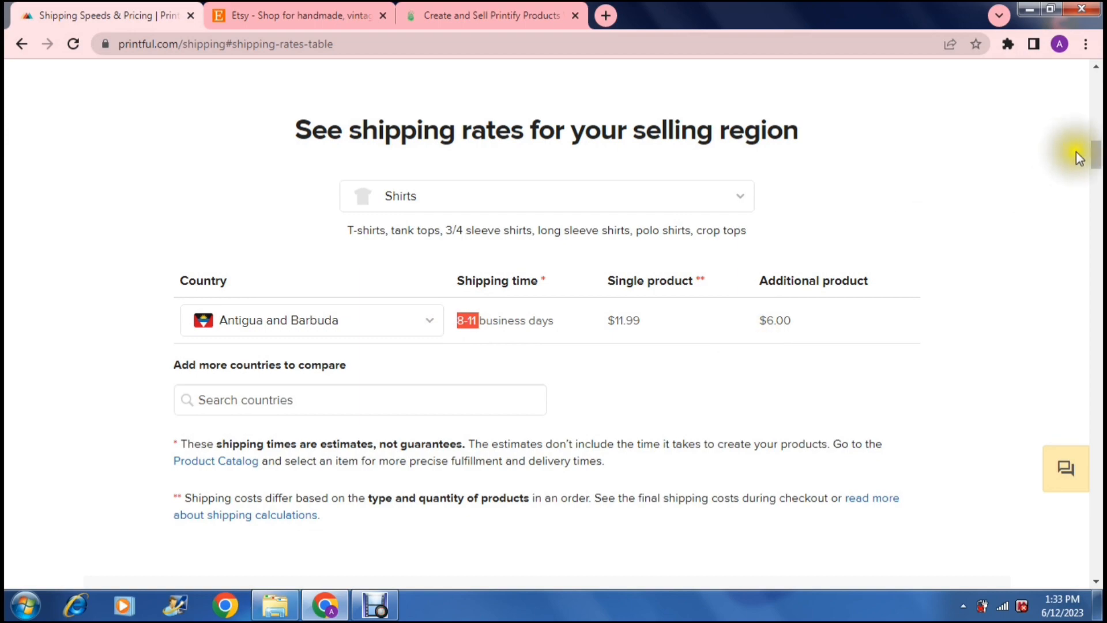
scroll("down", 3)
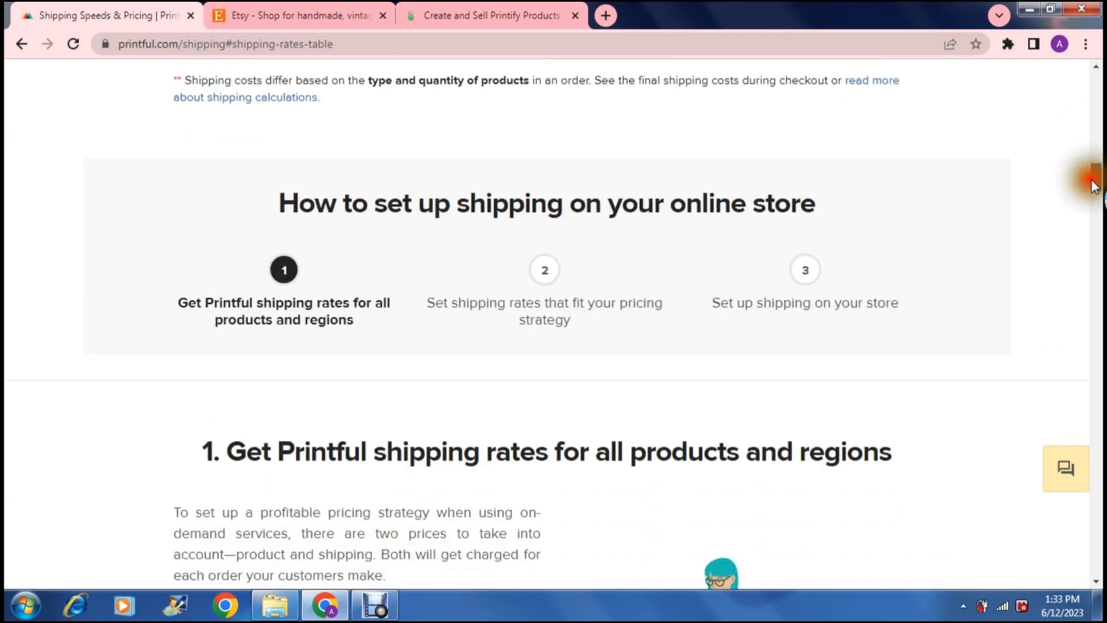
scroll("down", 3)
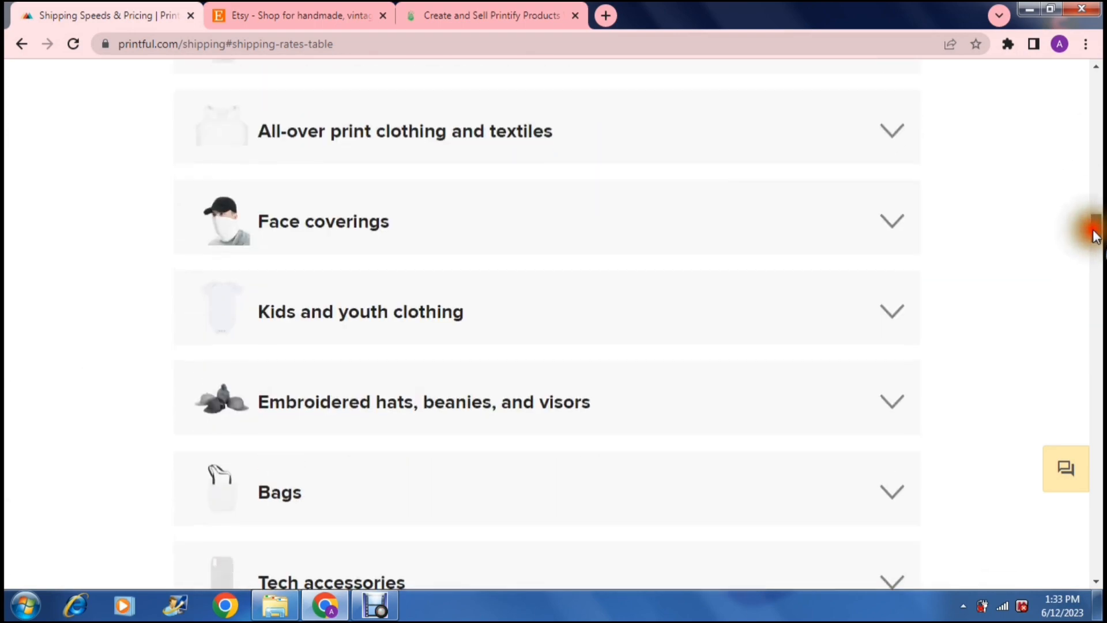
scroll("up", 3)
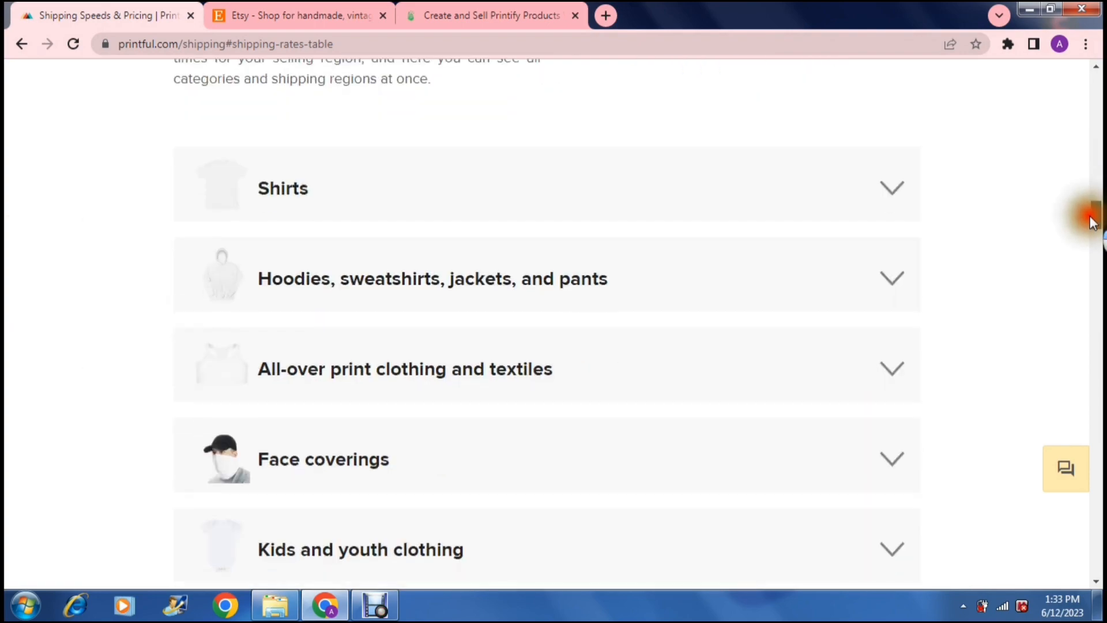
scroll("down", 3)
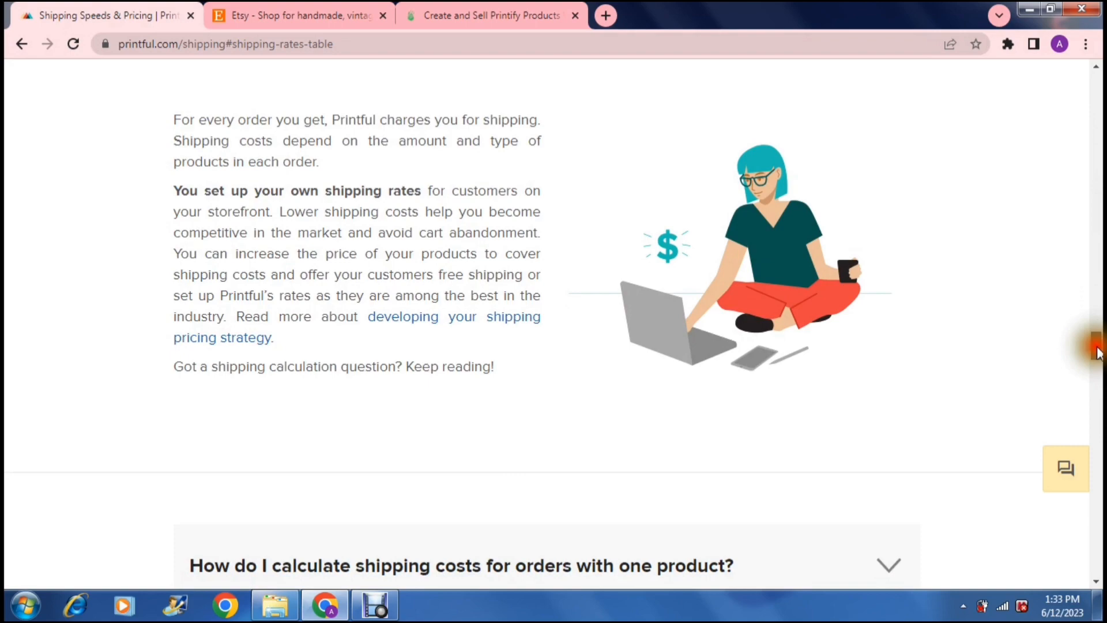
scroll("down", 3)
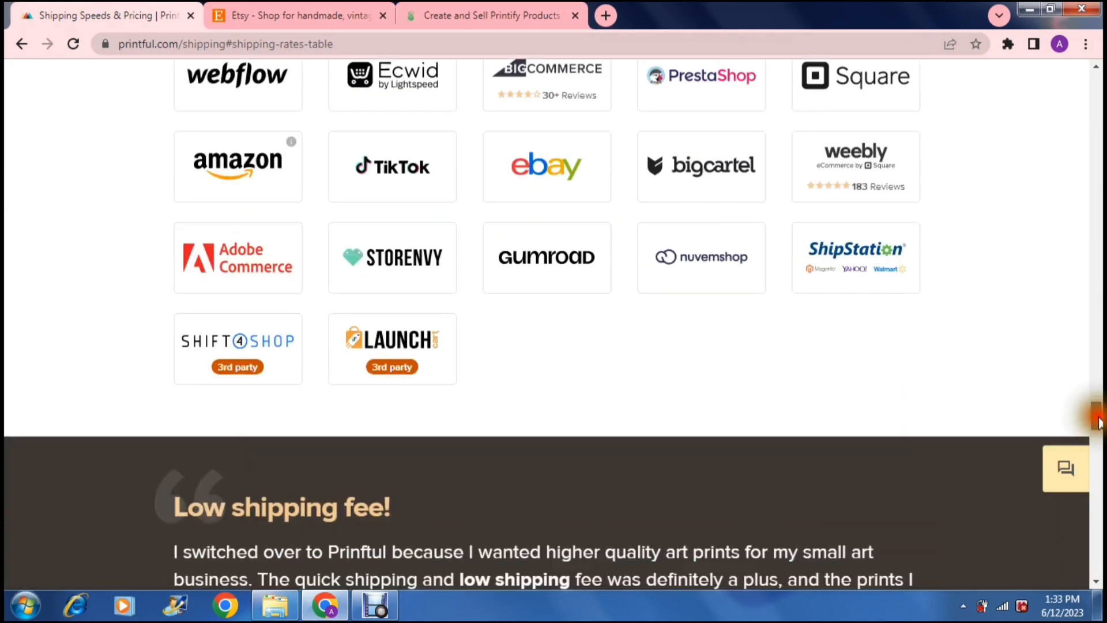
scroll("up", 3)
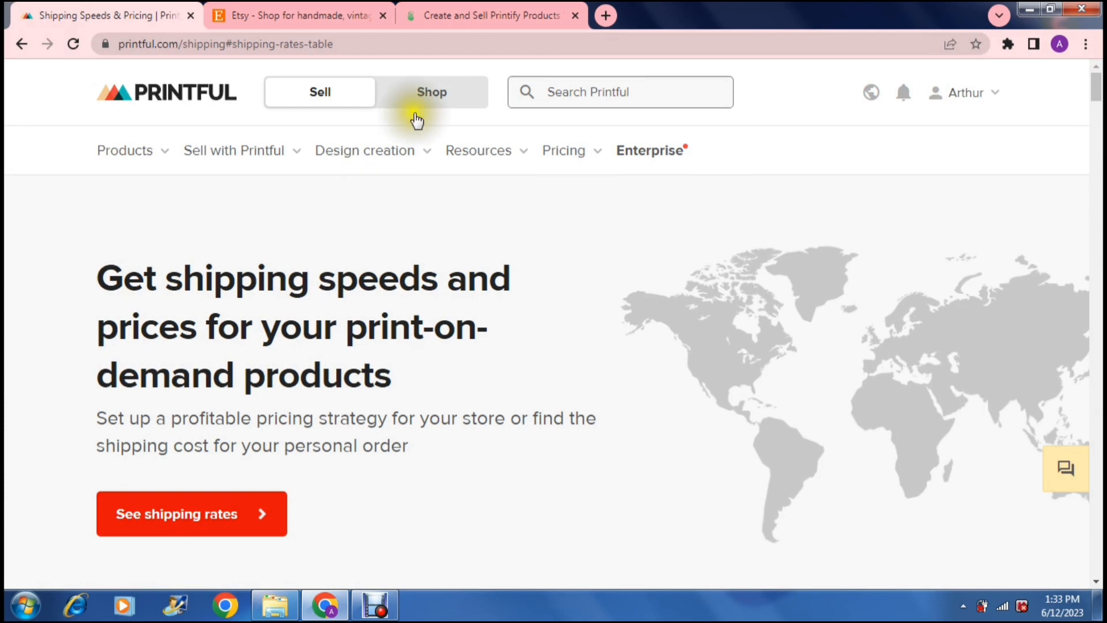
Switch the browser to the Etsy homepage tab
left_click(297, 15)
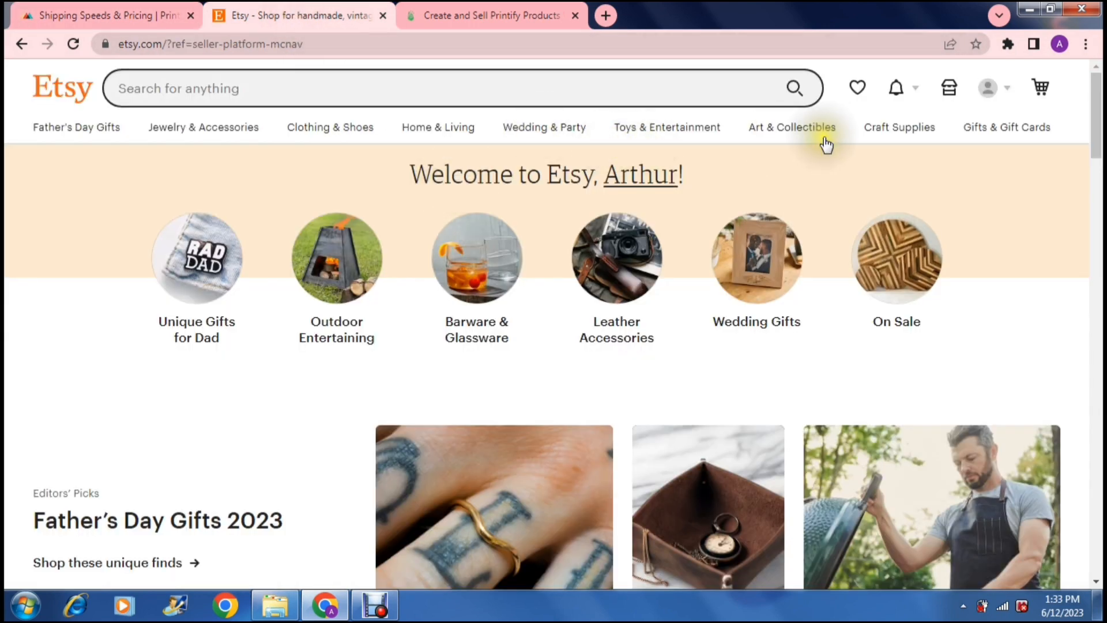
mouse_move(988, 88)
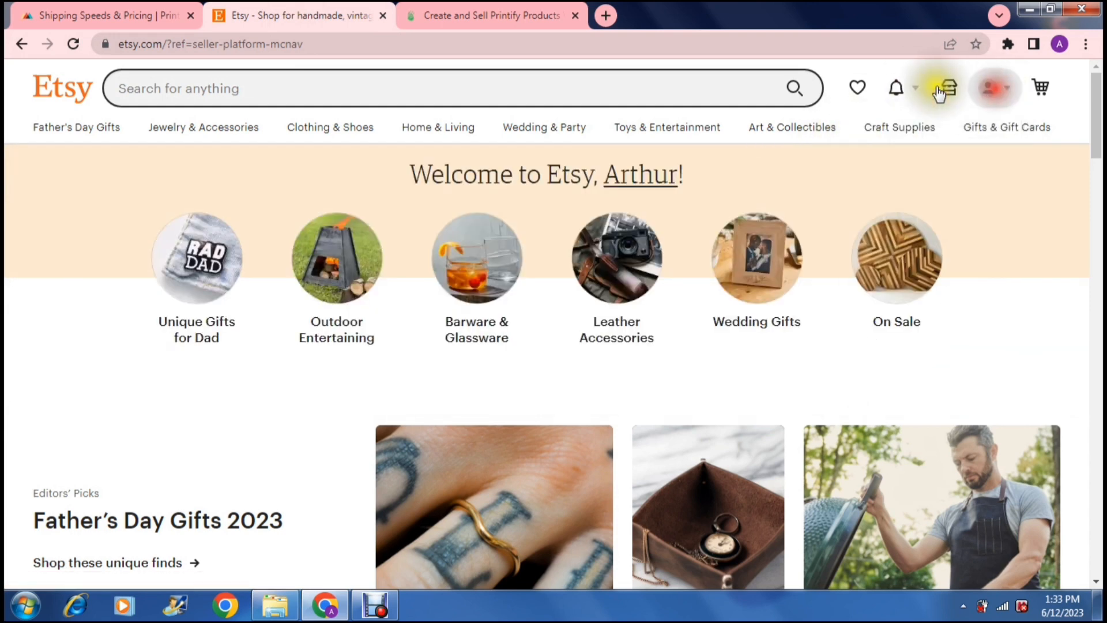
Go to Shop Manager > Listings and expand the Cyborg Cat Men's Tee gear menu
left_click(948, 88)
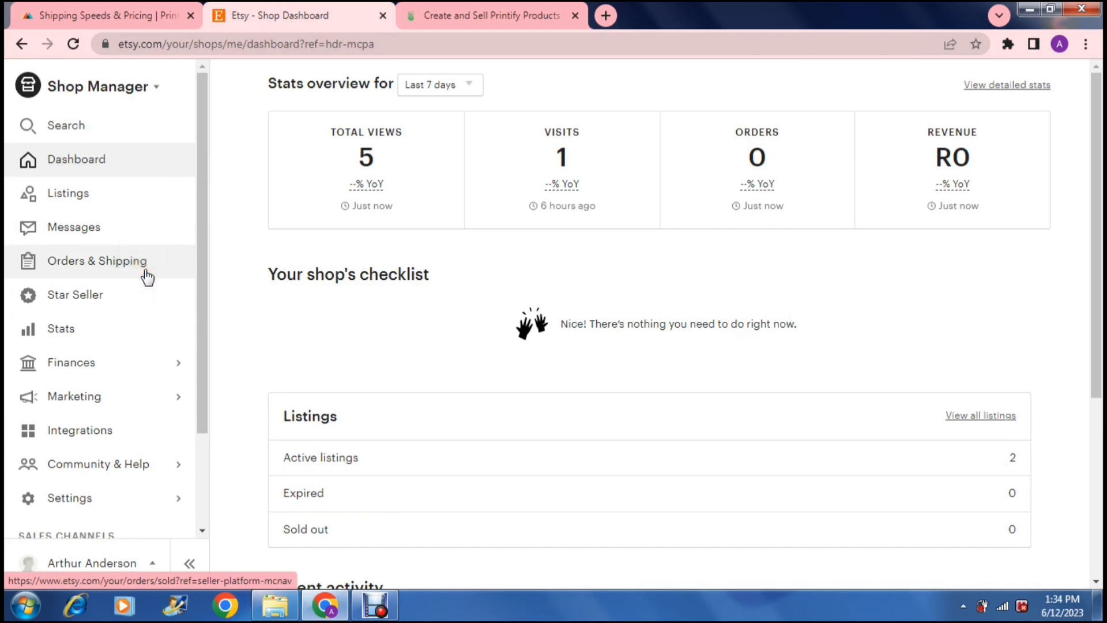
left_click(68, 193)
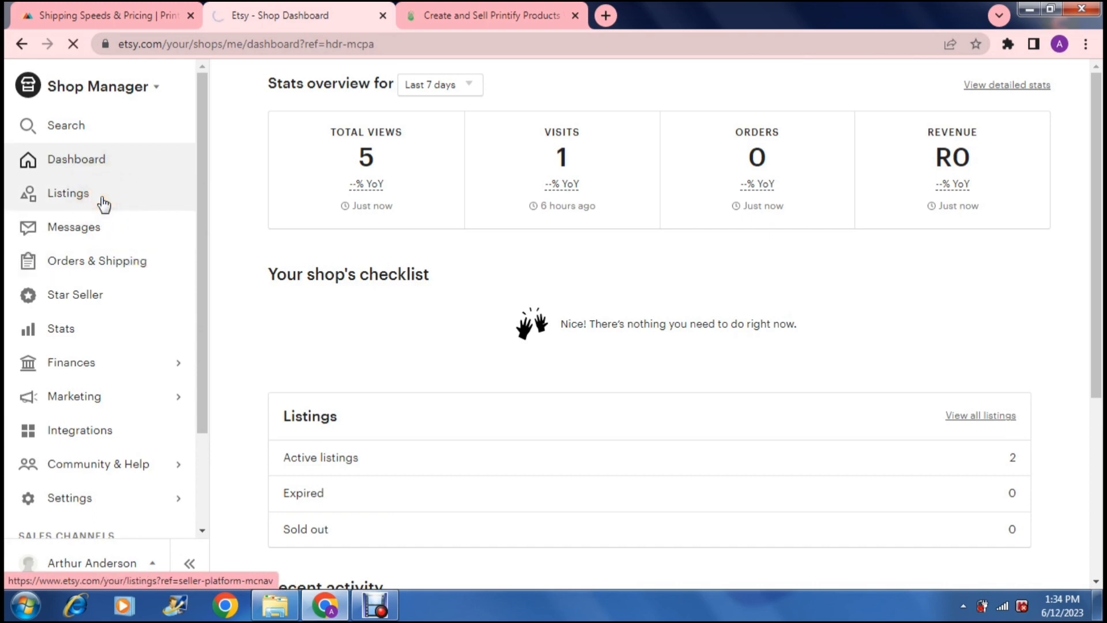
left_click(68, 193)
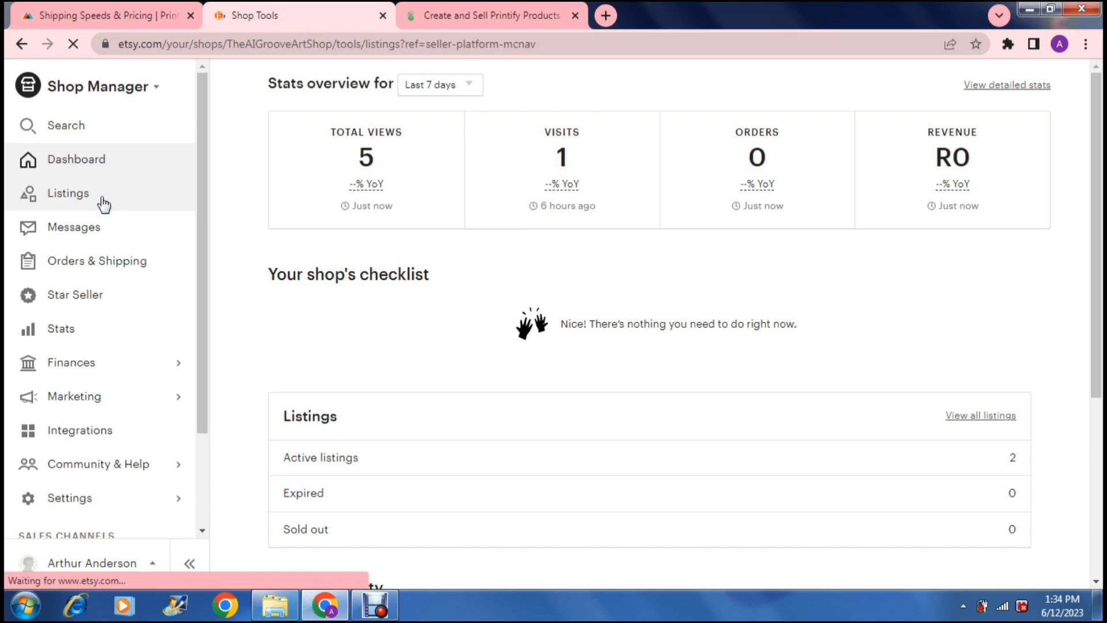
left_click(68, 193)
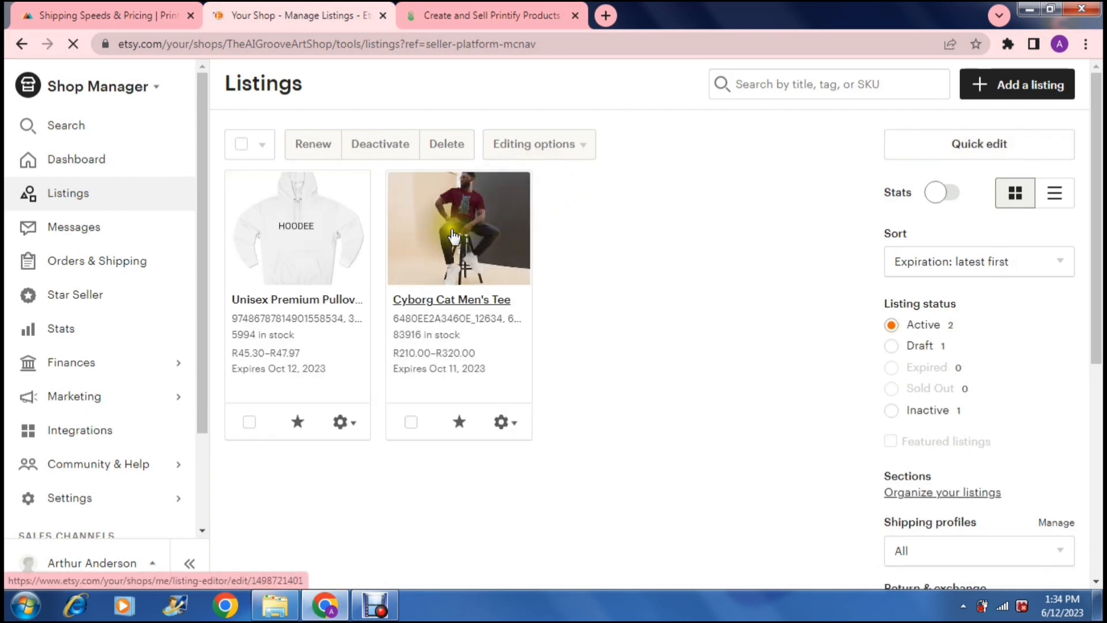
mouse_move(486, 453)
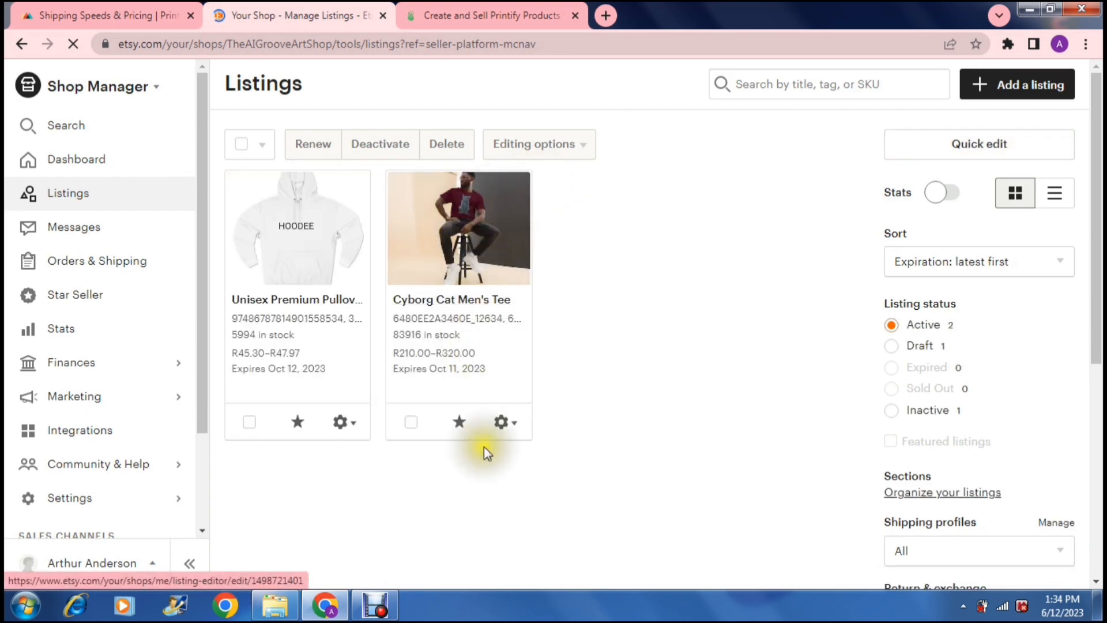
left_click(501, 422)
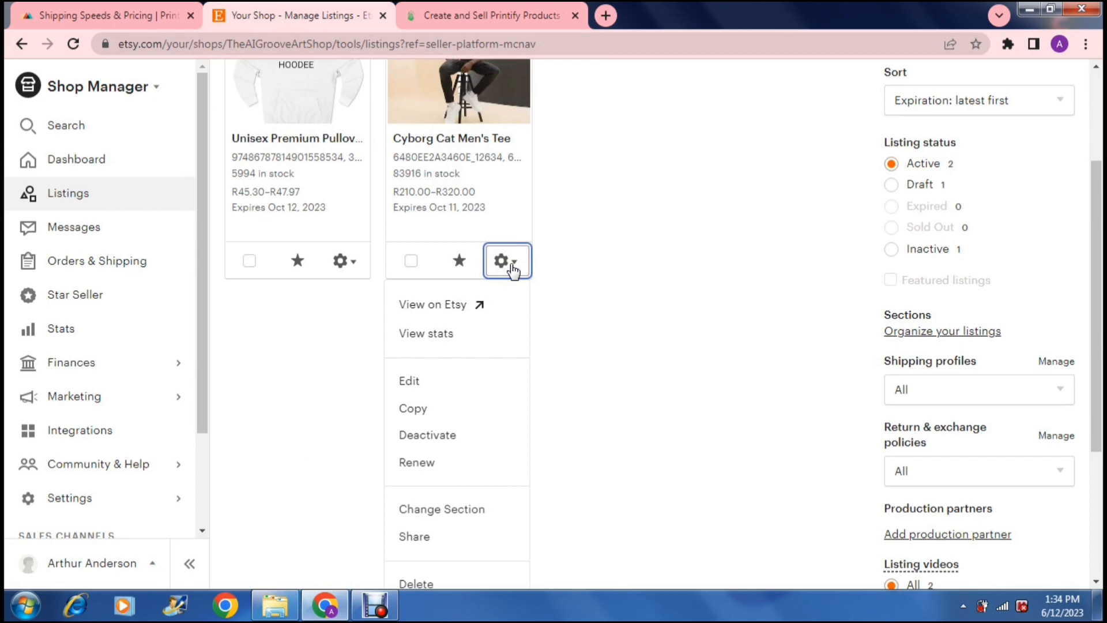
mouse_move(415, 380)
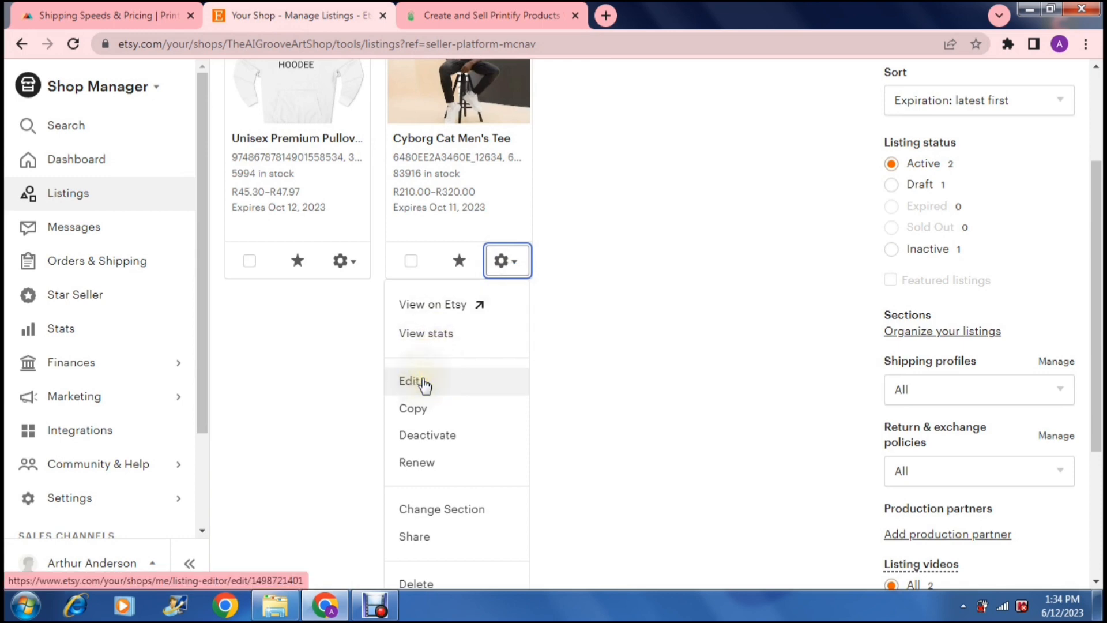
Enter the Cyborg Cat Men's Tee editor and jump to its Shipping section
left_click(410, 380)
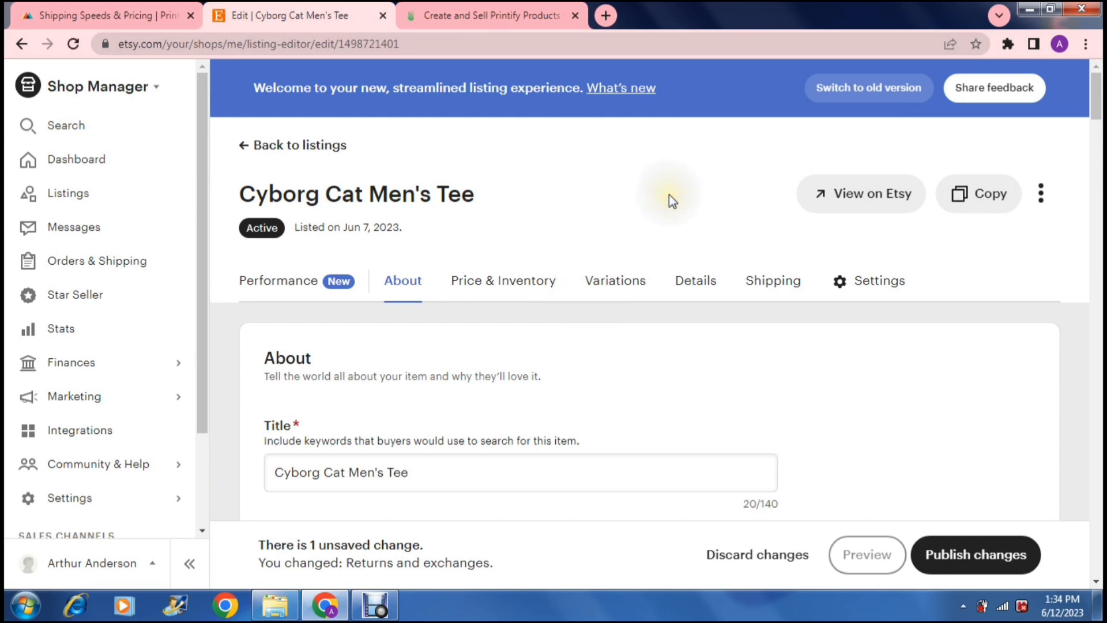
mouse_move(436, 303)
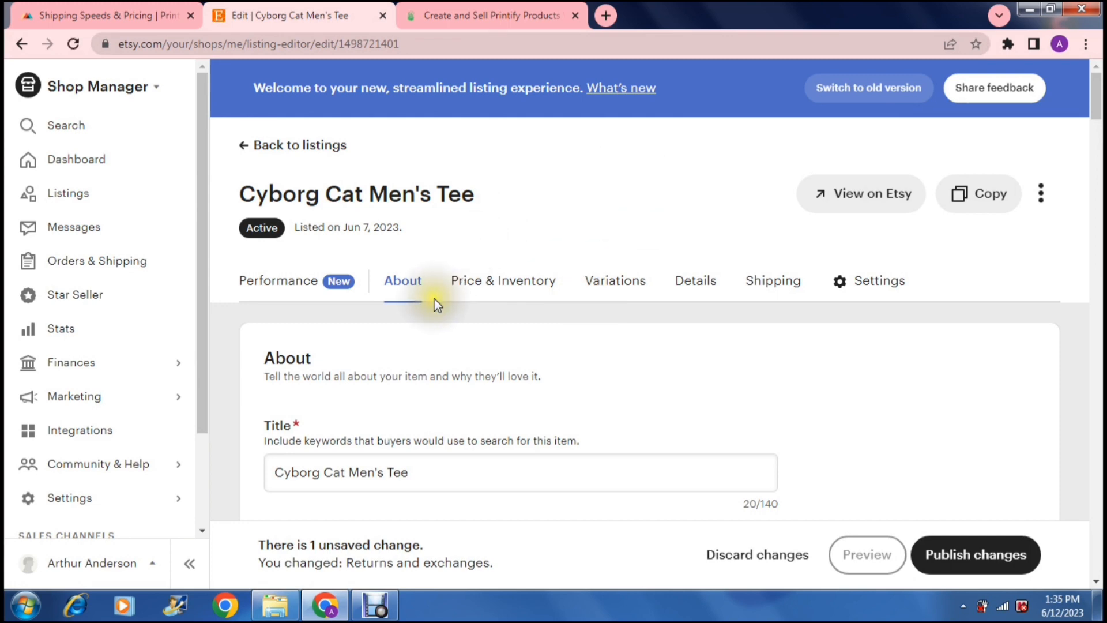
mouse_move(558, 323)
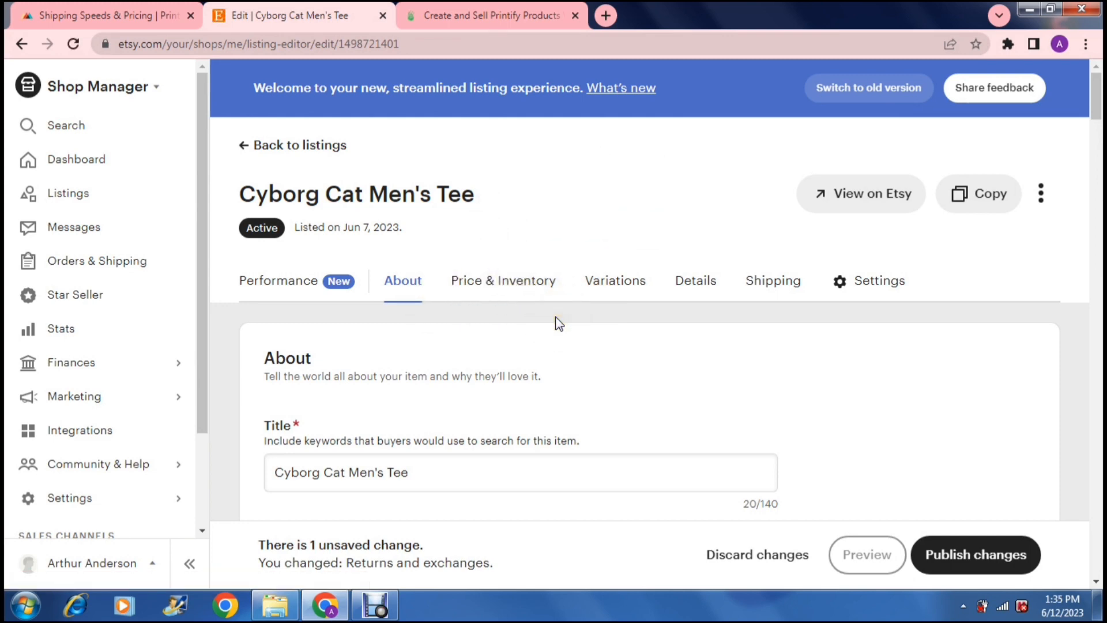
mouse_move(761, 316)
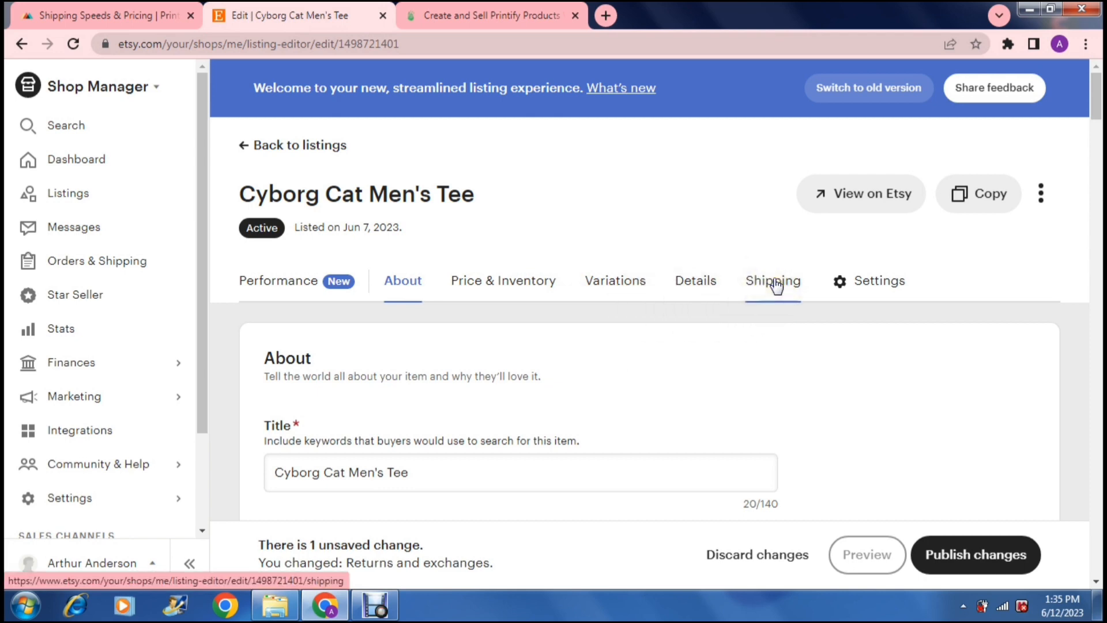
scroll("down", 3)
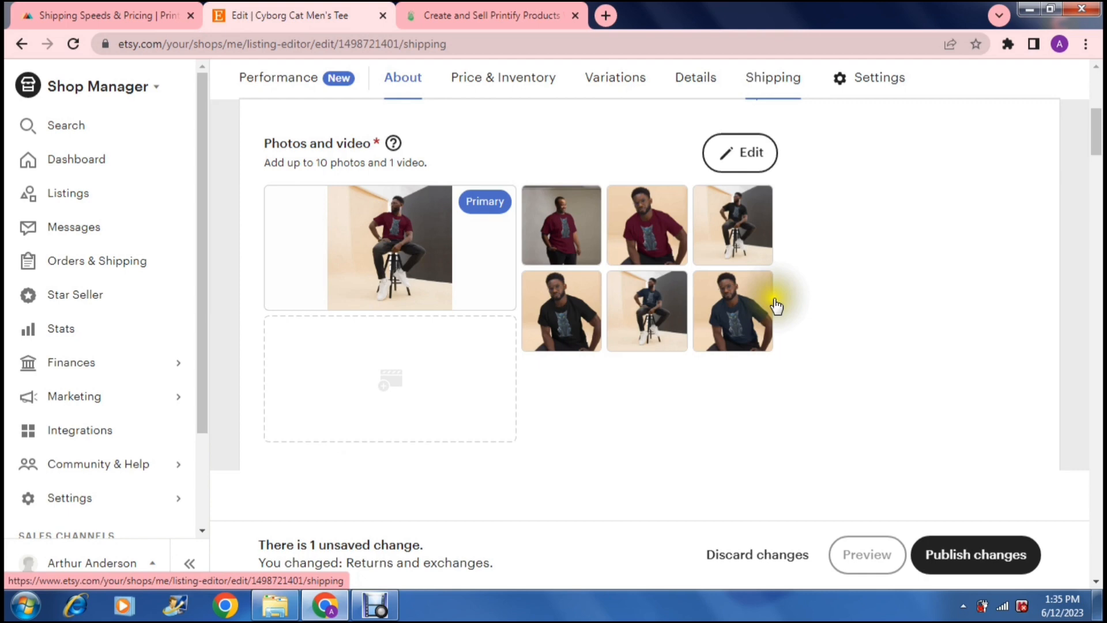
left_click(771, 77)
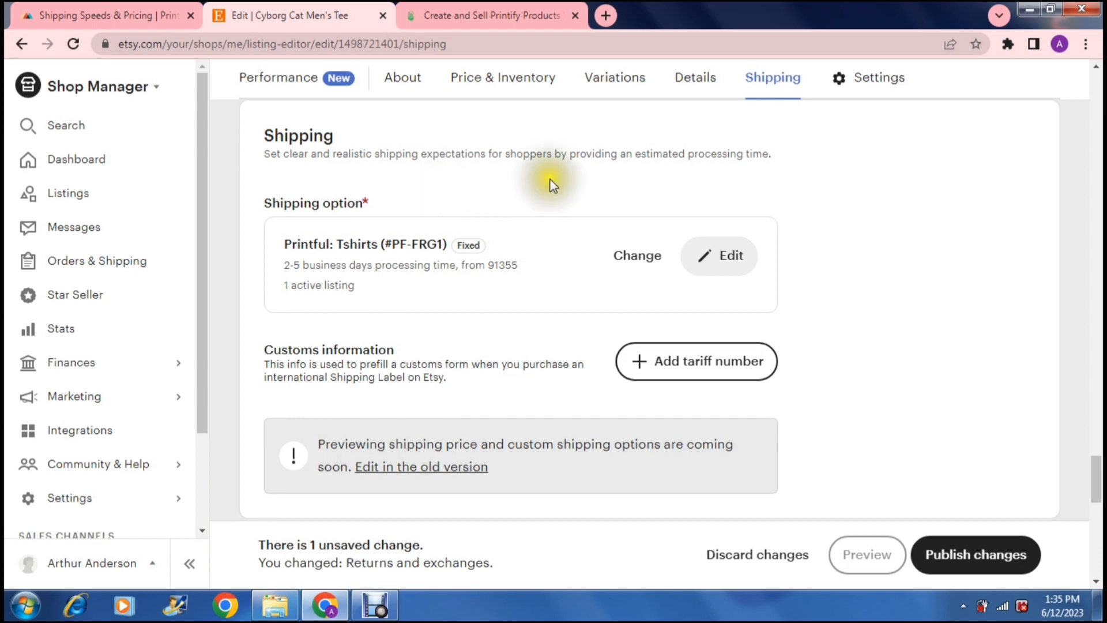
mouse_move(542, 187)
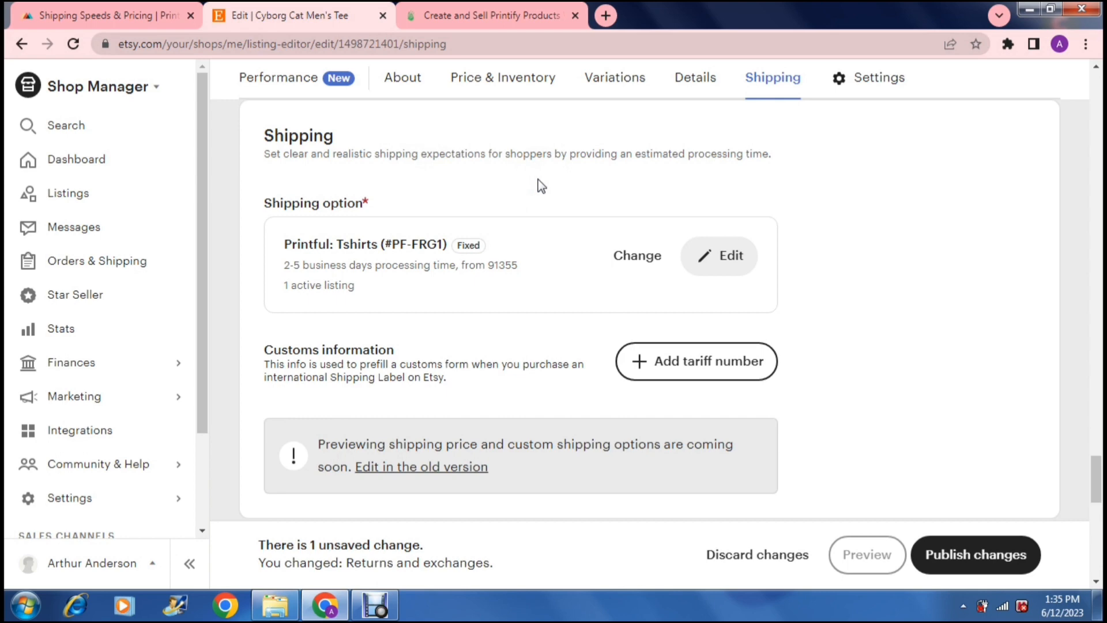
mouse_move(636, 256)
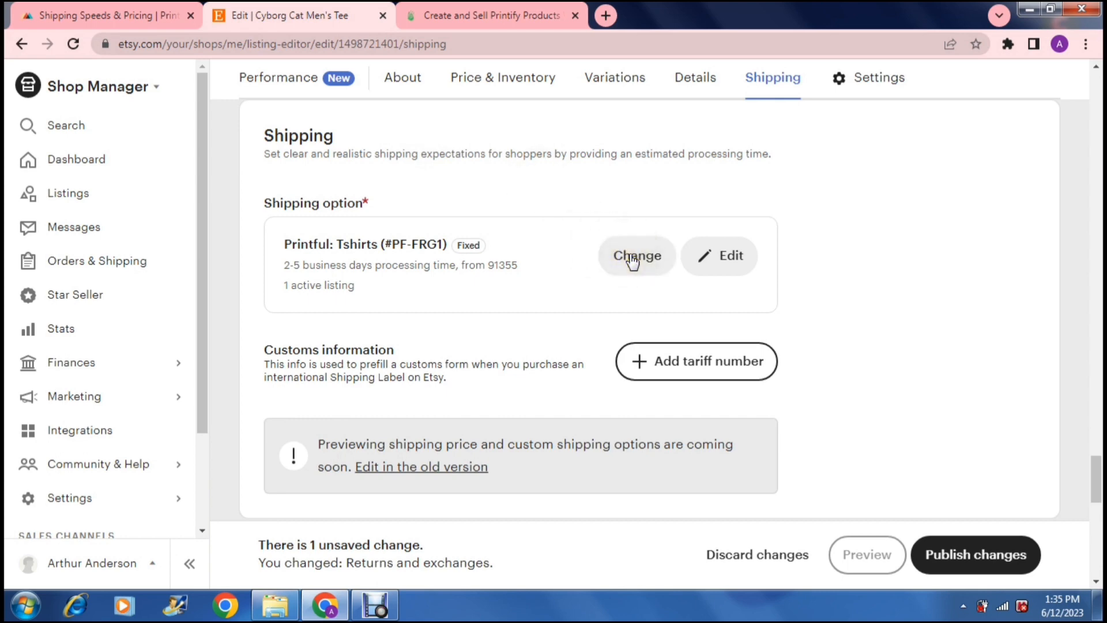
mouse_move(491, 260)
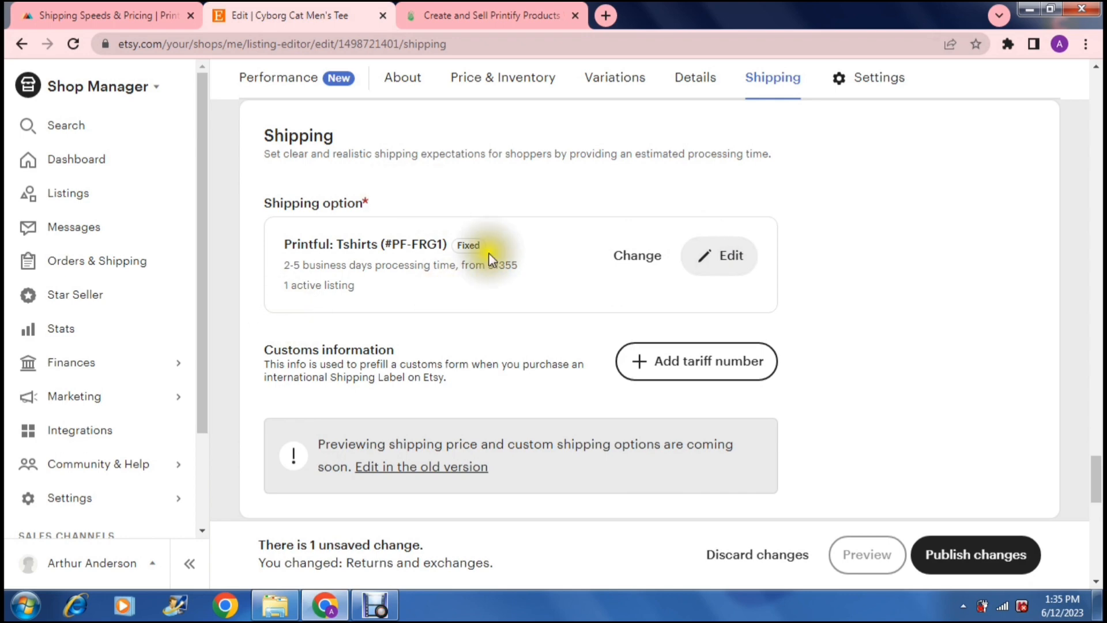
mouse_move(595, 273)
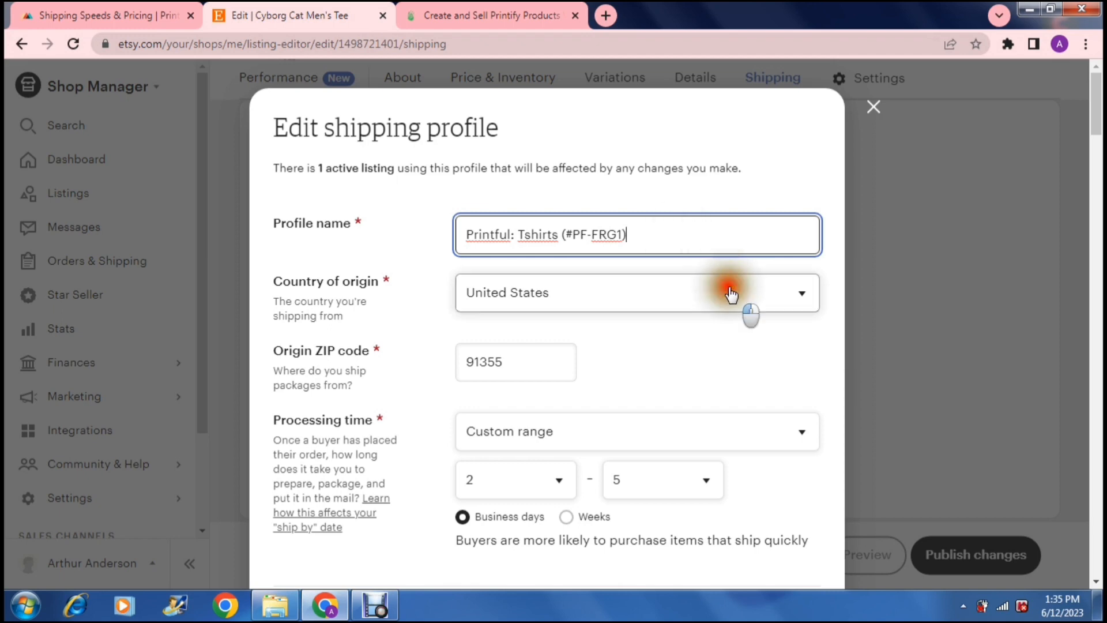
Review the country of origin choices in the Edit shipping profile dialog
left_click(731, 292)
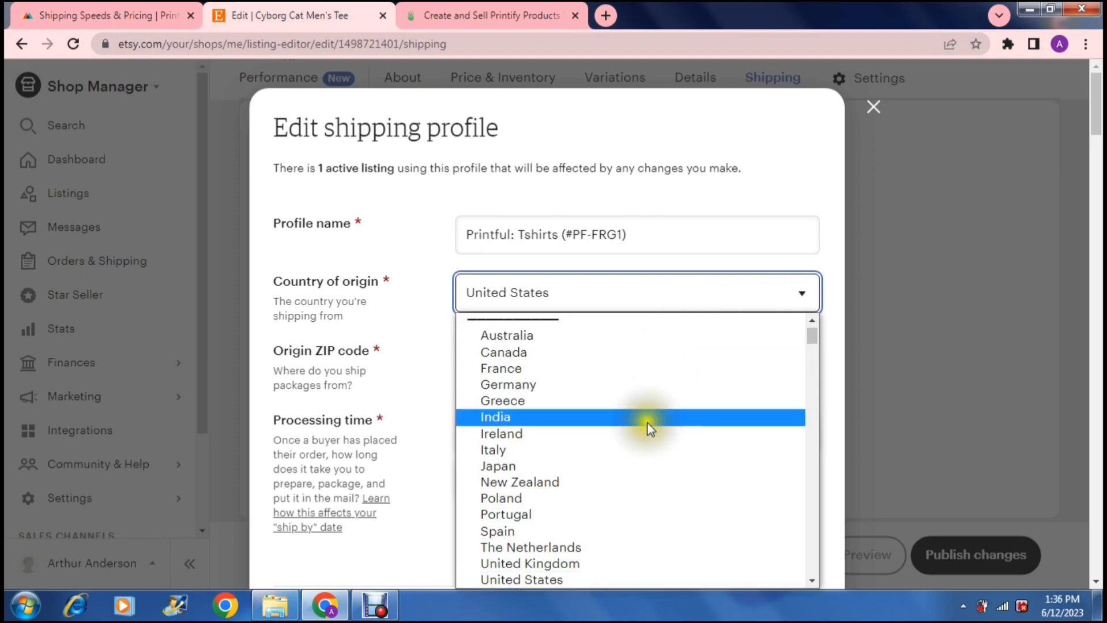
mouse_move(807, 359)
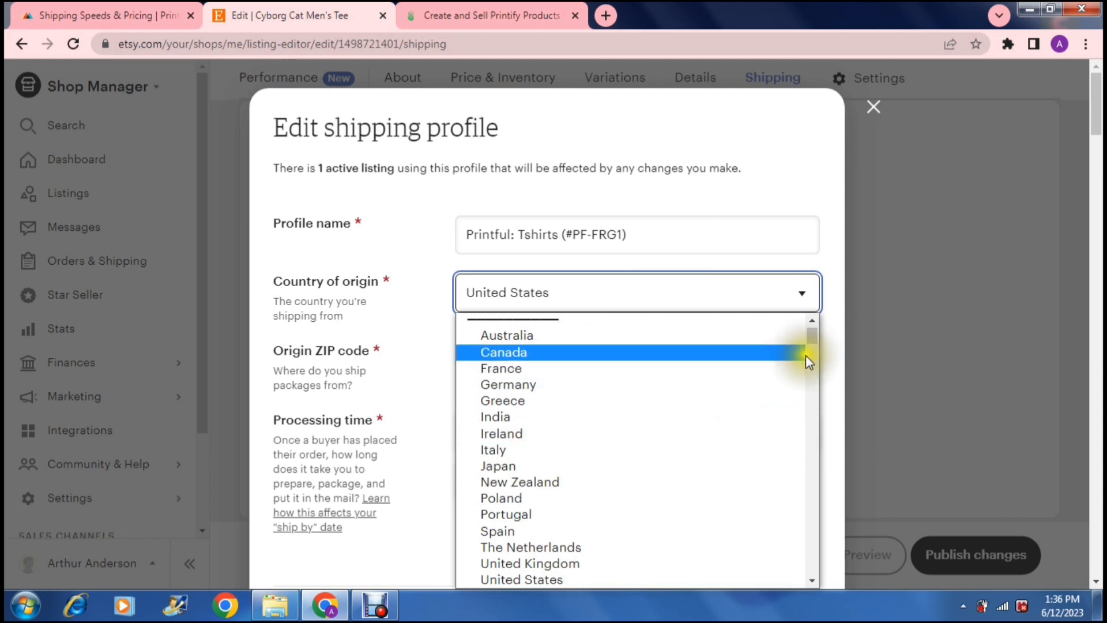
scroll("down", 3)
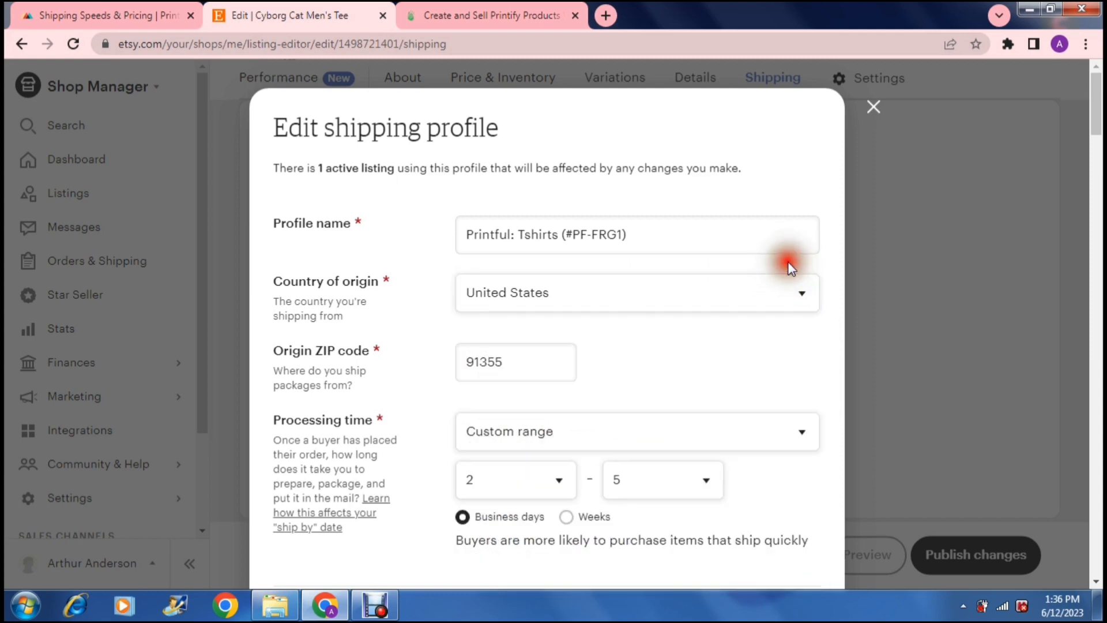
mouse_move(465, 398)
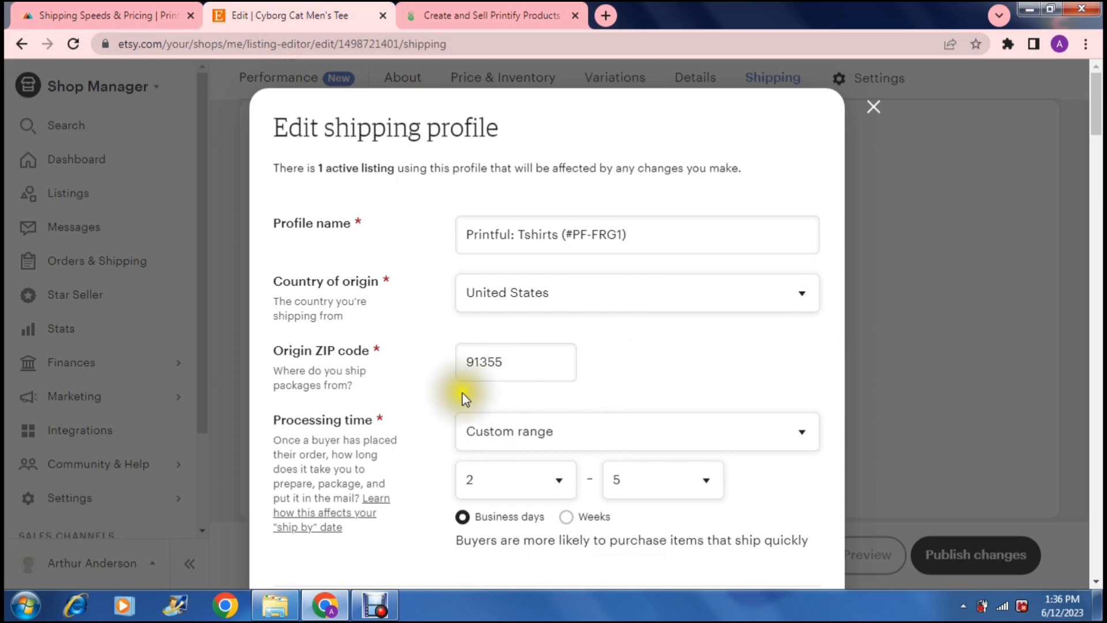
mouse_move(393, 379)
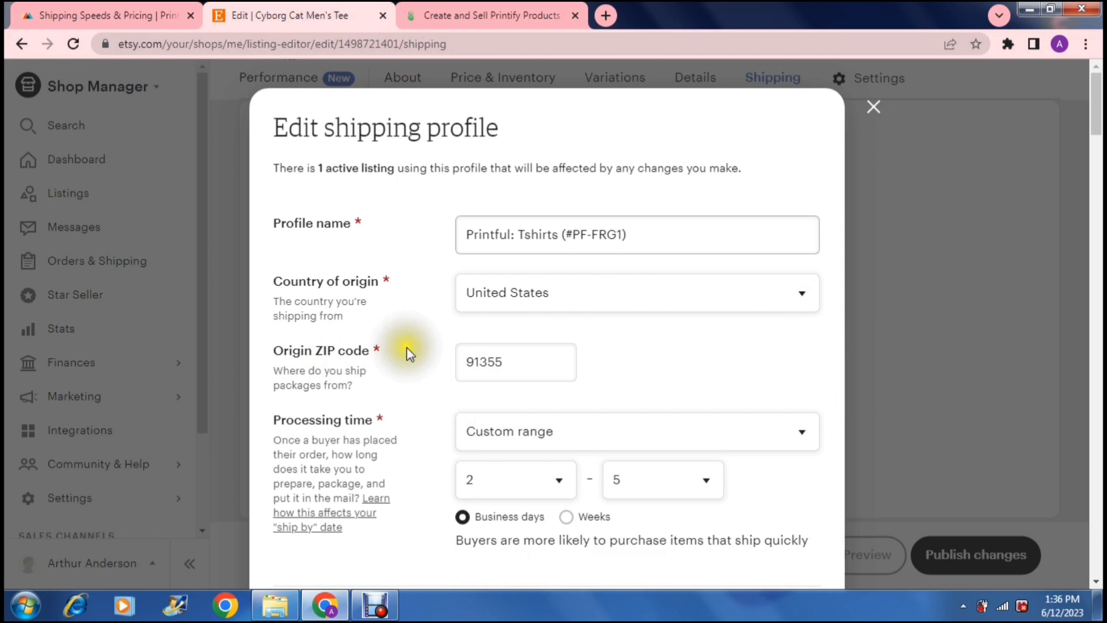
left_click(516, 361)
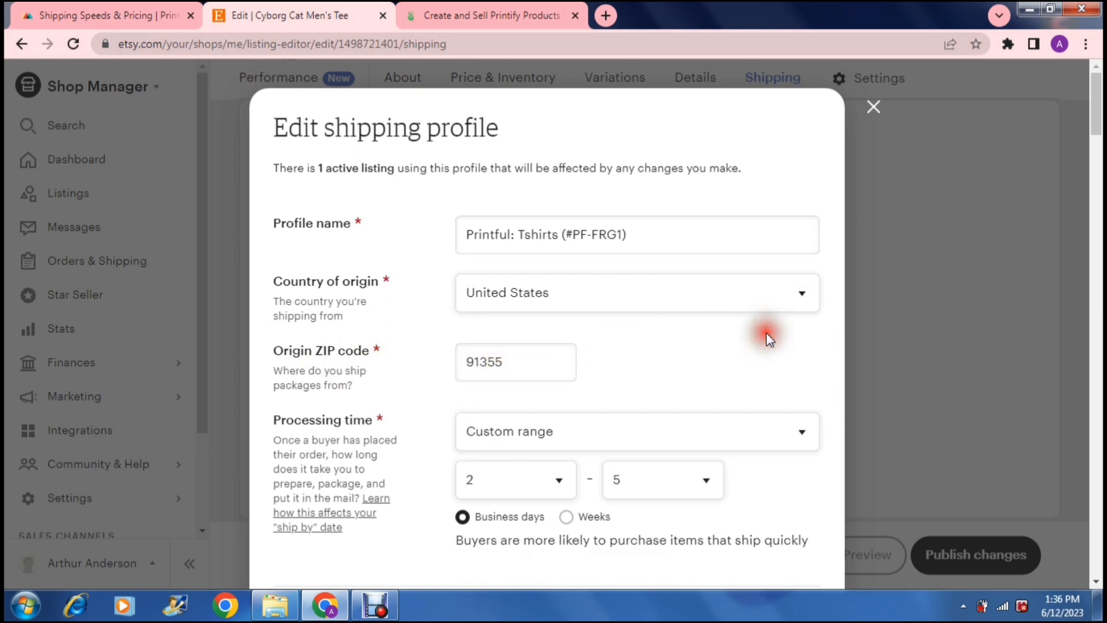
scroll("down", 3)
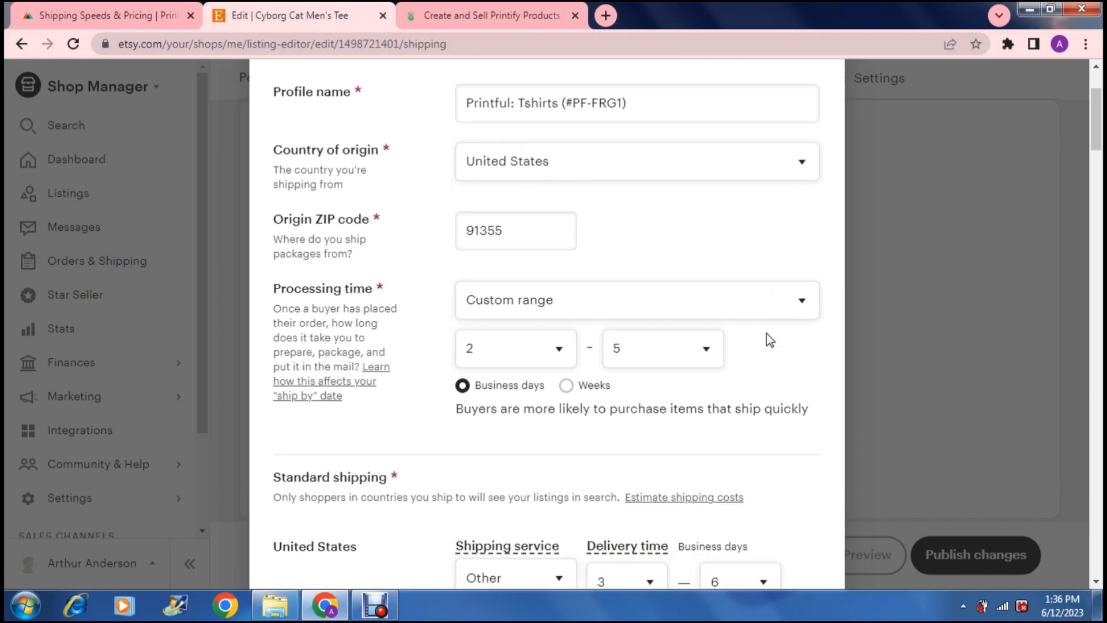
scroll("down", 3)
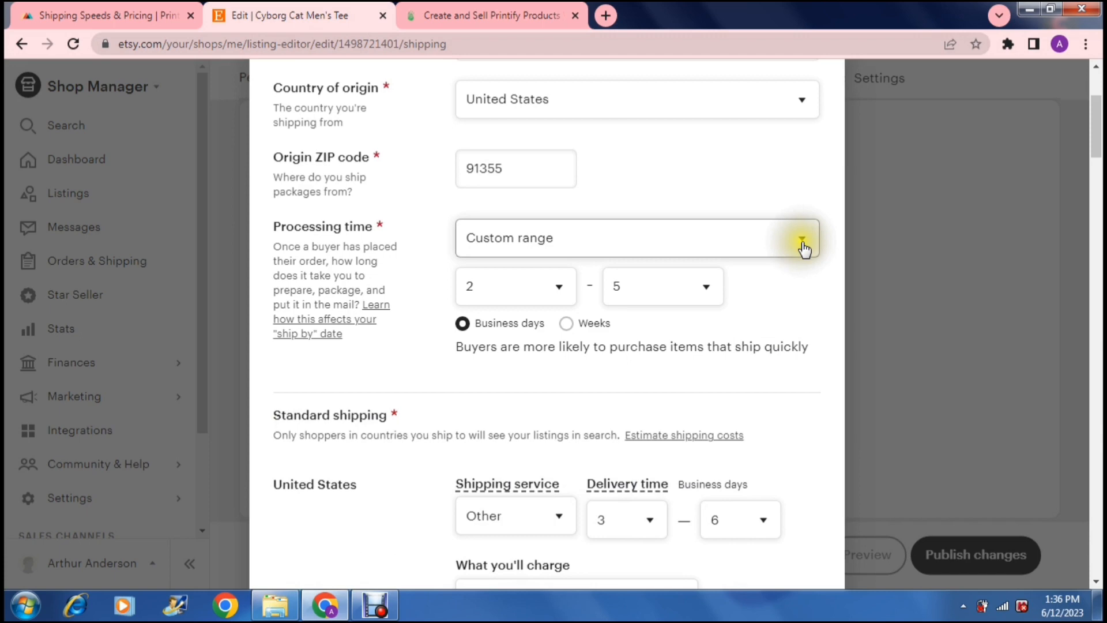
Set processing time to a custom 1-1 range in business days, after trying weeks
left_click(802, 237)
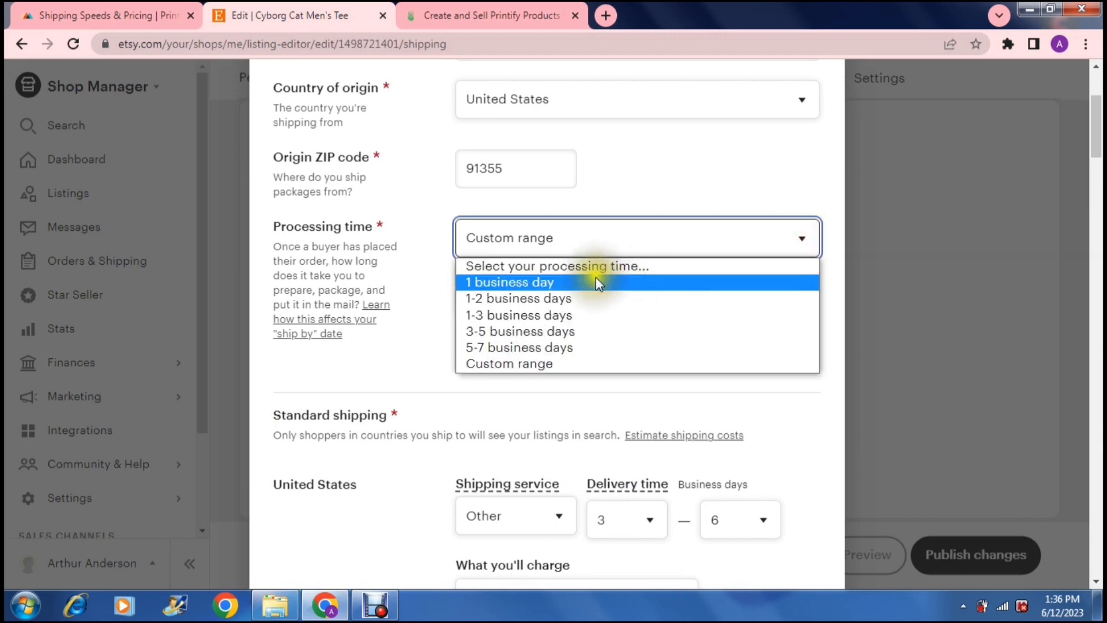
mouse_move(578, 314)
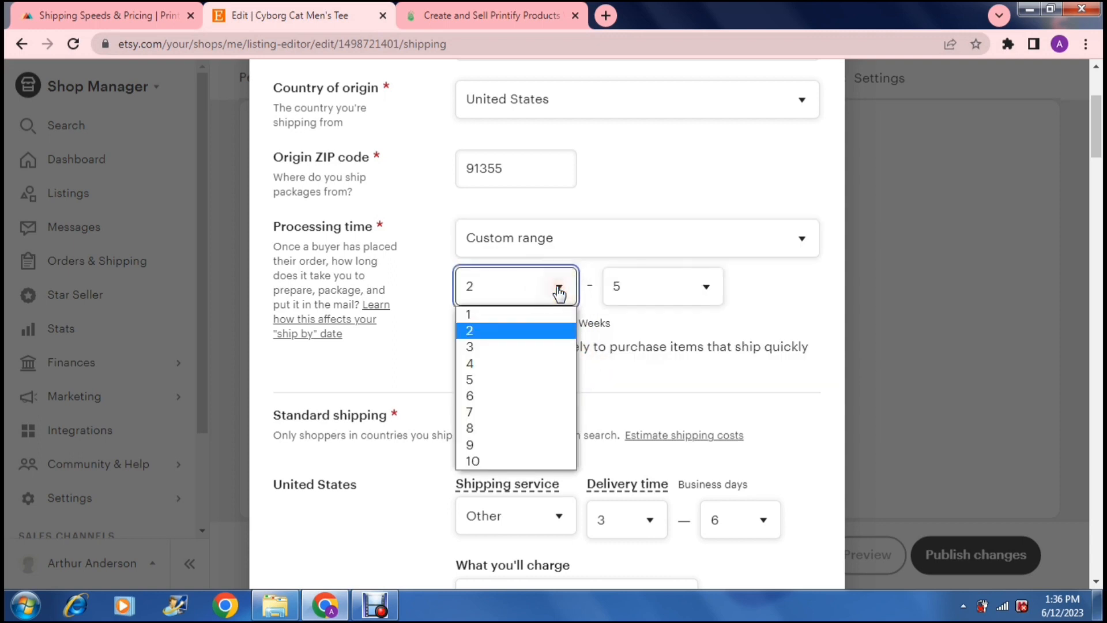
mouse_move(515, 363)
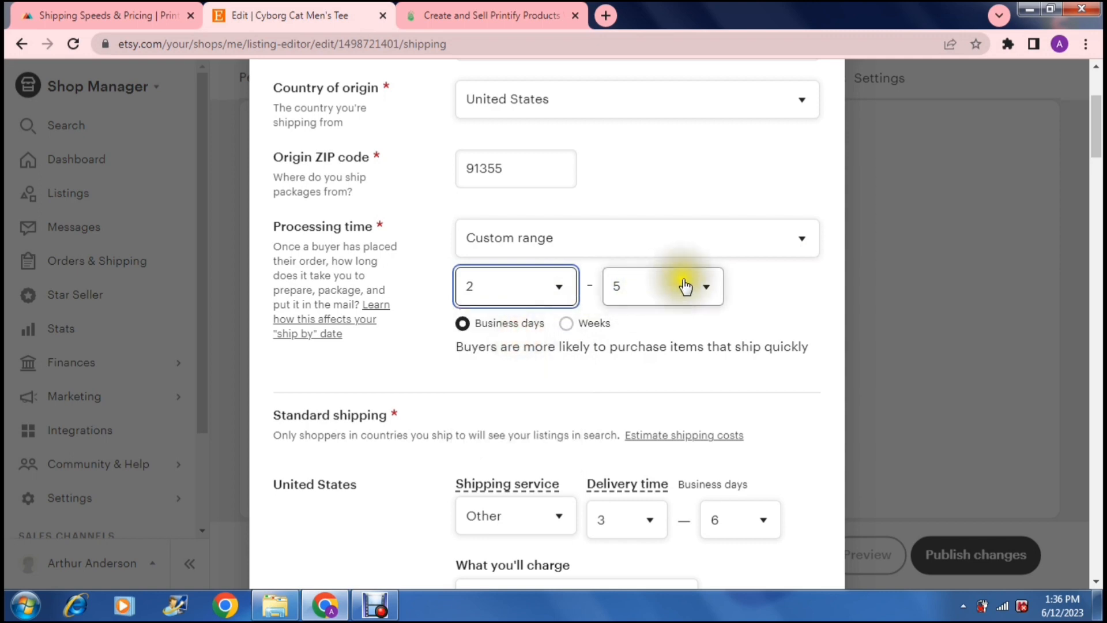
mouse_move(603, 326)
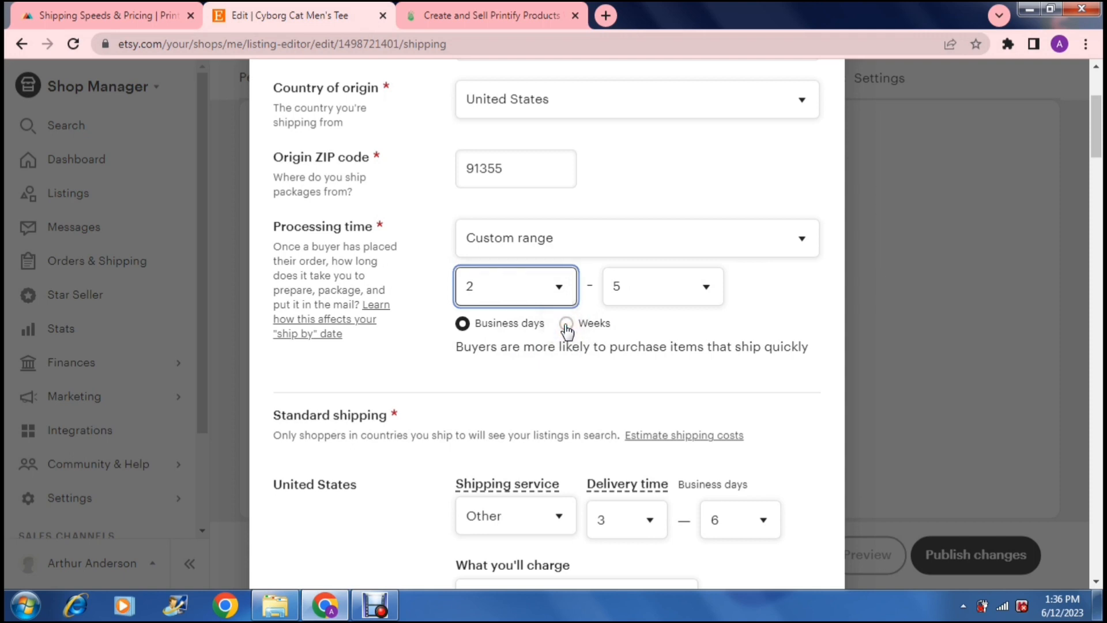
left_click(565, 323)
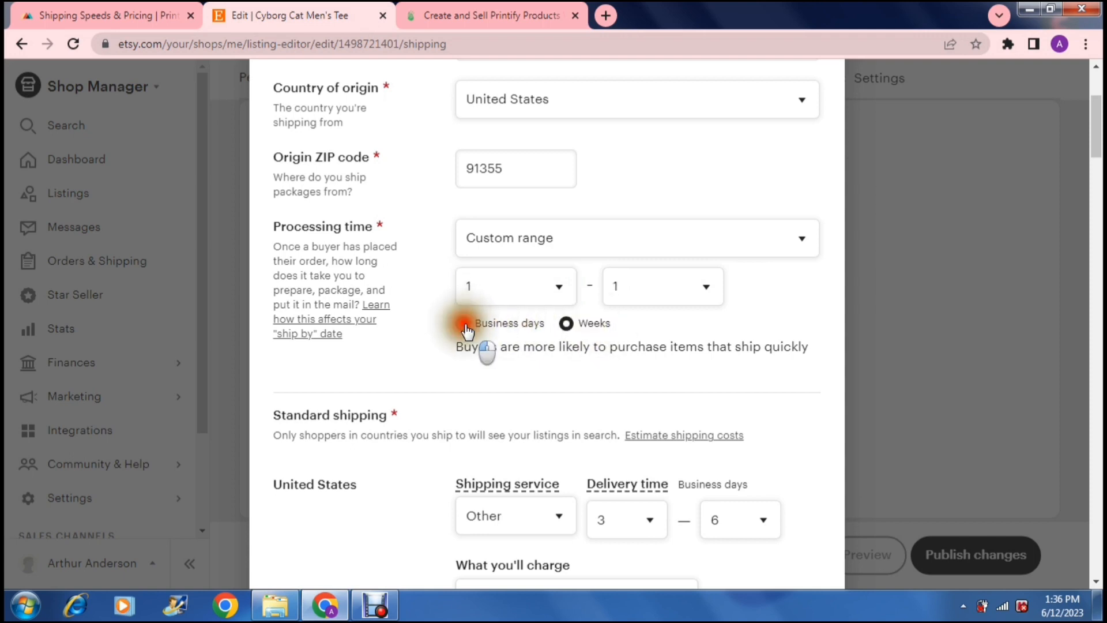
left_click(462, 323)
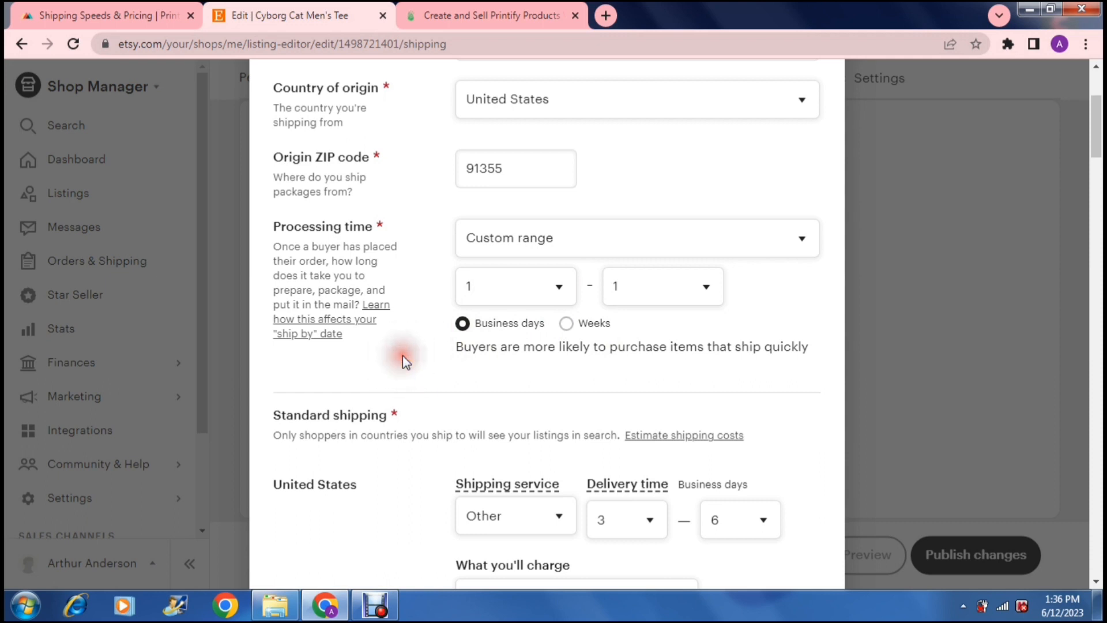
scroll("down", 3)
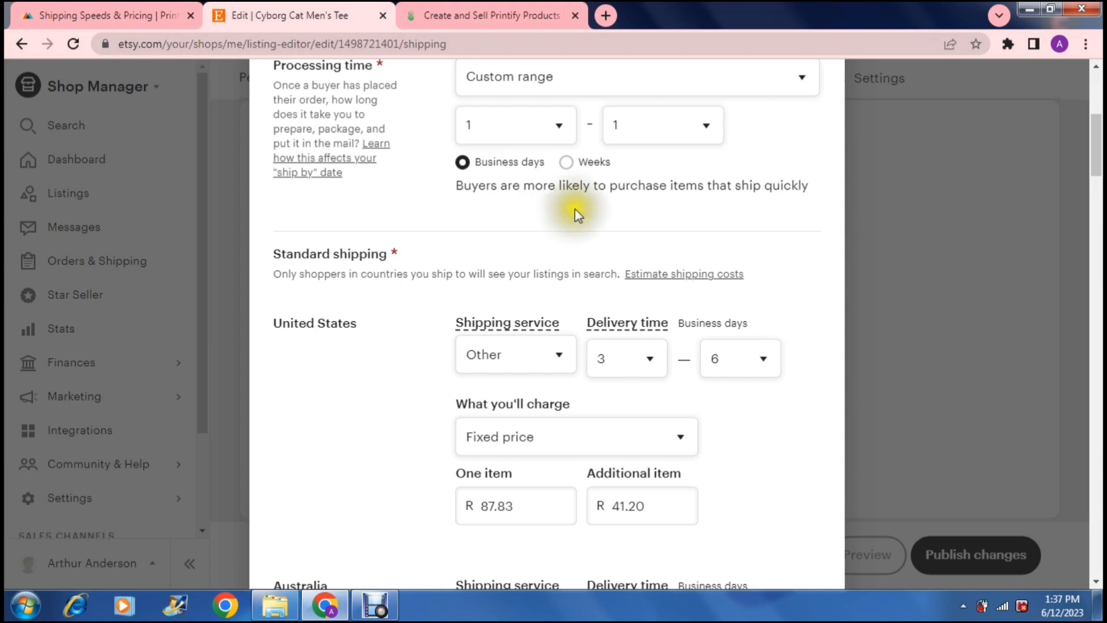
mouse_move(322, 290)
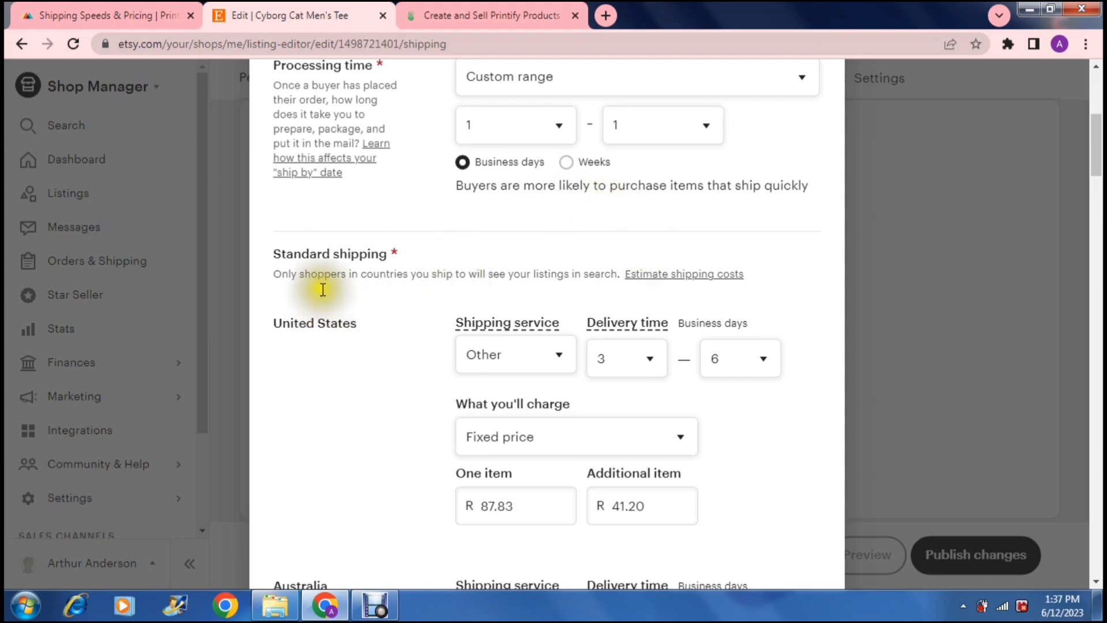
mouse_move(508, 203)
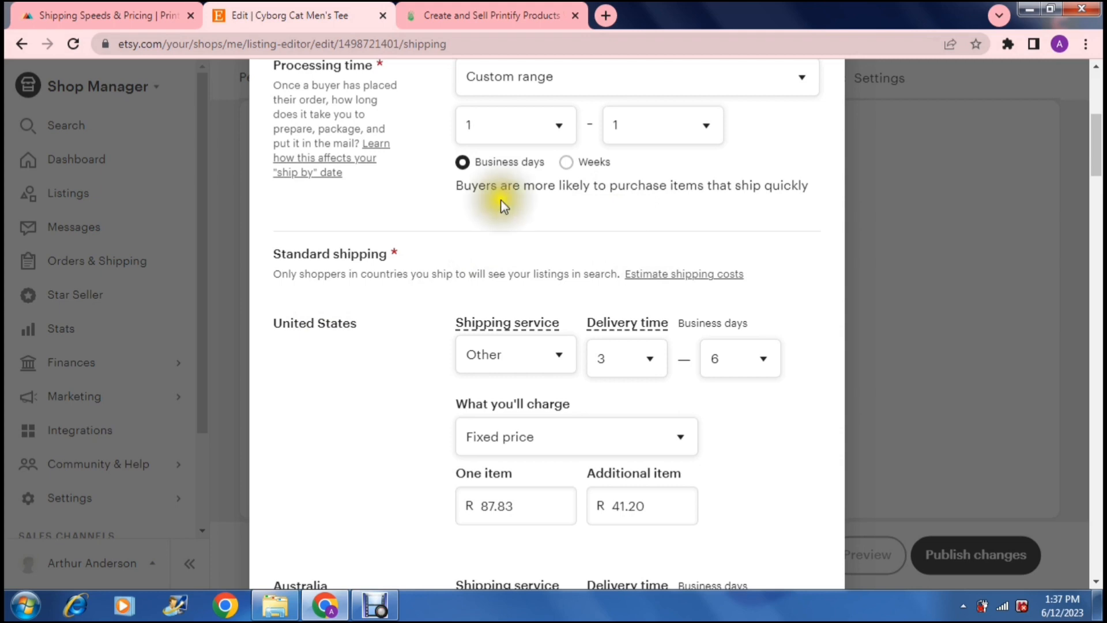
mouse_move(504, 207)
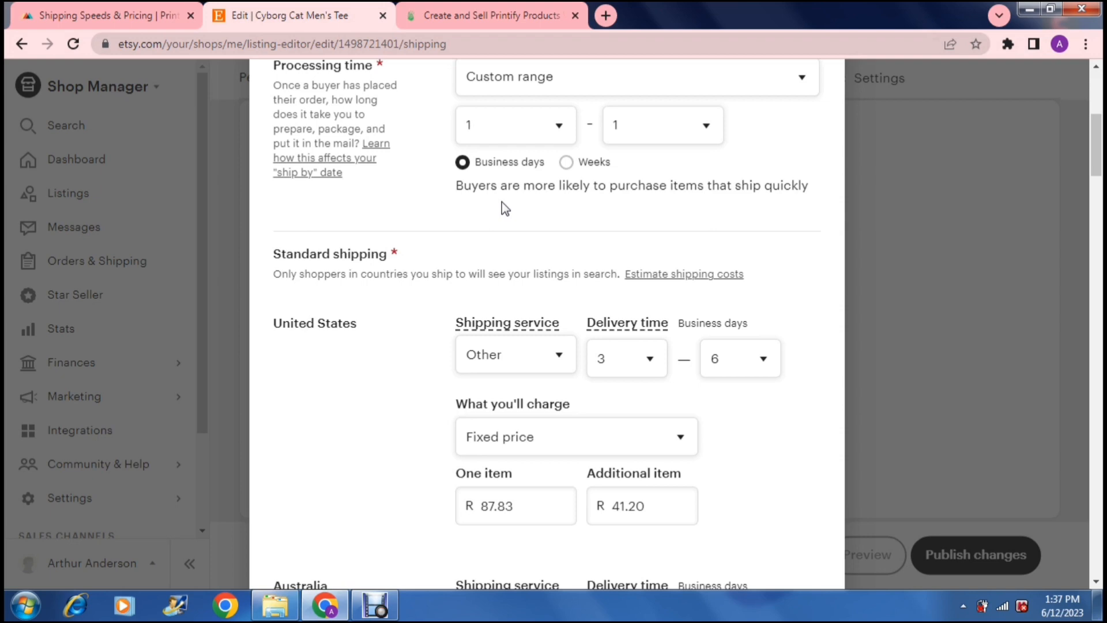
mouse_move(826, 266)
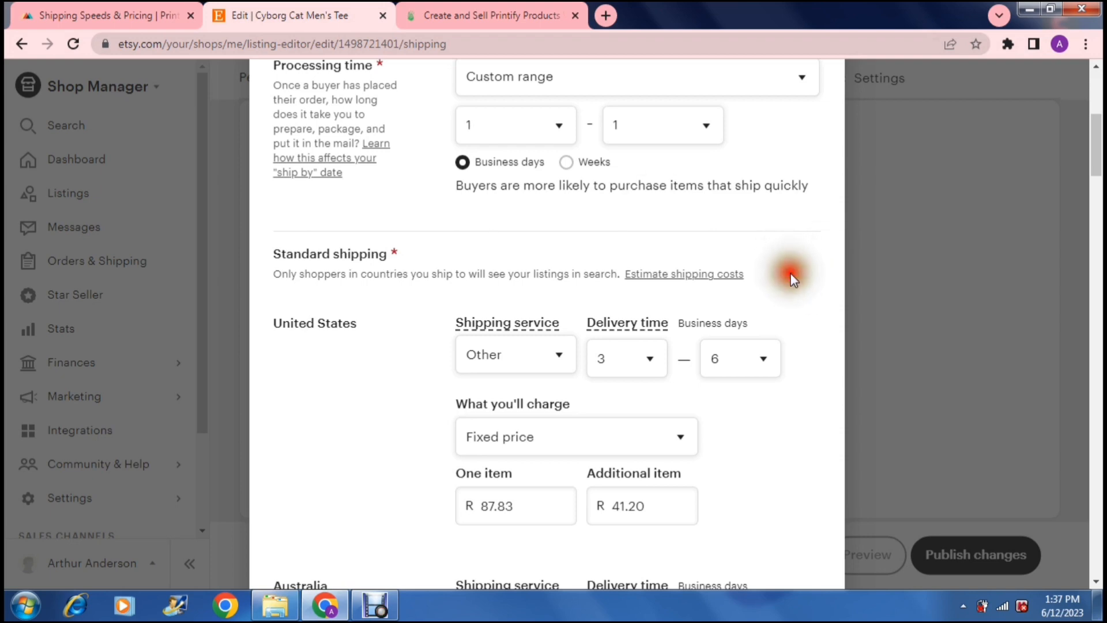
scroll("down", 3)
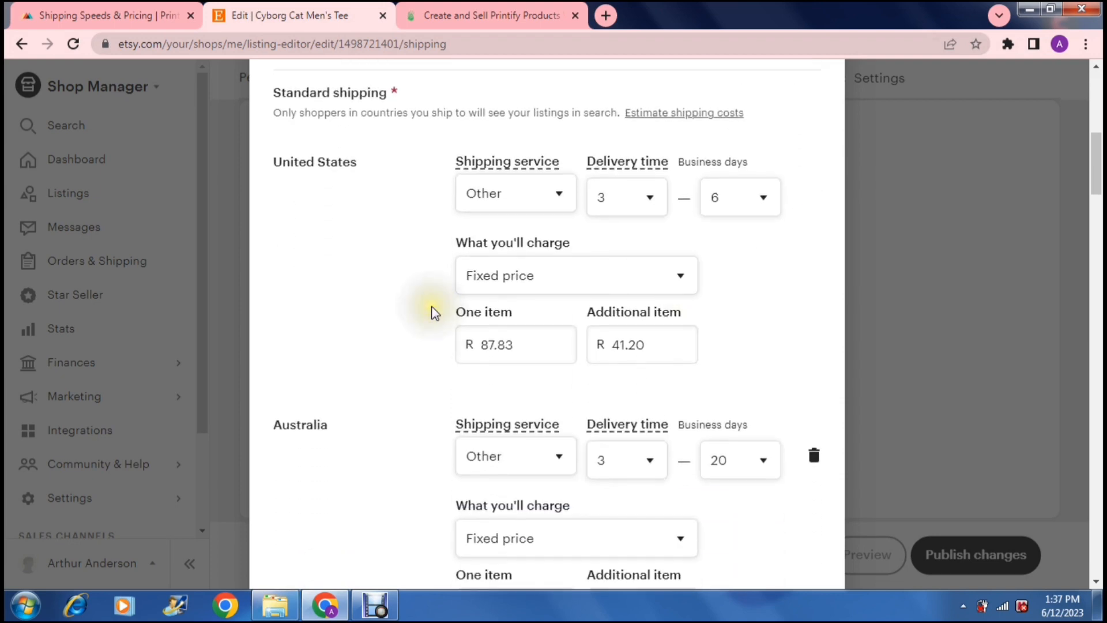
mouse_move(489, 221)
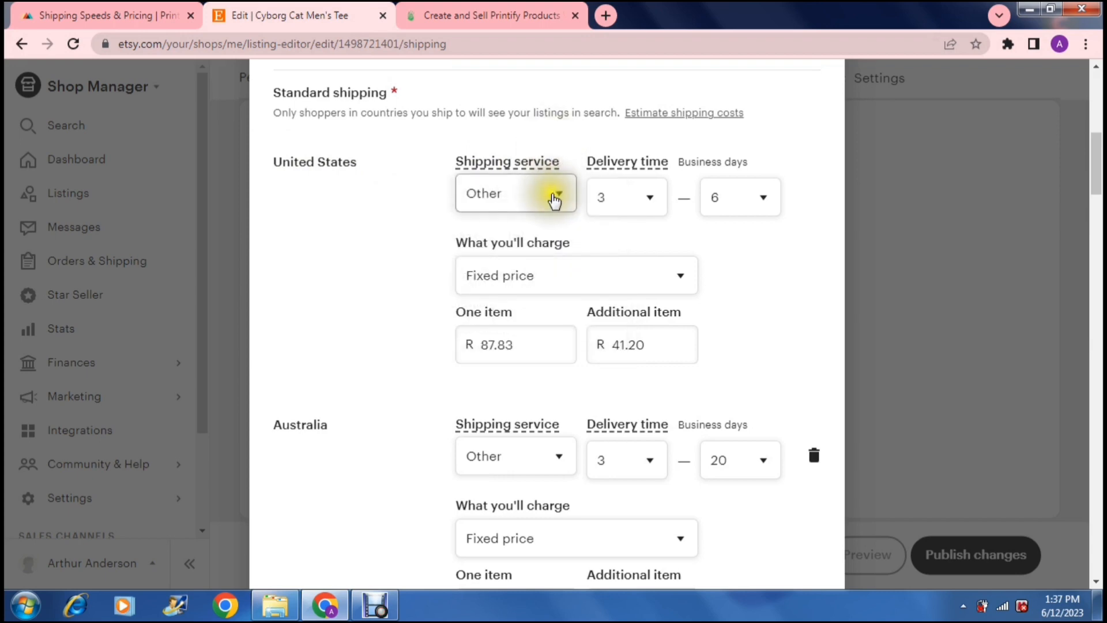
mouse_move(508, 162)
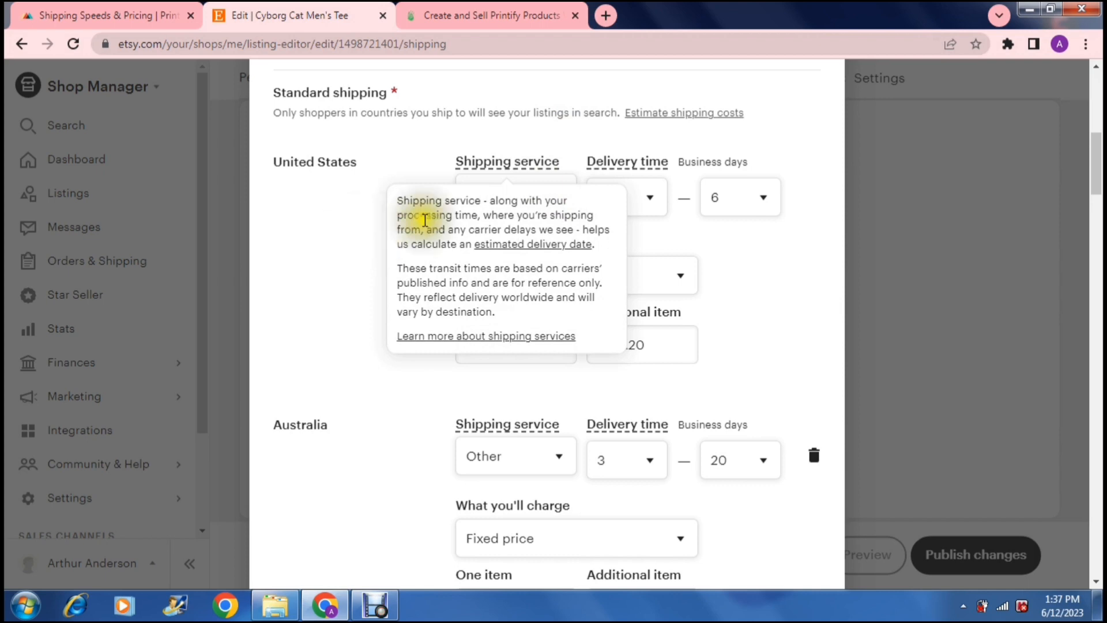
Choose UPS Ground (1-5 business days) as the United States shipping service
left_click(514, 196)
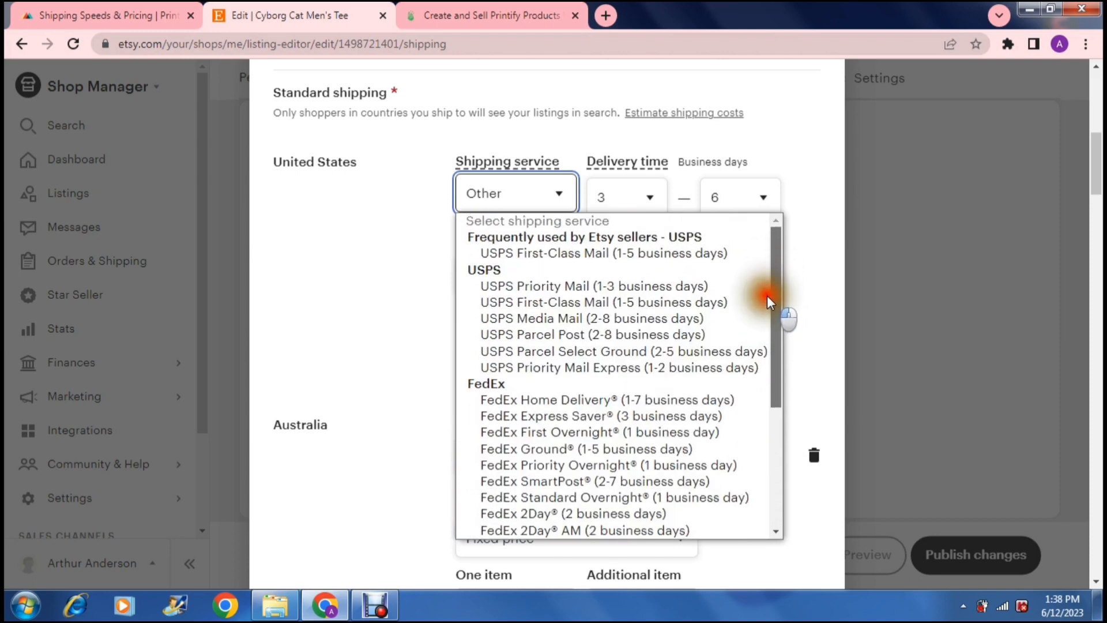
scroll("down", 3)
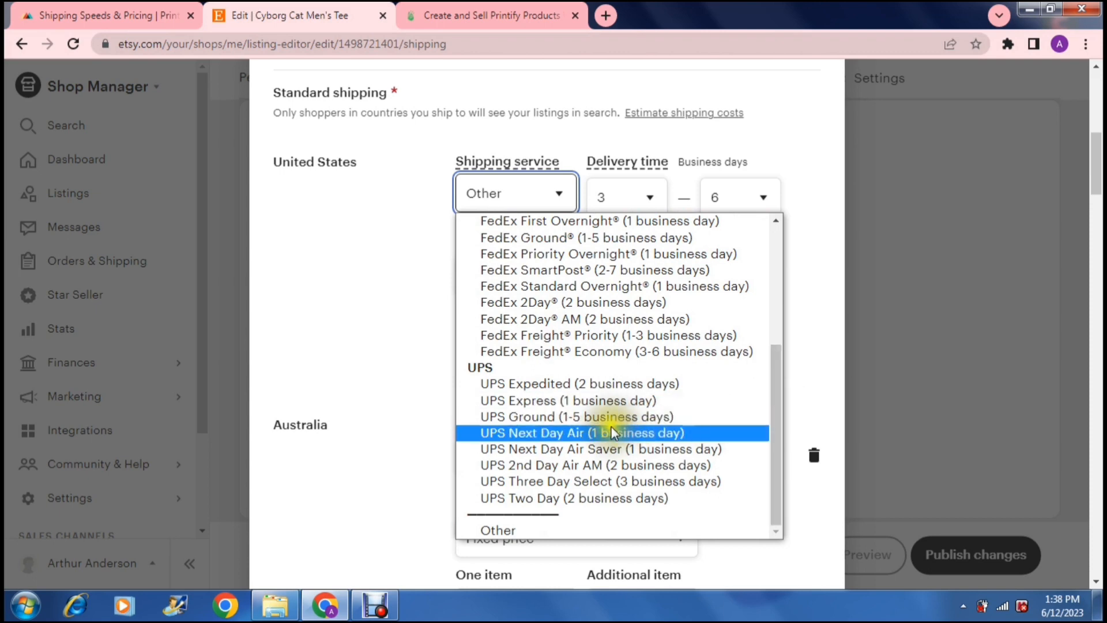
mouse_move(561, 417)
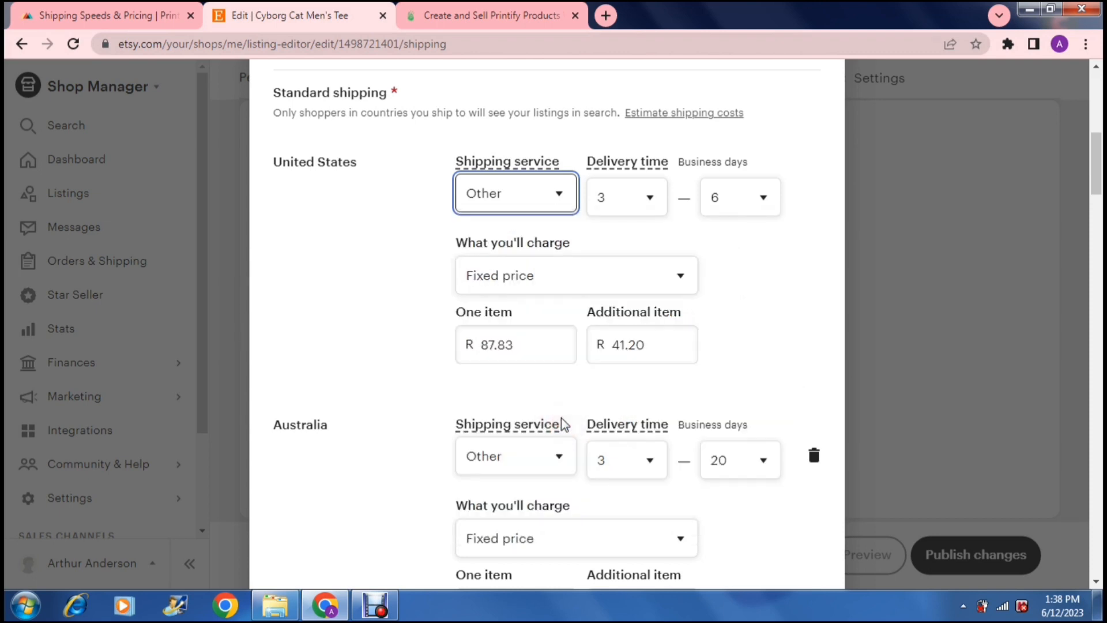
left_click(515, 193)
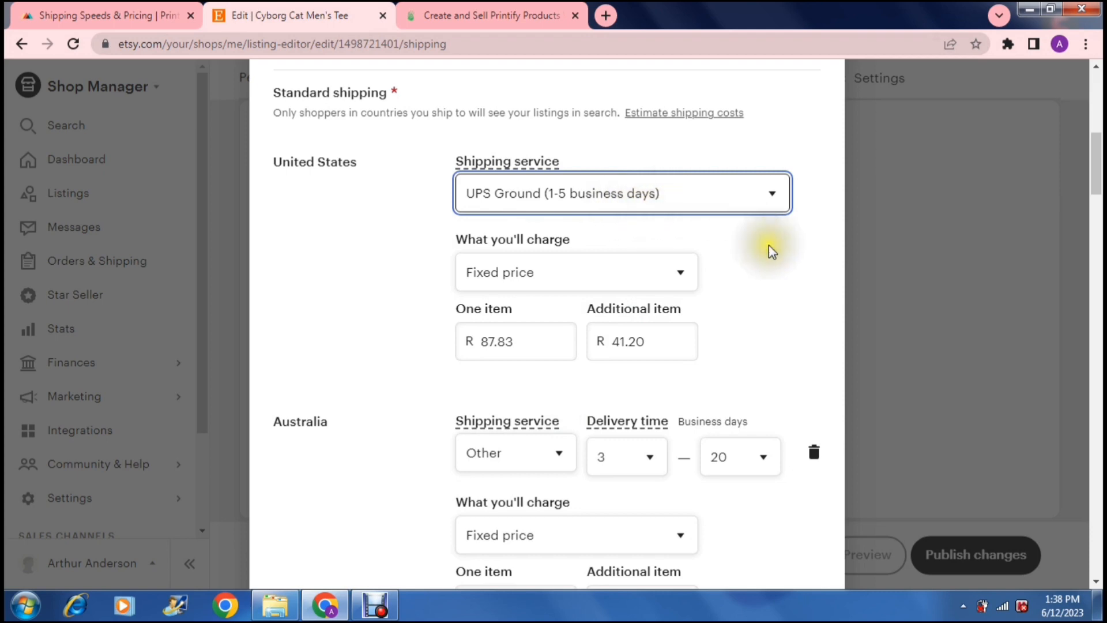
mouse_move(554, 373)
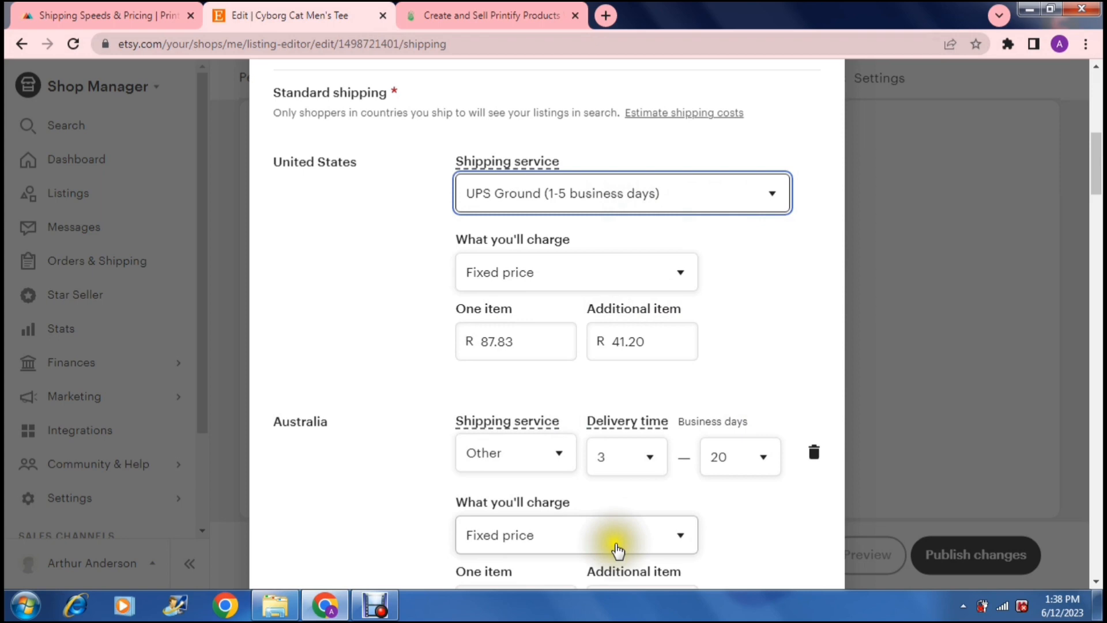
mouse_move(727, 415)
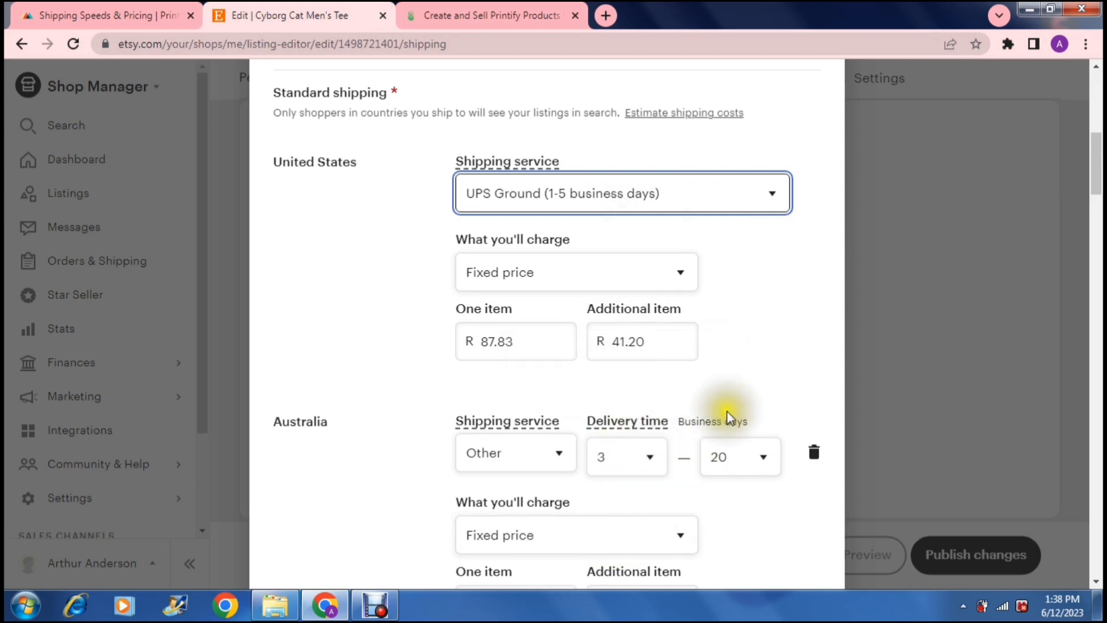
mouse_move(696, 427)
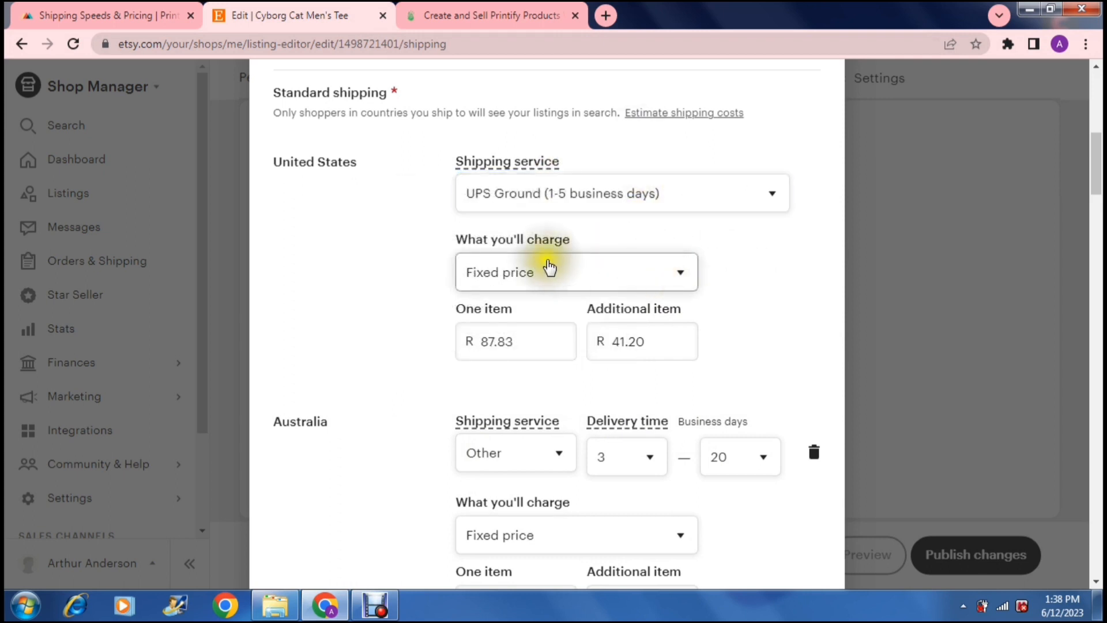
Keep a fixed price and charge 100 for one item, moving to the additional-item field
left_click(575, 272)
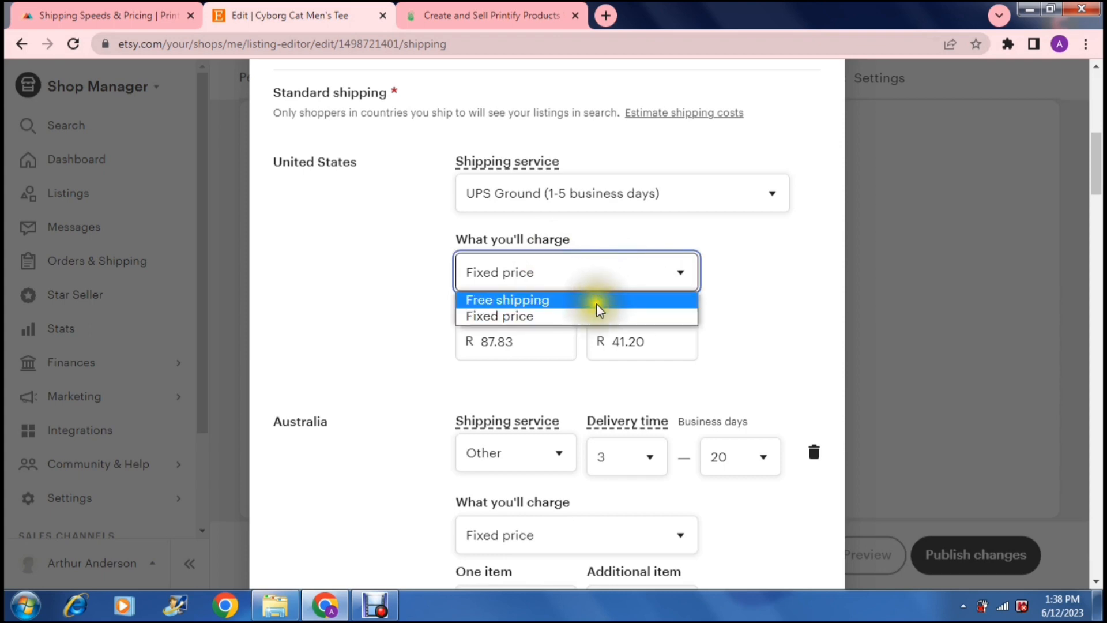
left_click(499, 316)
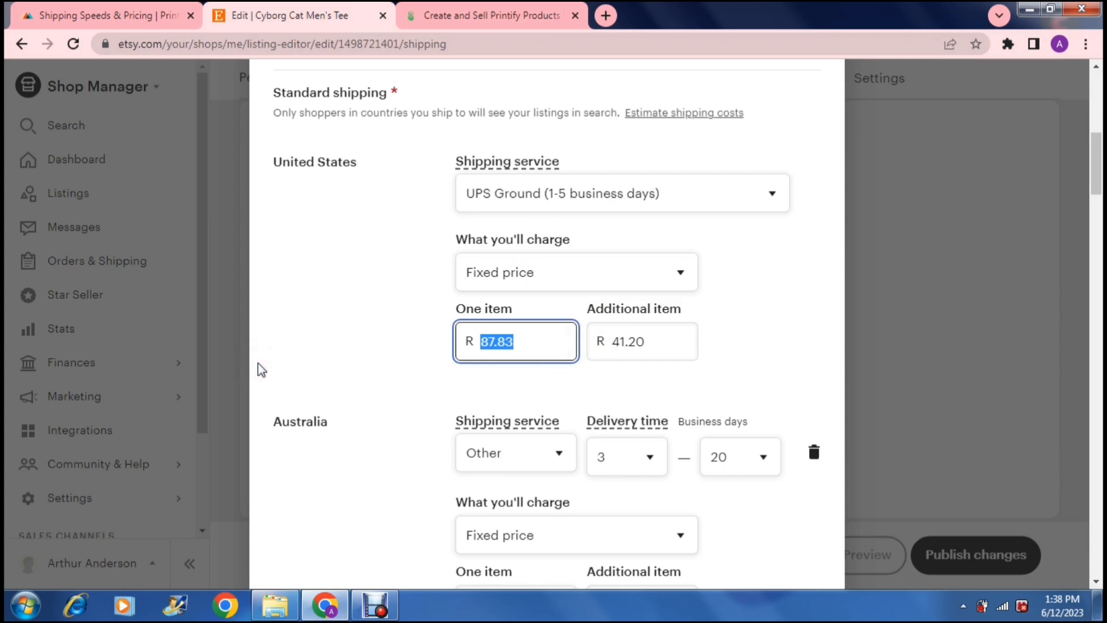
type("100")
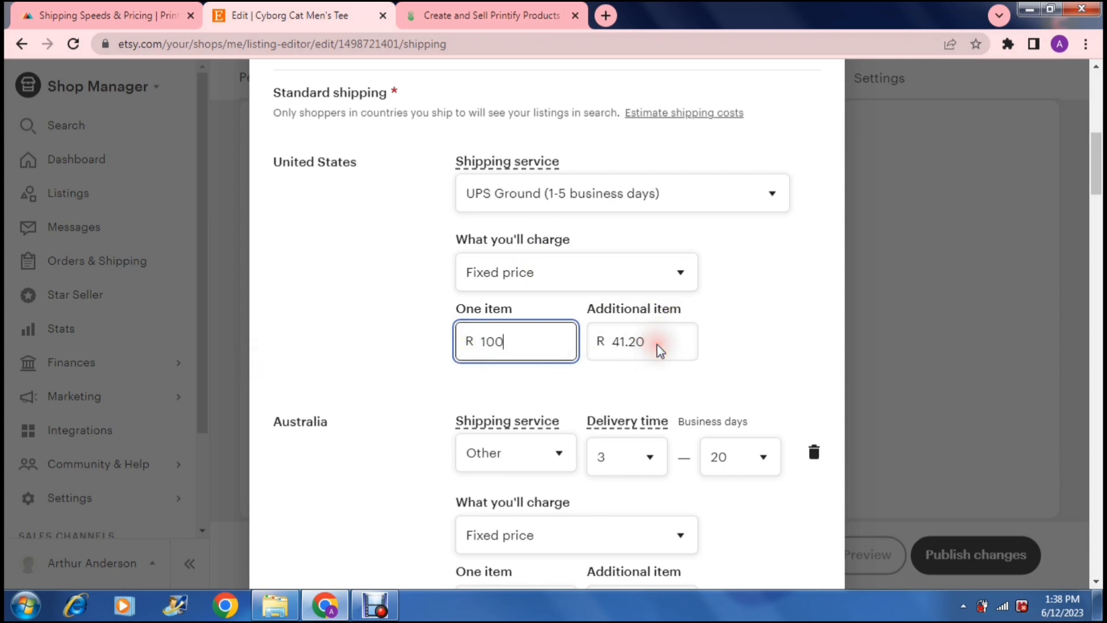
left_click(642, 342)
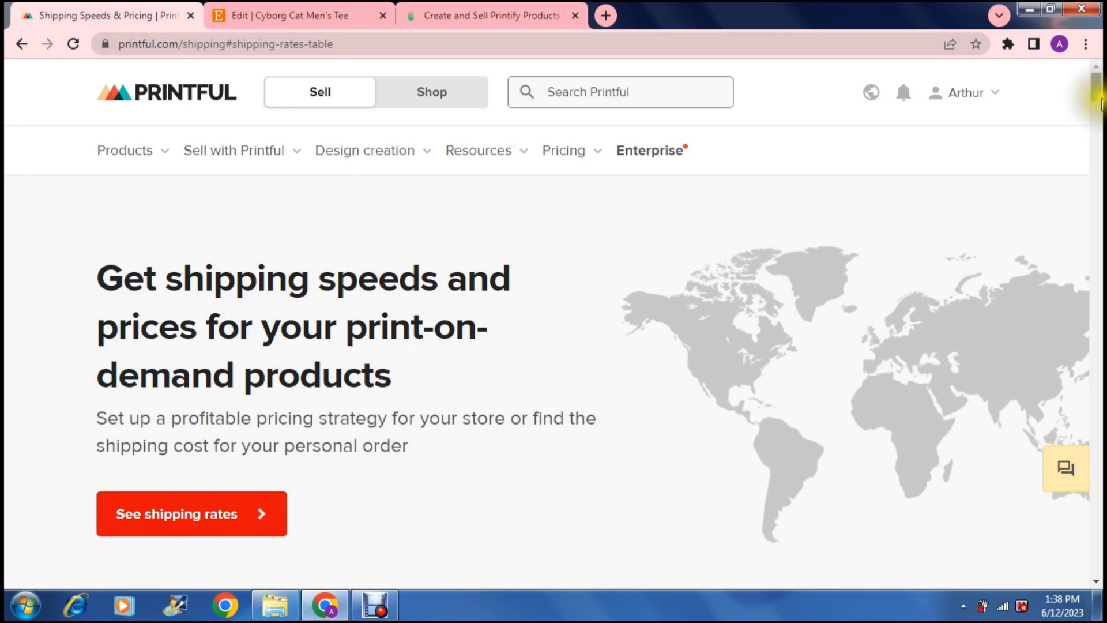
Check Printful's US shirt rates ($4.69 single, $2.20 additional) by searching 'us', then return to Etsy
scroll("down", 3)
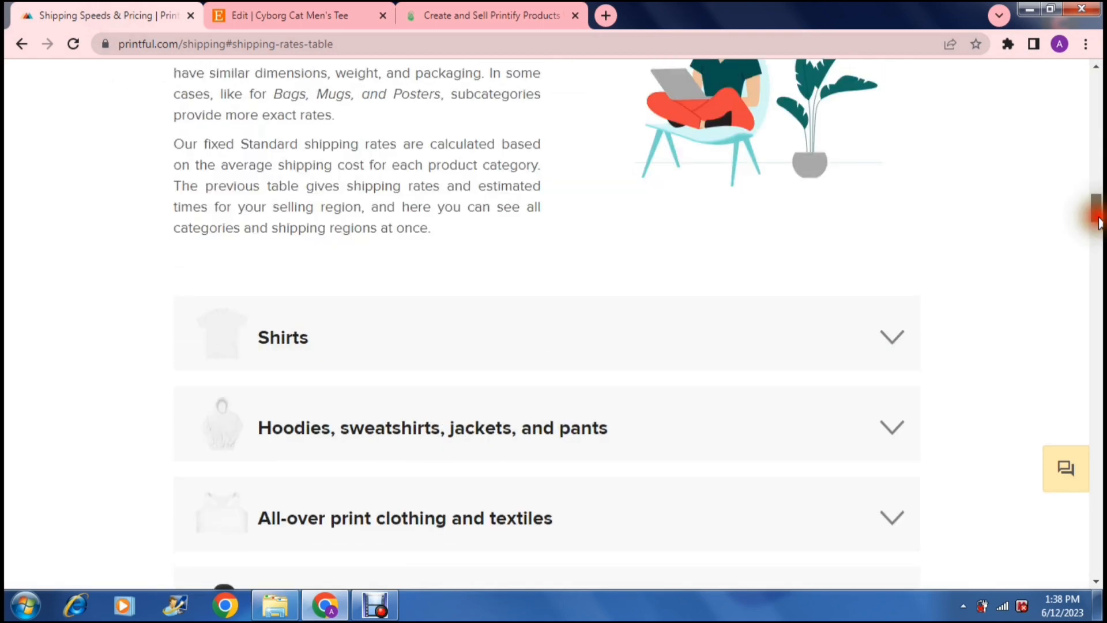
scroll("down", 3)
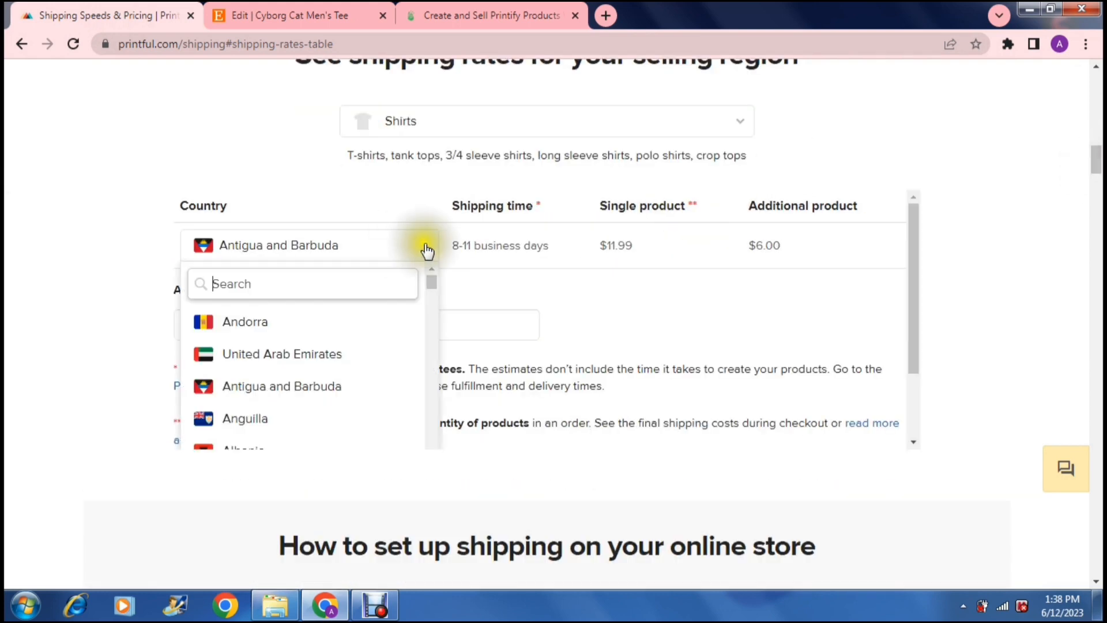
type("us")
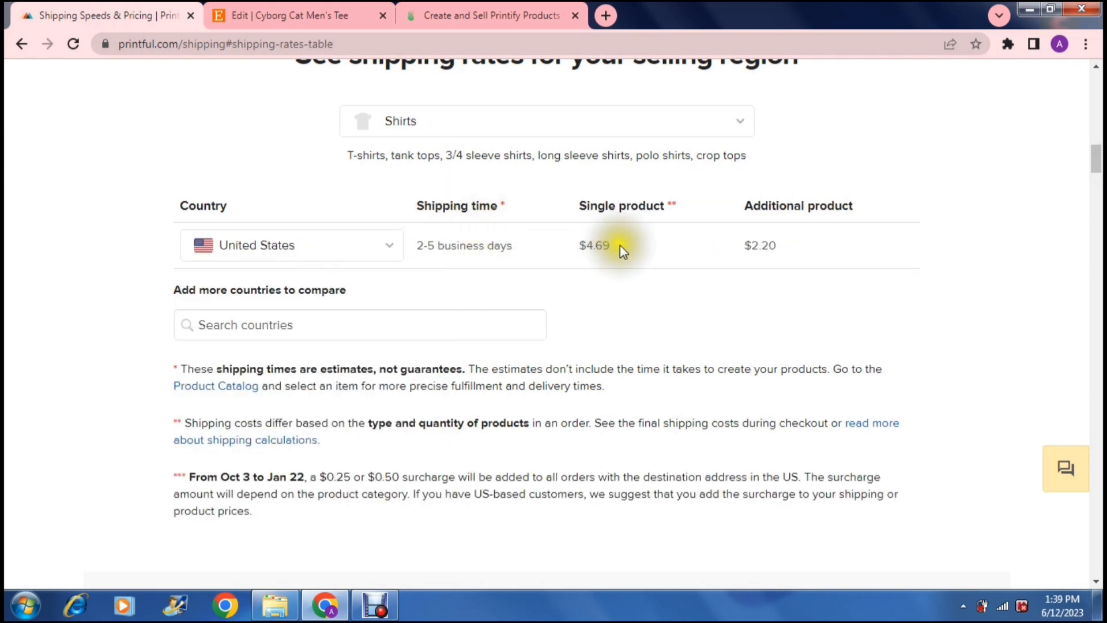
mouse_move(618, 256)
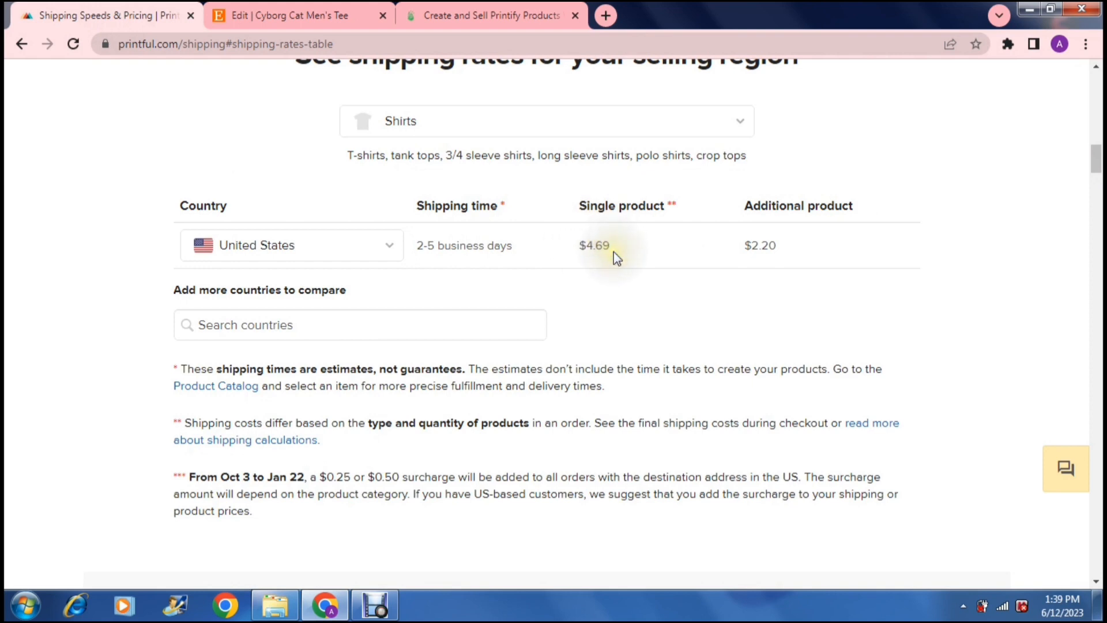
left_click(296, 15)
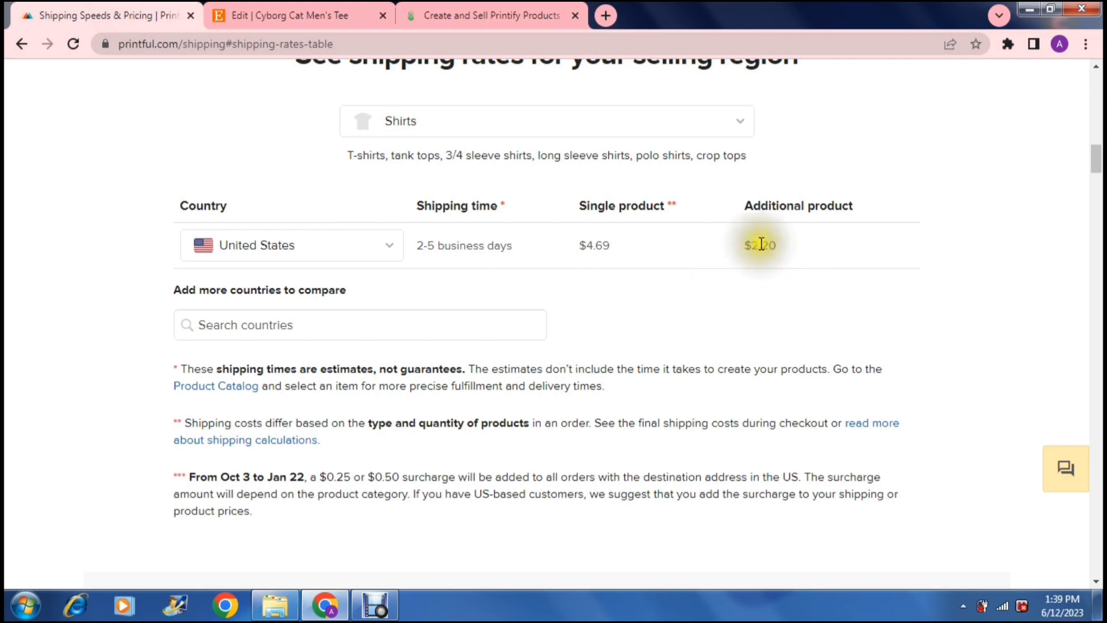
left_click(297, 15)
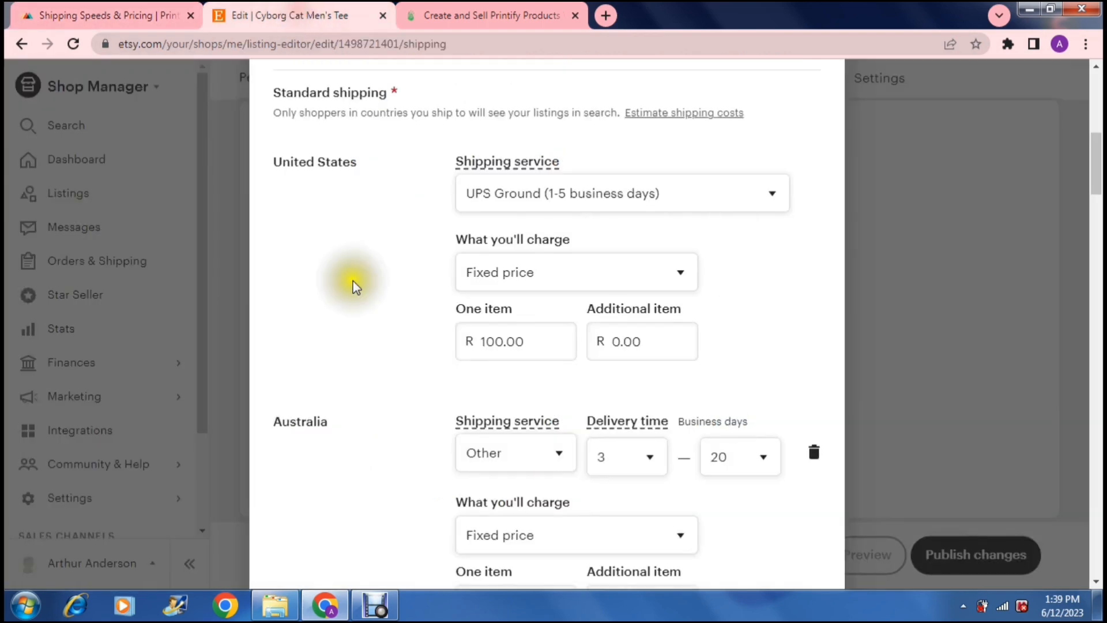
mouse_move(356, 325)
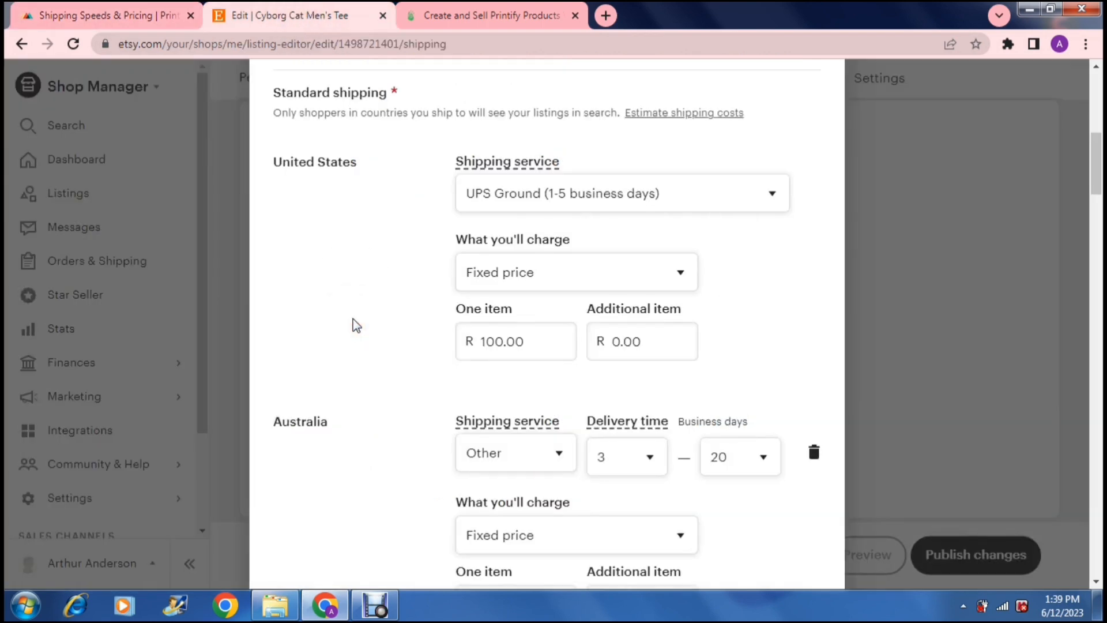
mouse_move(374, 256)
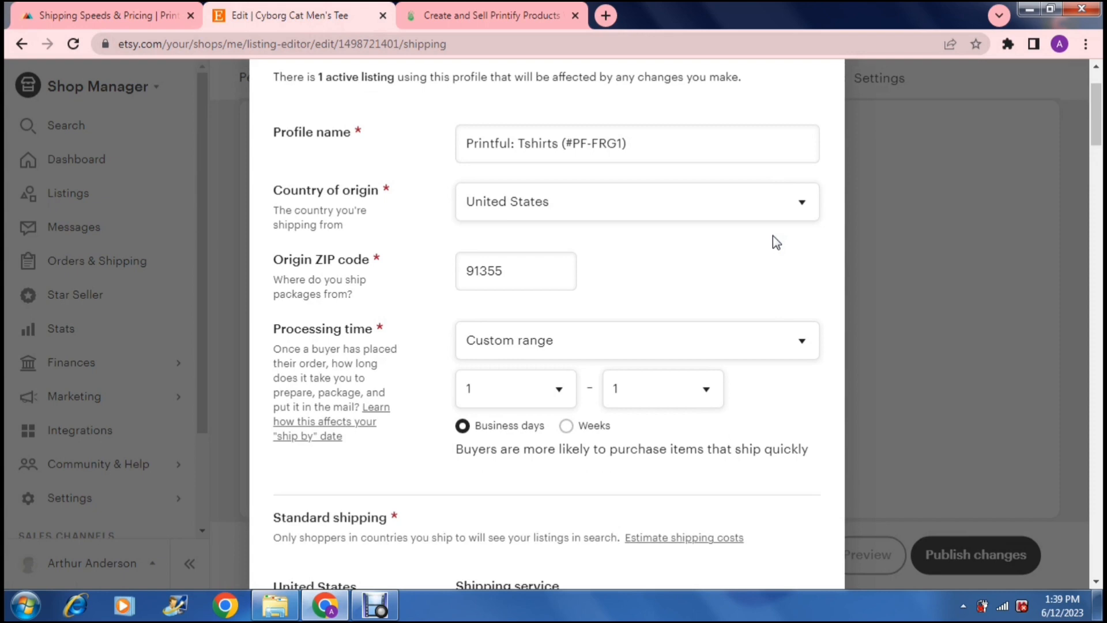
scroll("down", 3)
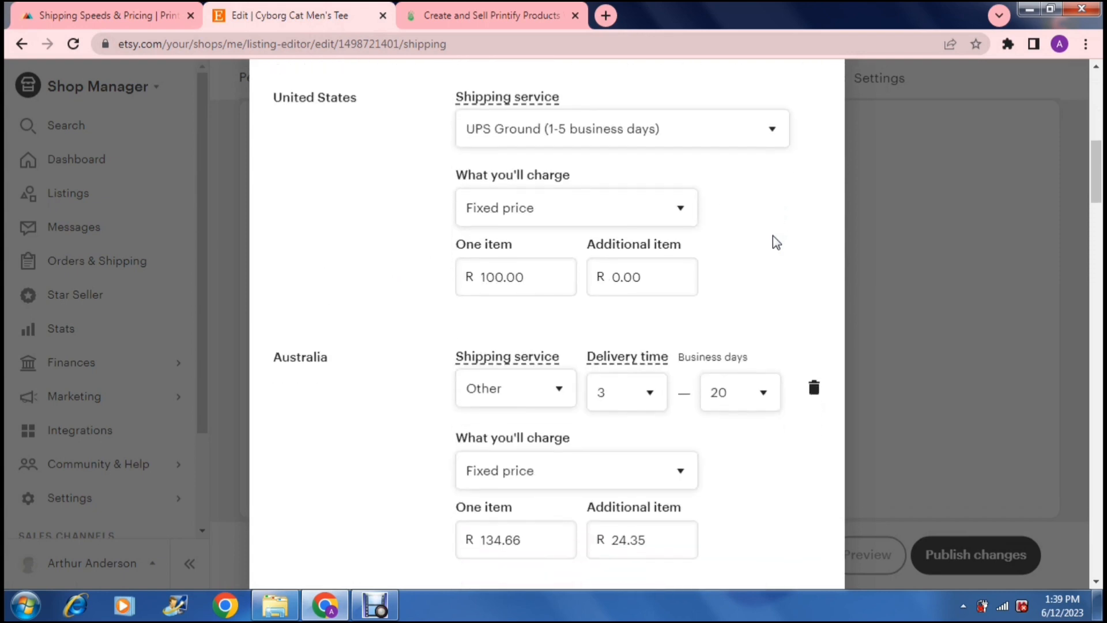
scroll("down", 3)
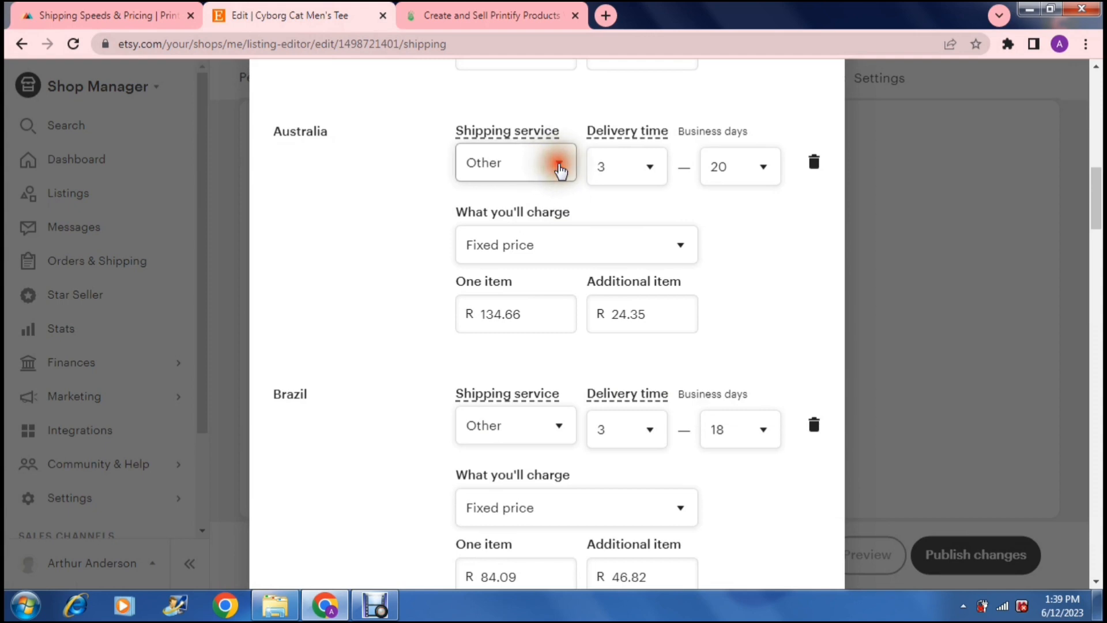
left_click(516, 162)
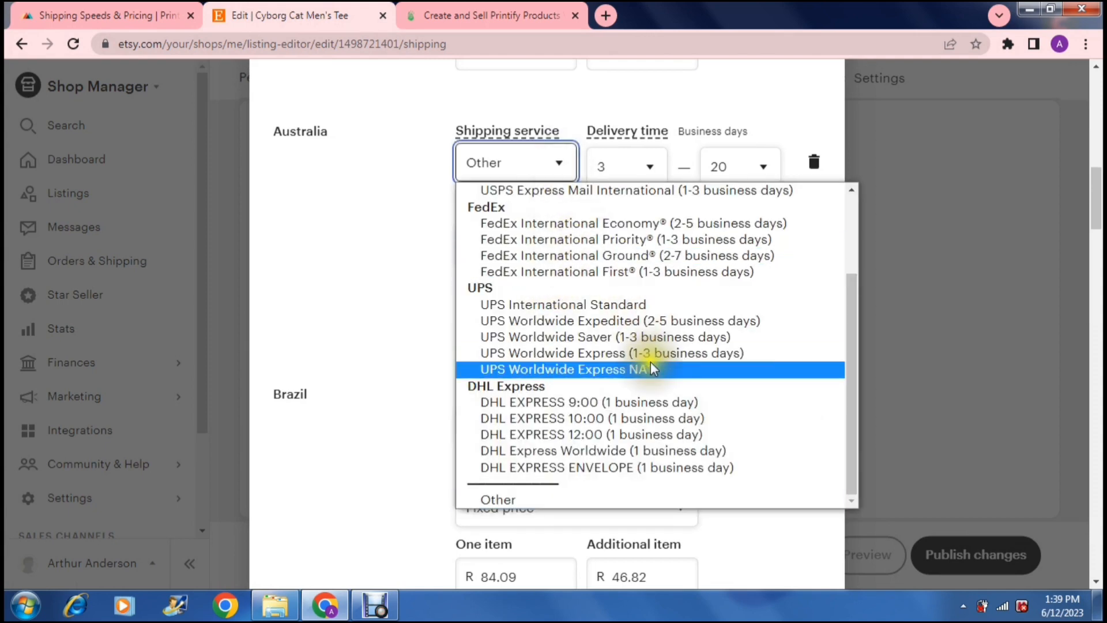
mouse_move(656, 434)
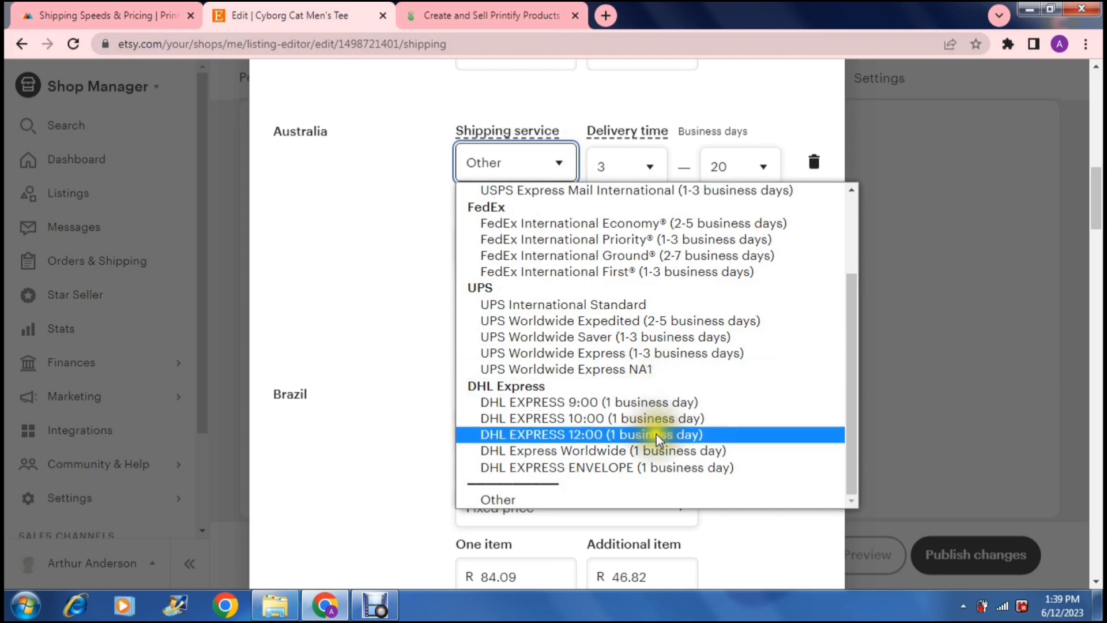
mouse_move(659, 467)
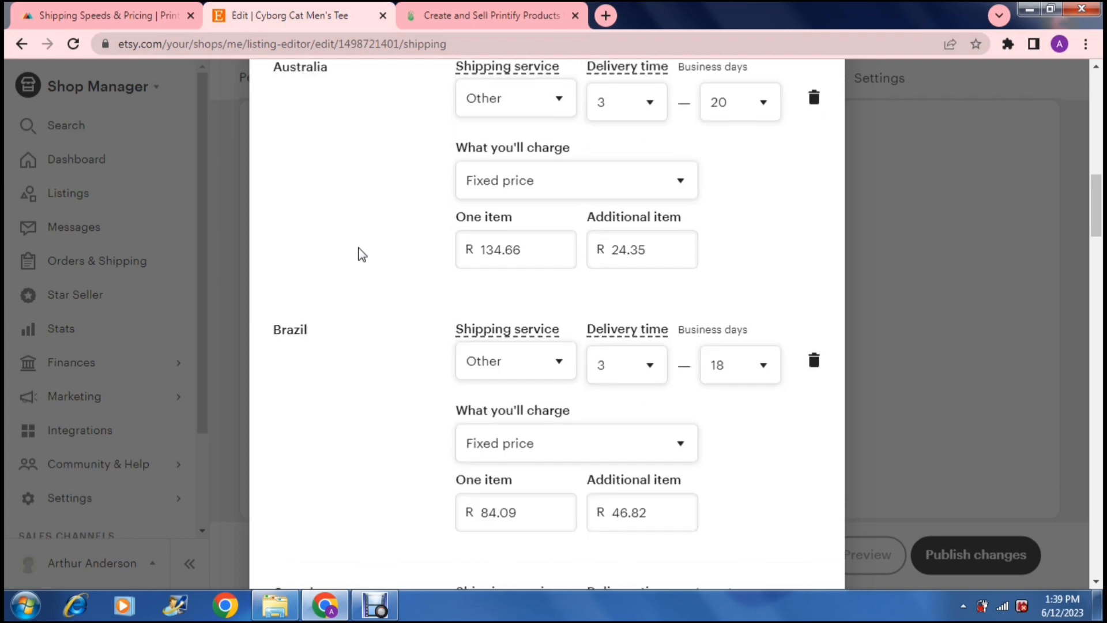
scroll("down", 3)
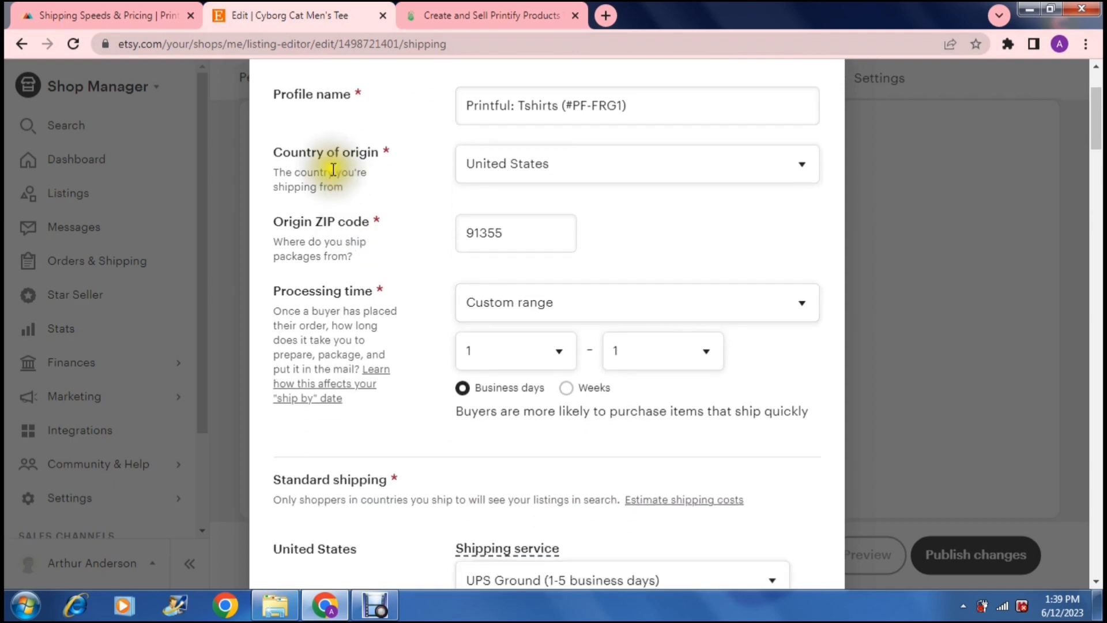
mouse_move(417, 162)
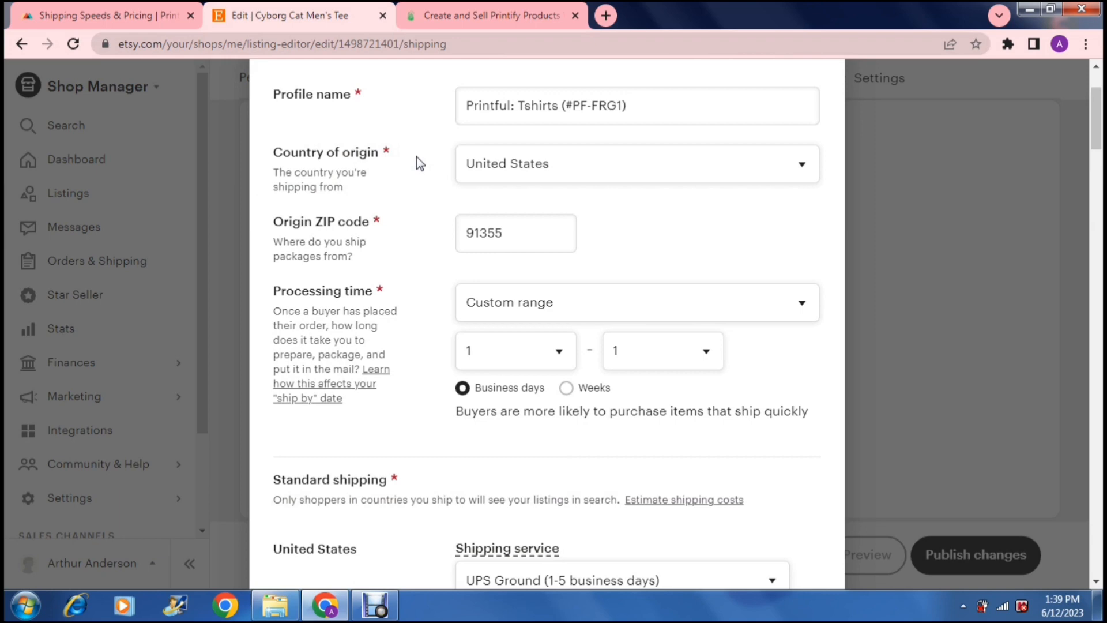
scroll("down", 3)
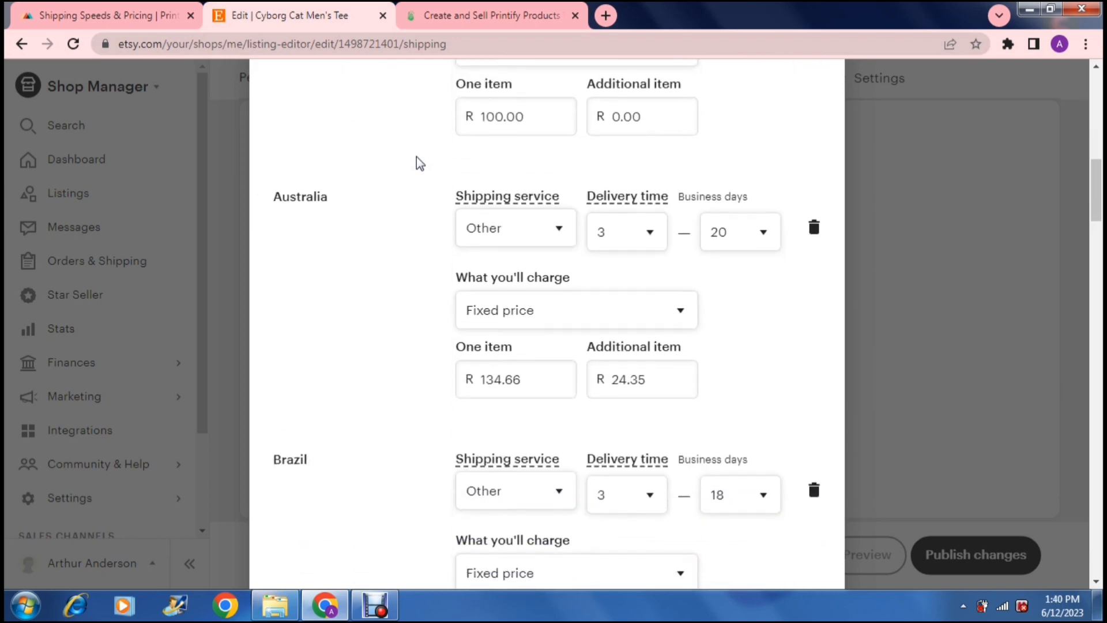
scroll("down", 3)
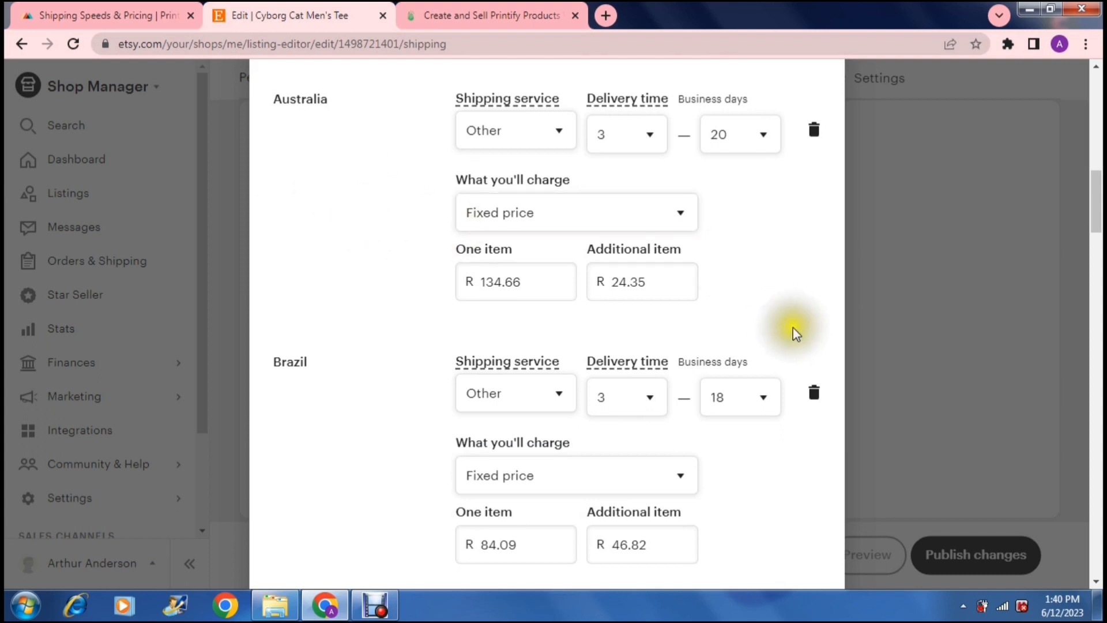
scroll("down", 3)
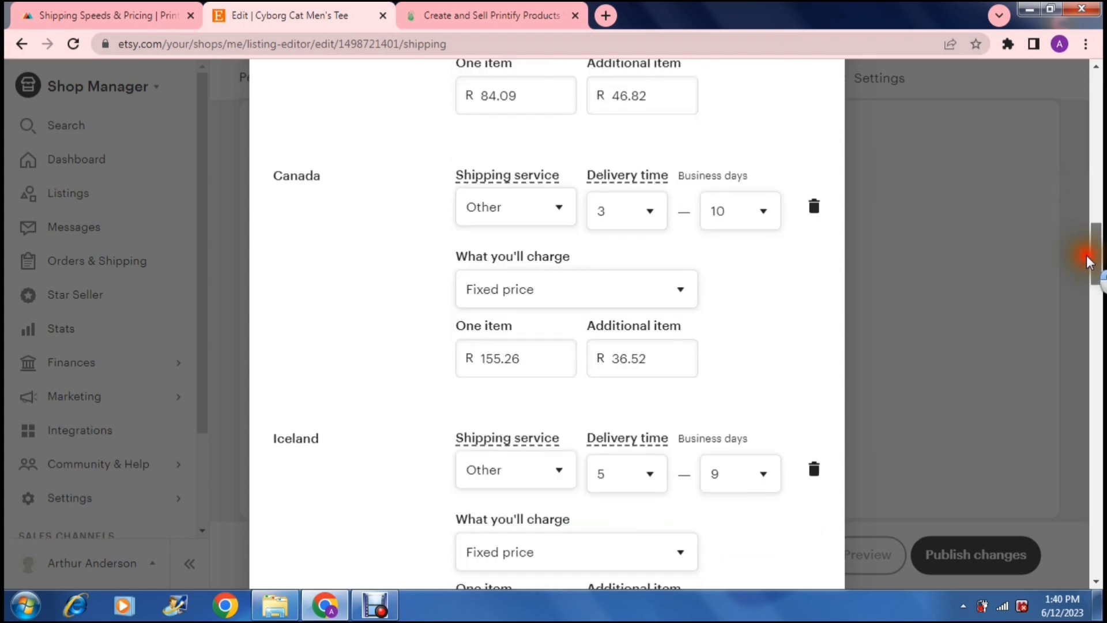
scroll("down", 3)
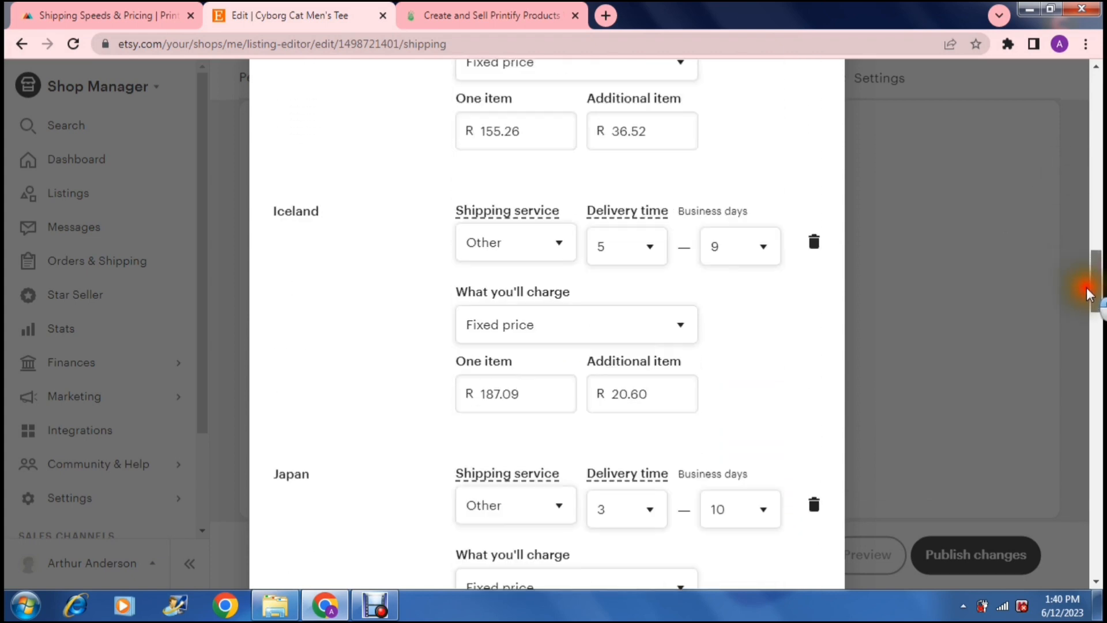
scroll("down", 3)
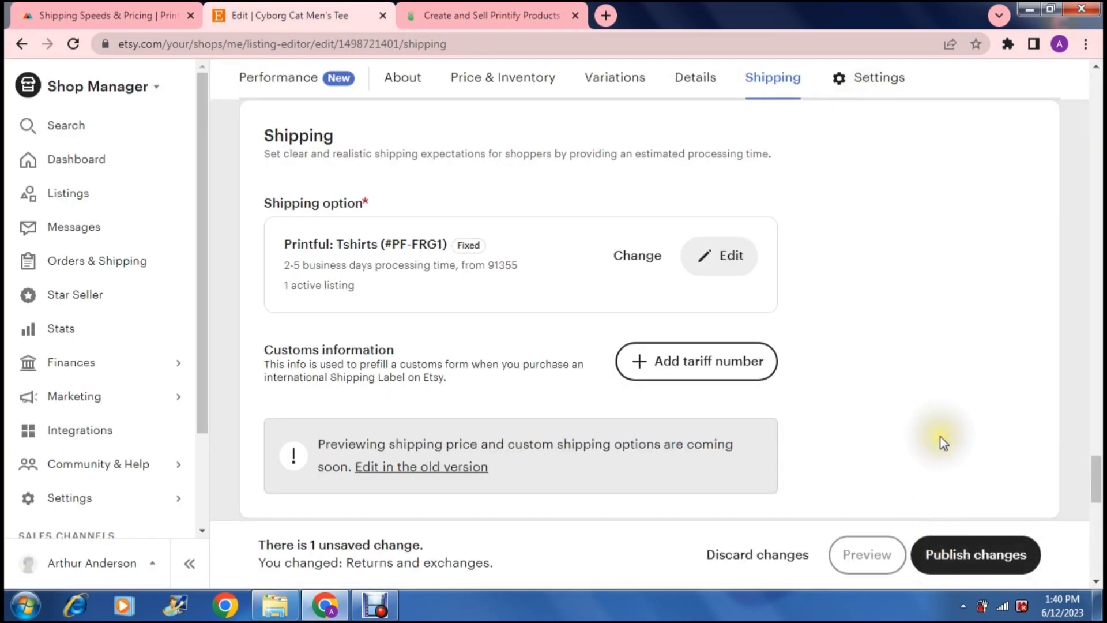
mouse_move(272, 338)
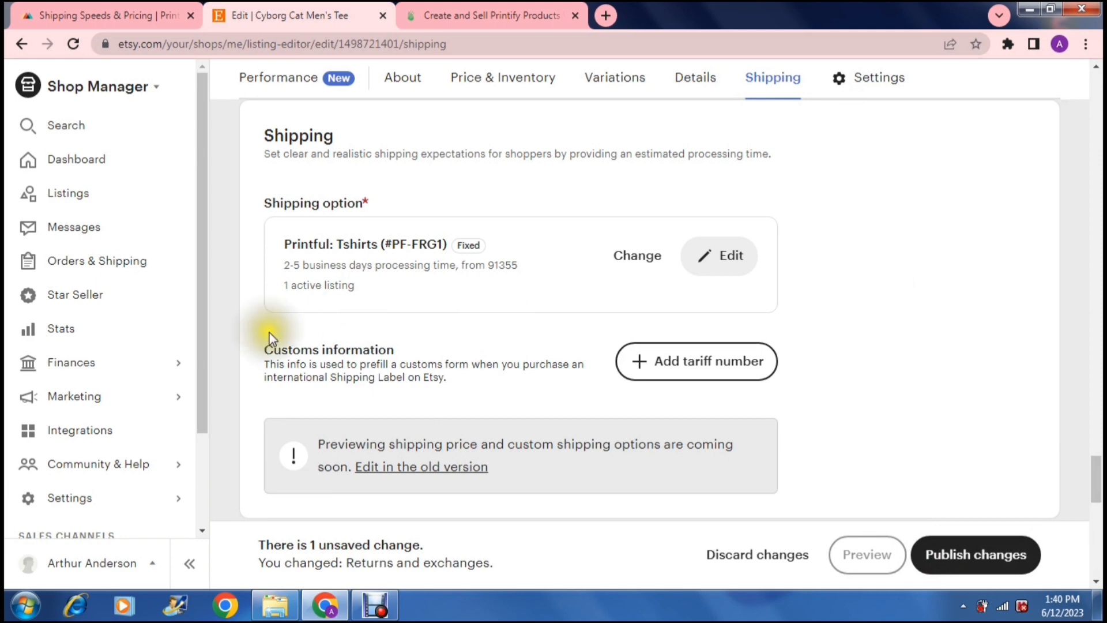
Go to Orders & Shipping, then into the shop's Shipping settings listing its profiles
left_click(757, 554)
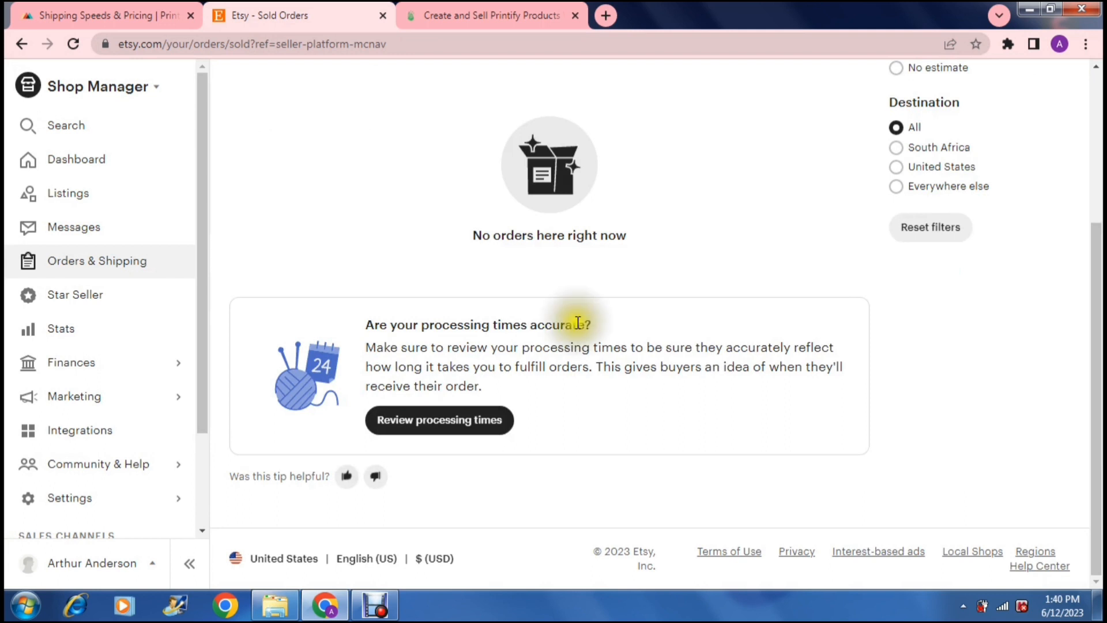
mouse_move(1018, 375)
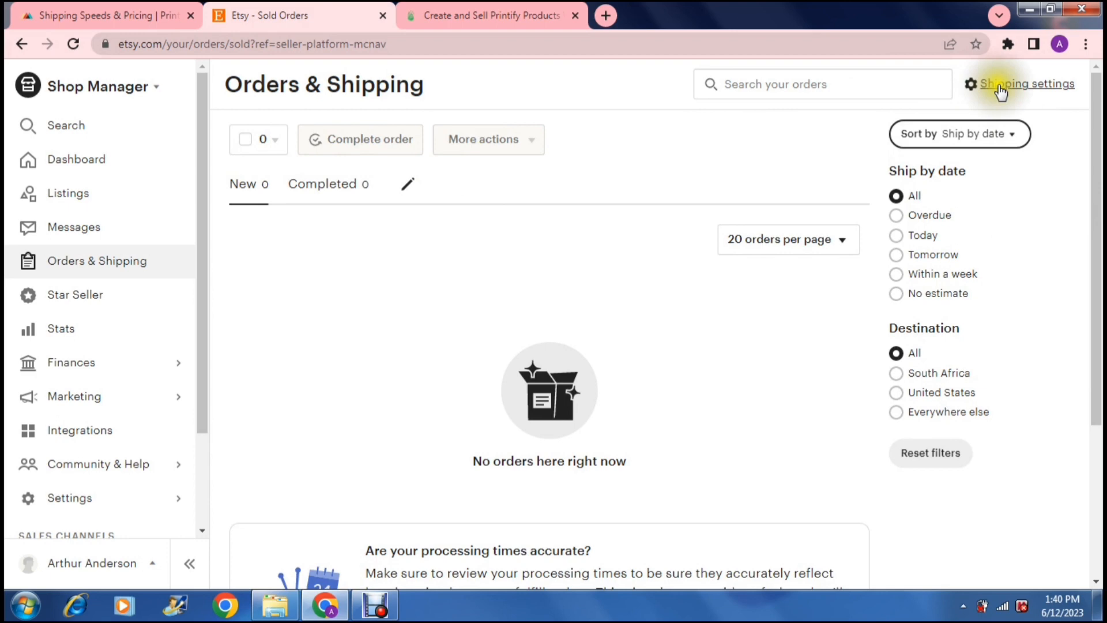
left_click(1024, 83)
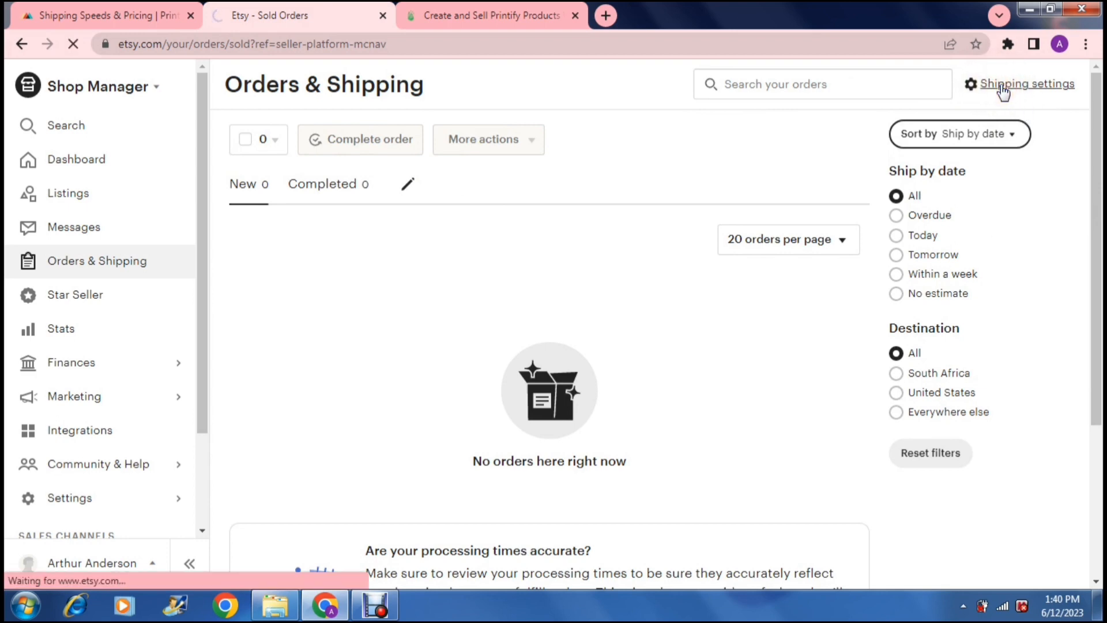
left_click(1026, 83)
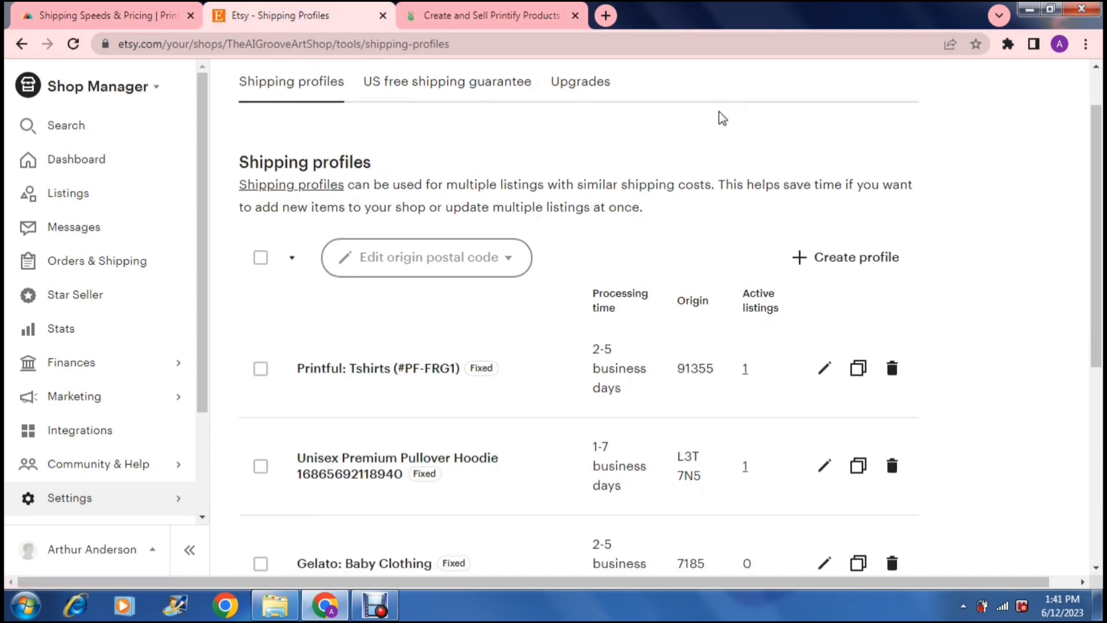
Review the profiles table and start editing the Unisex Premium Pullover Hoodie profile
scroll("down", 3)
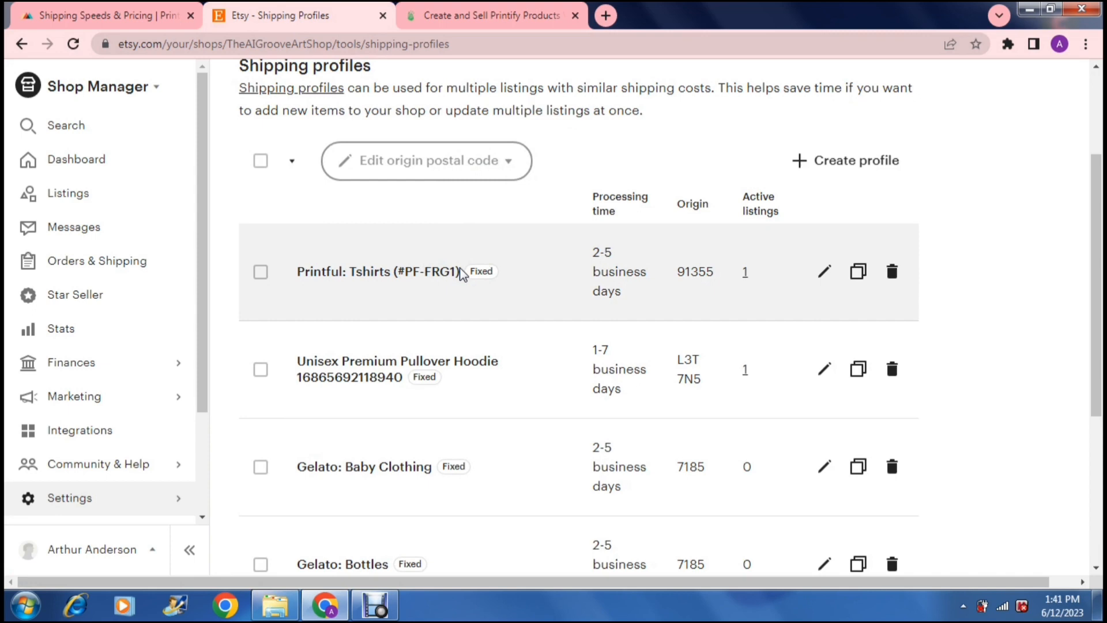
mouse_move(382, 378)
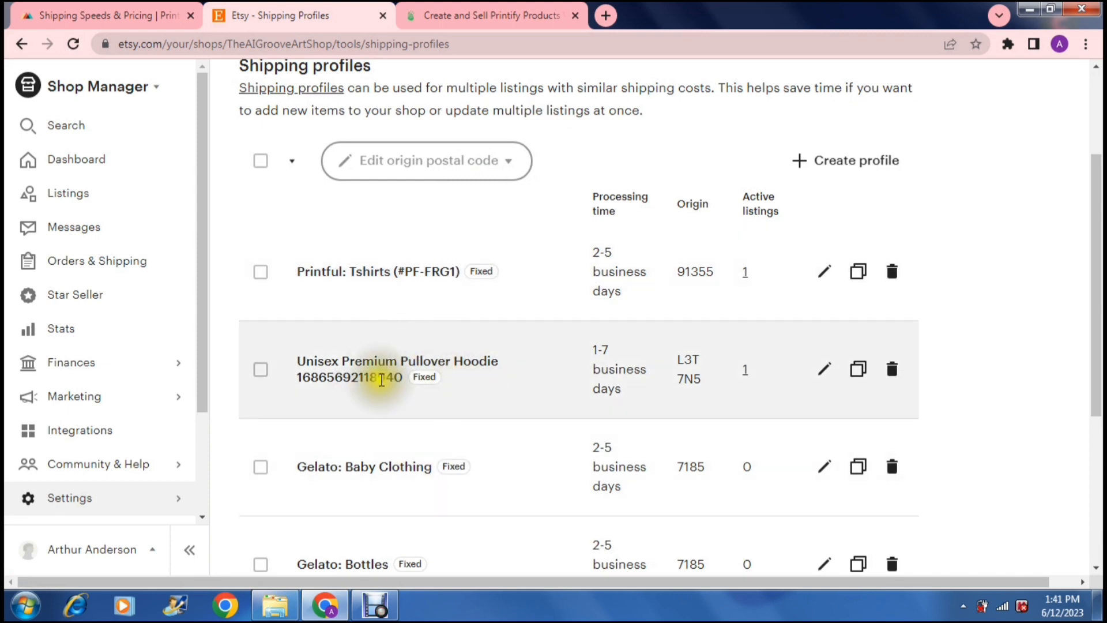
scroll("down", 3)
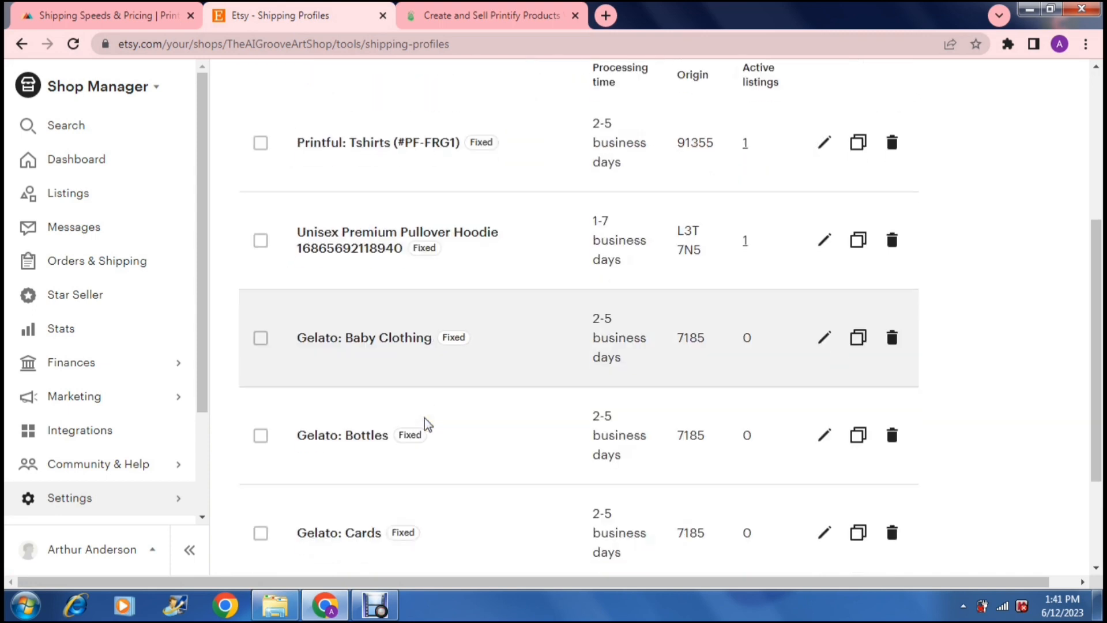
scroll("up", 3)
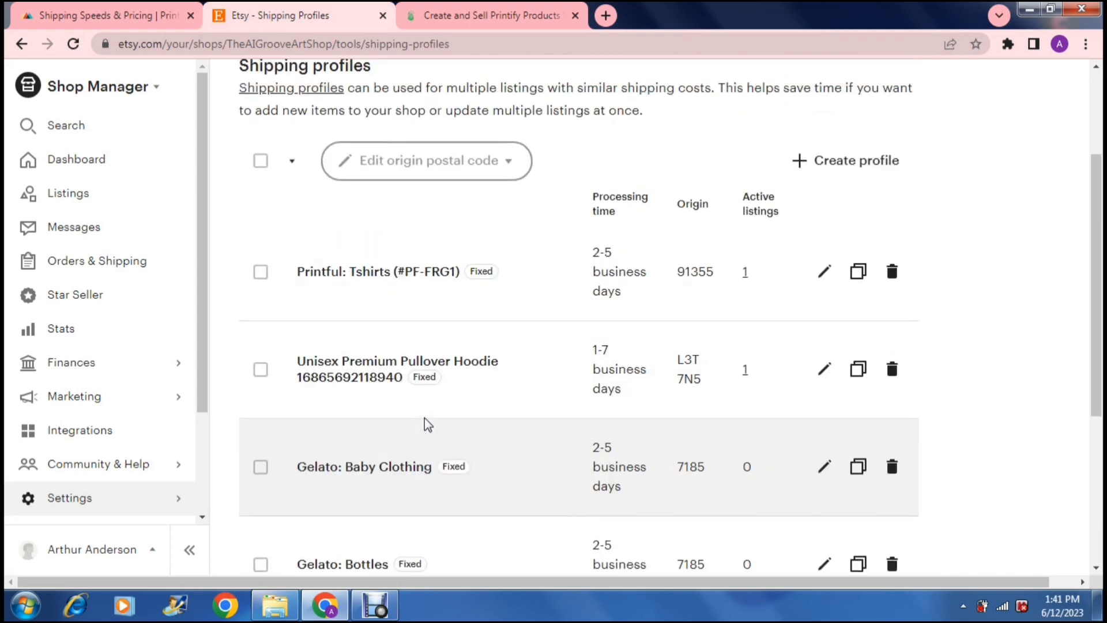
left_click(823, 369)
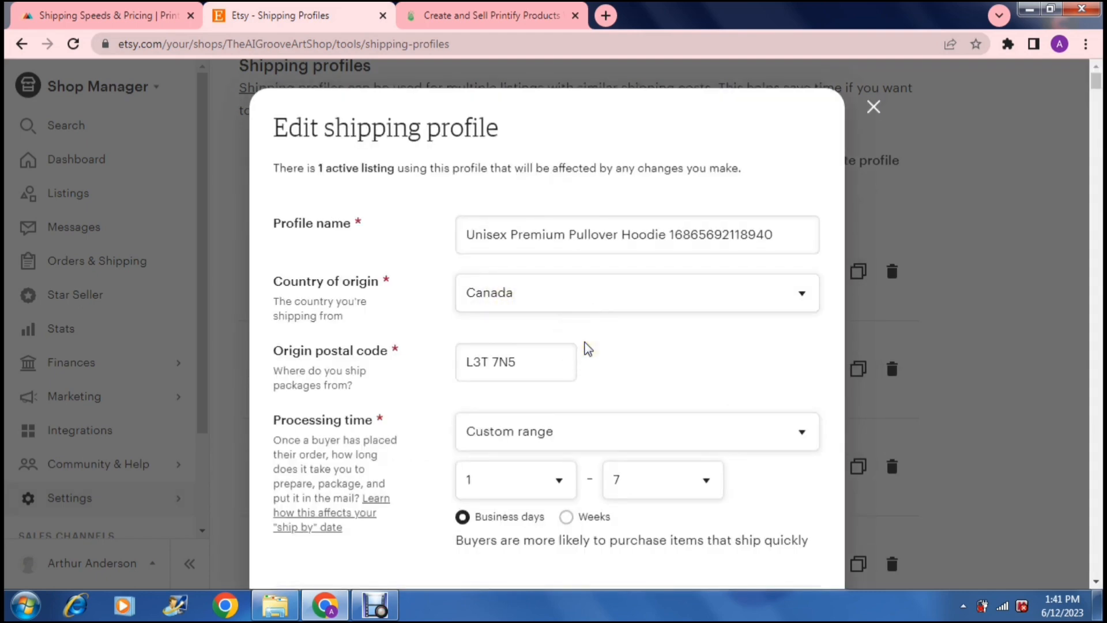
mouse_move(621, 292)
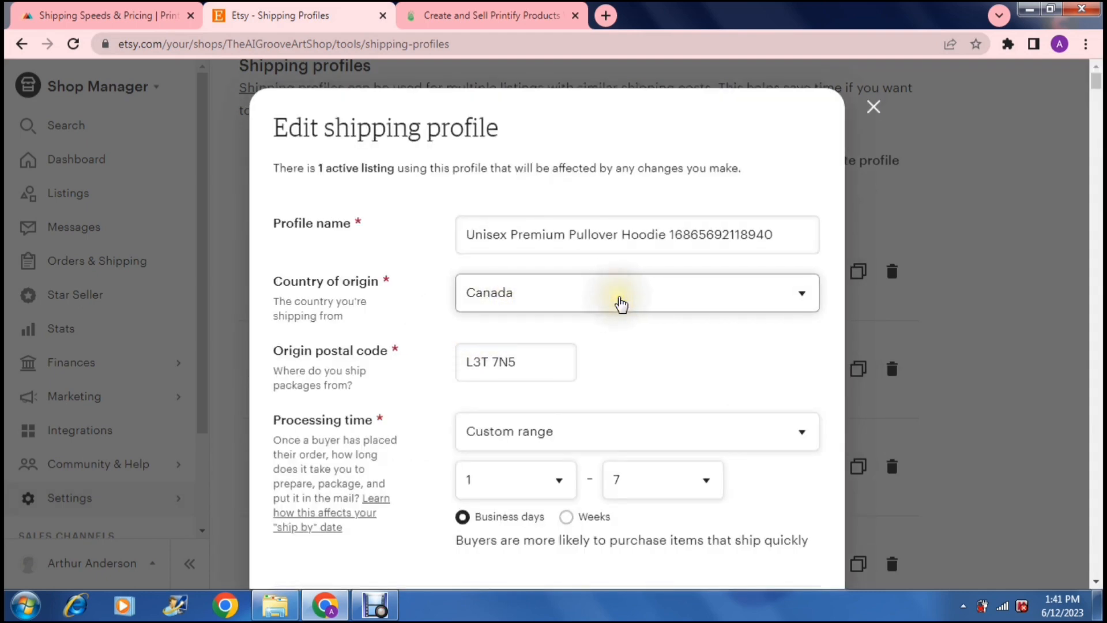
Review the hoodie profile's standard rates: Canada R10.09, Andorra R15.99 at 10–30 days
left_click(636, 292)
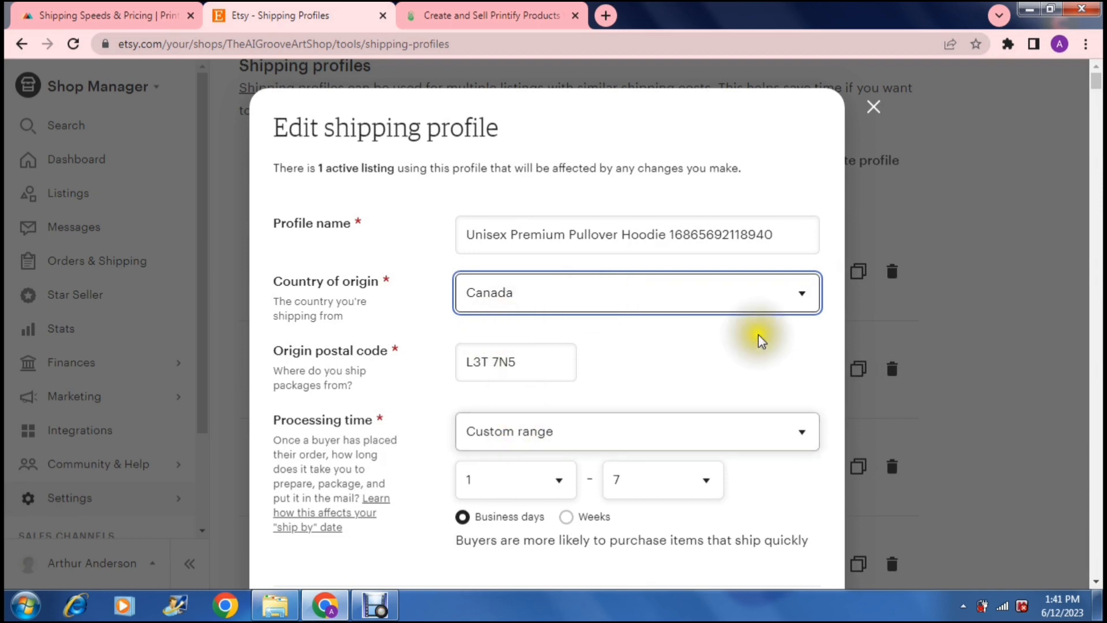
scroll("down", 3)
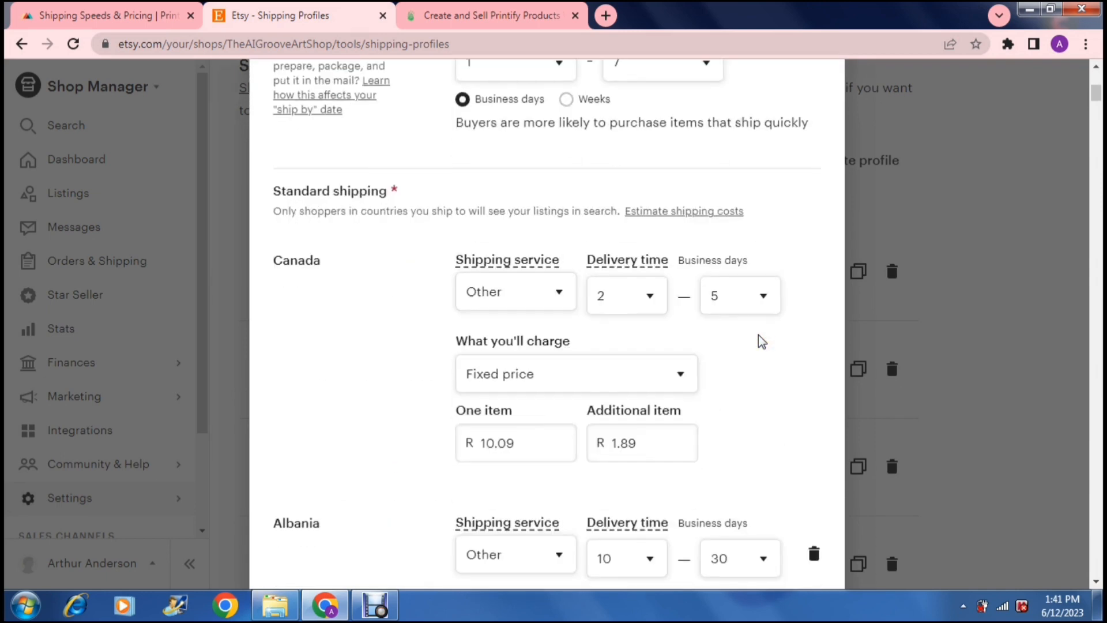
scroll("down", 3)
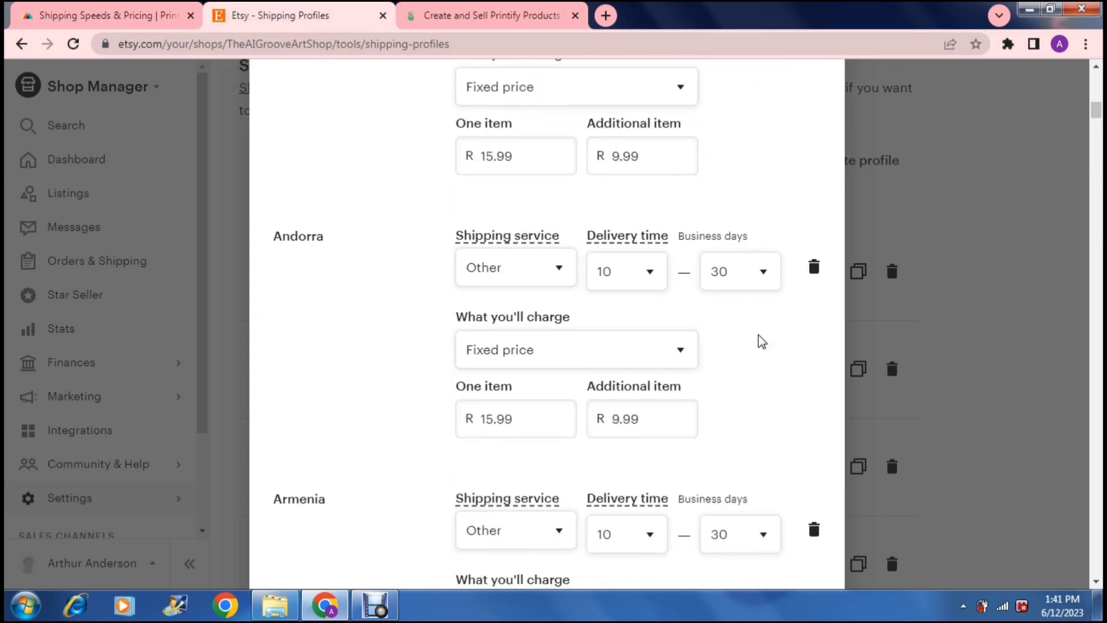
scroll("down", 3)
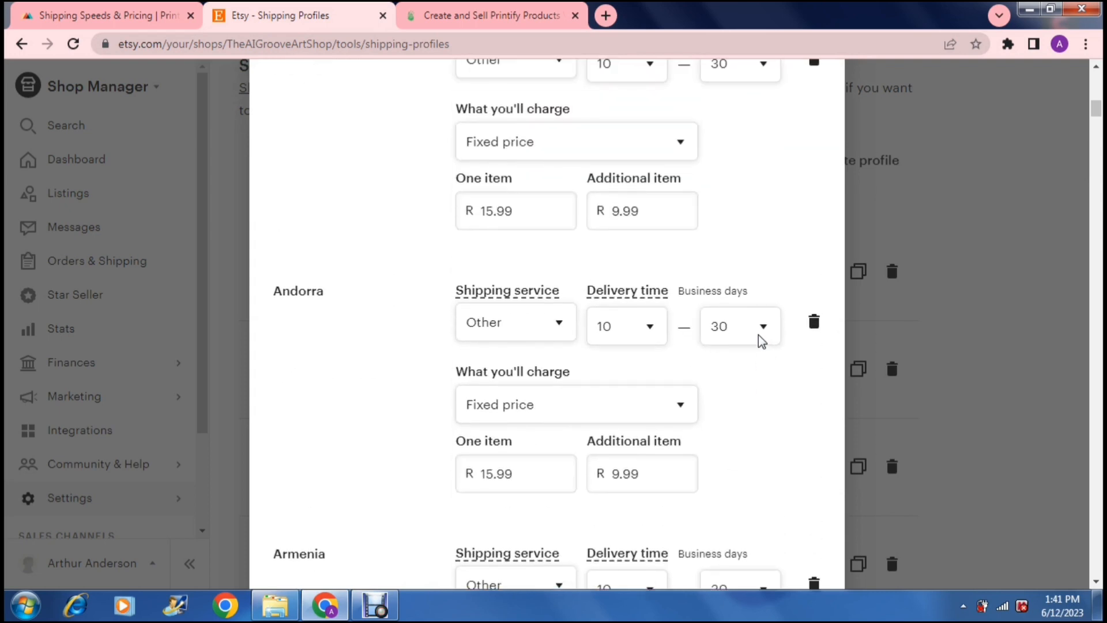